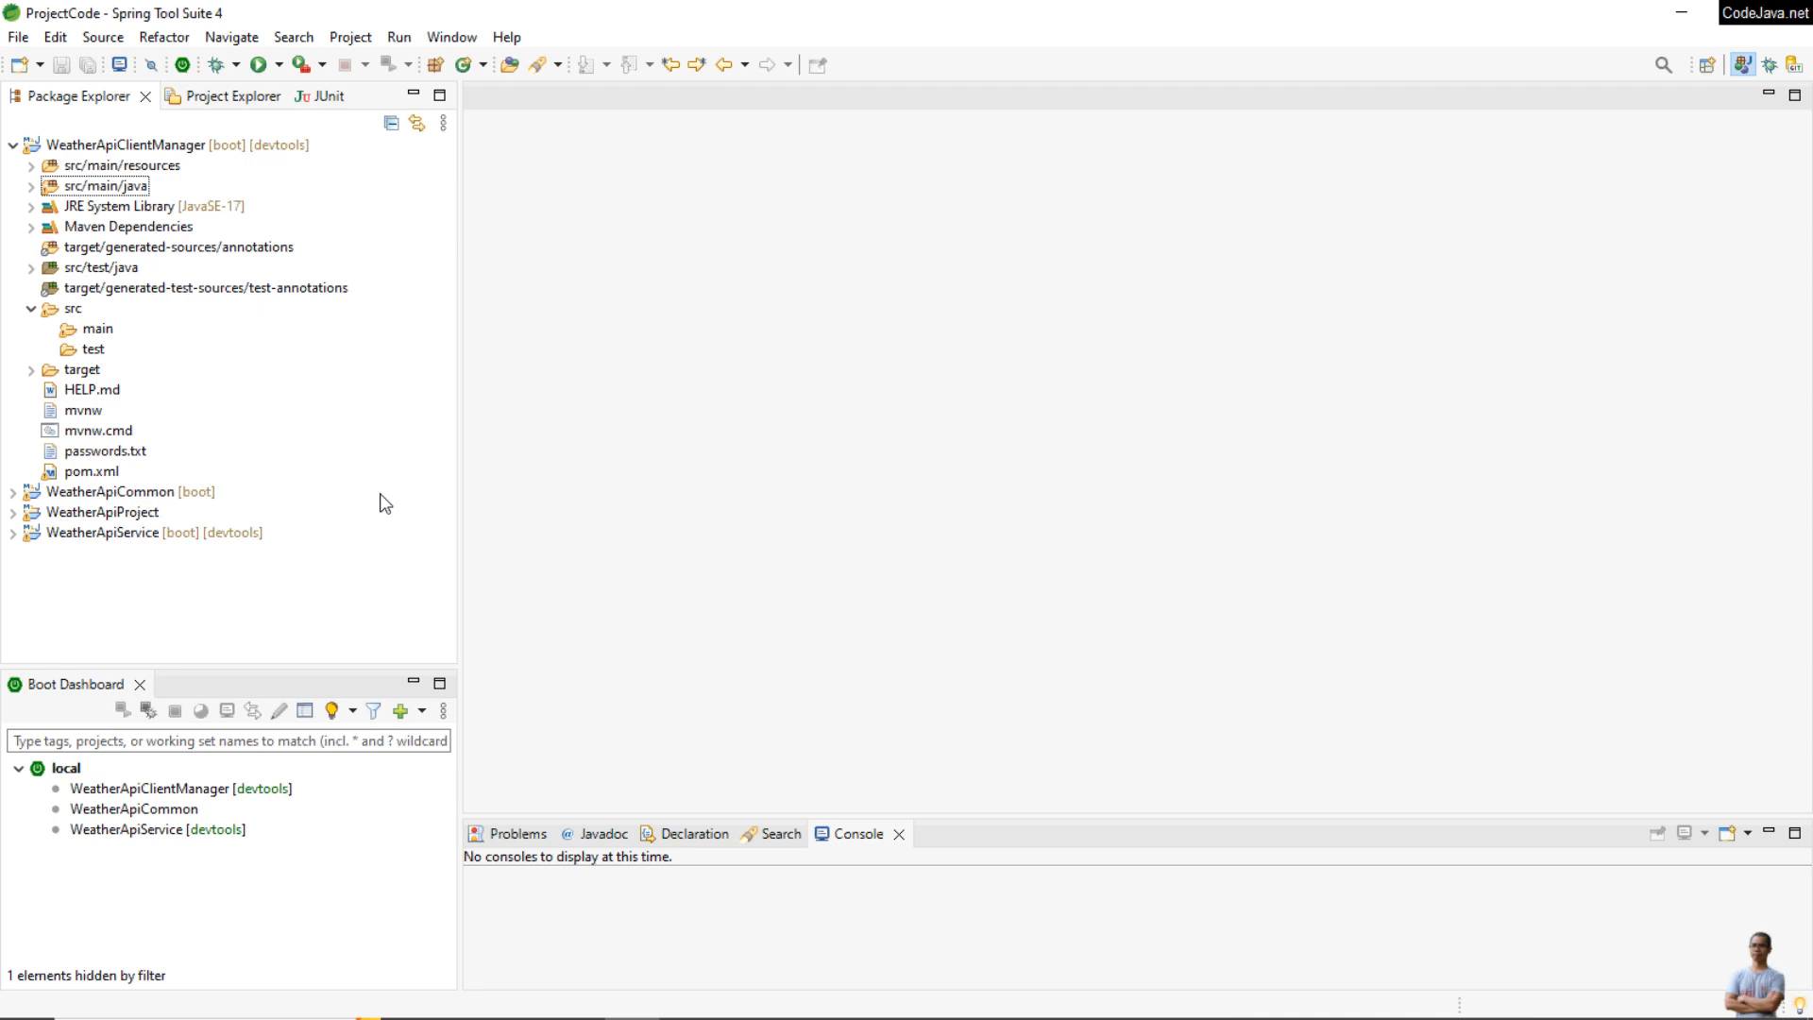
mouse_move(166, 263)
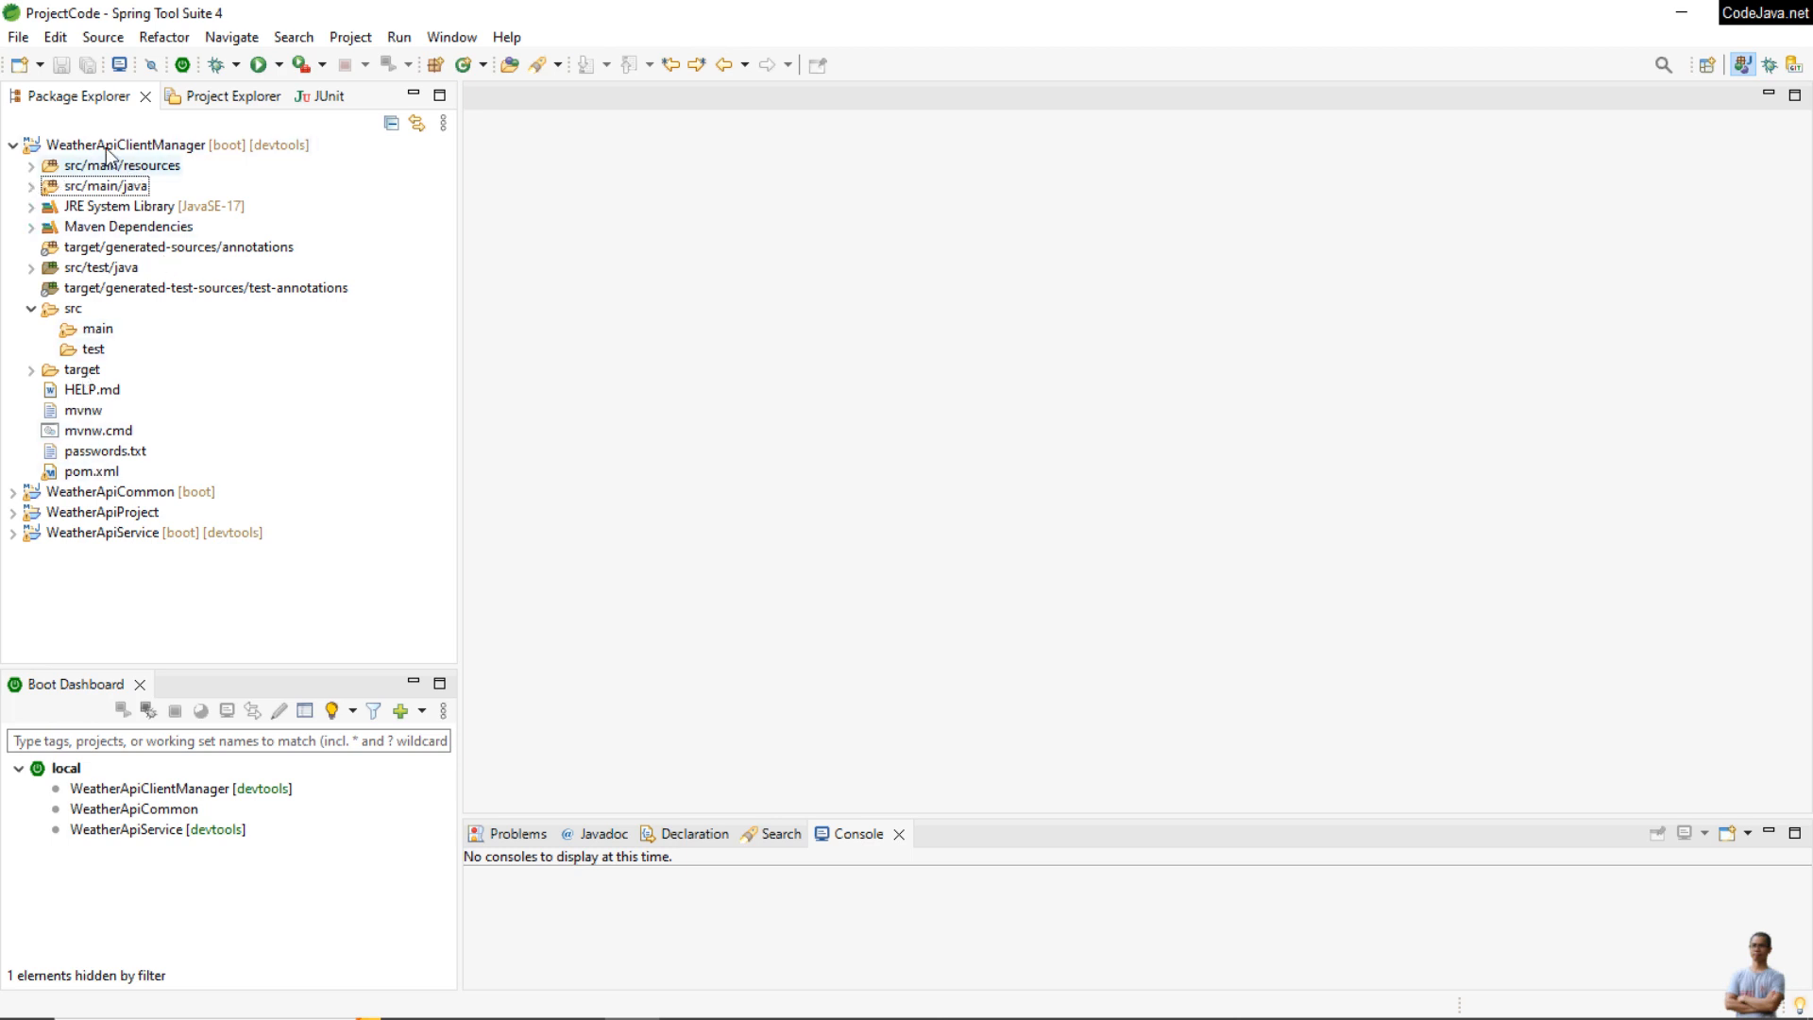
Open the WeatherApiClientManager pom.xml and select the Spring Boot parent version 3.0.0
click(92, 470)
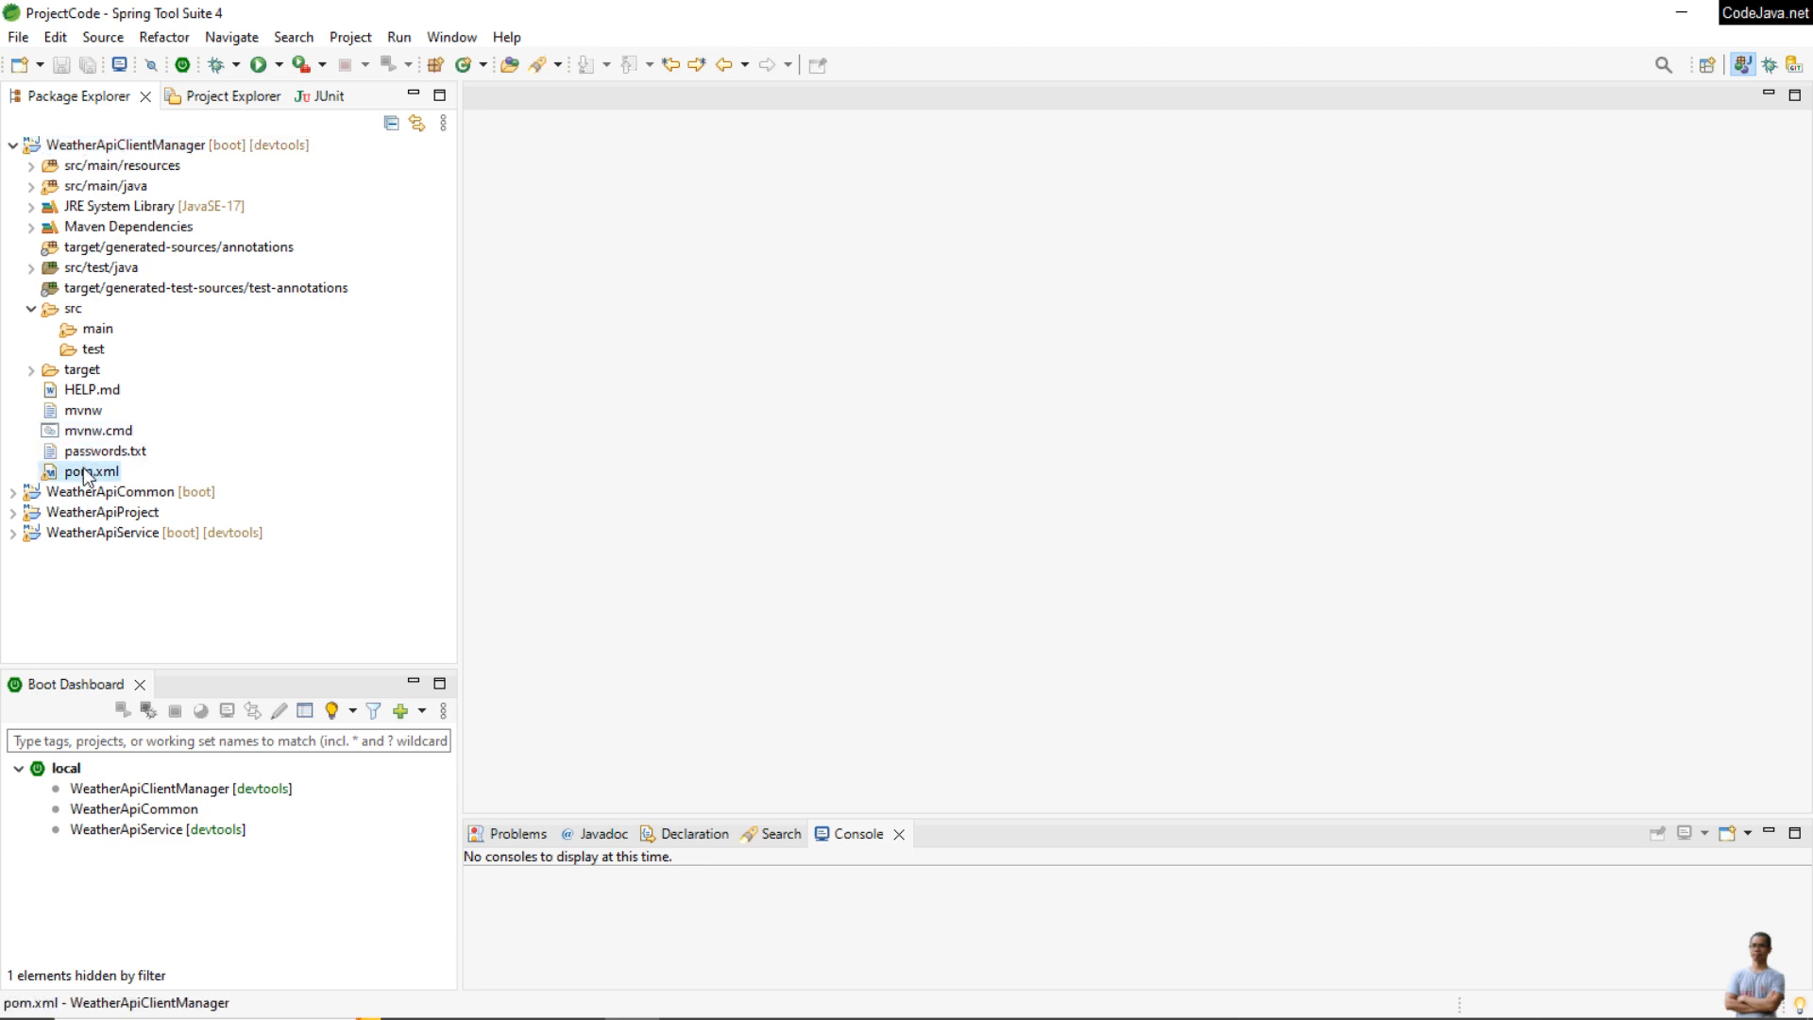
double_click(91, 471)
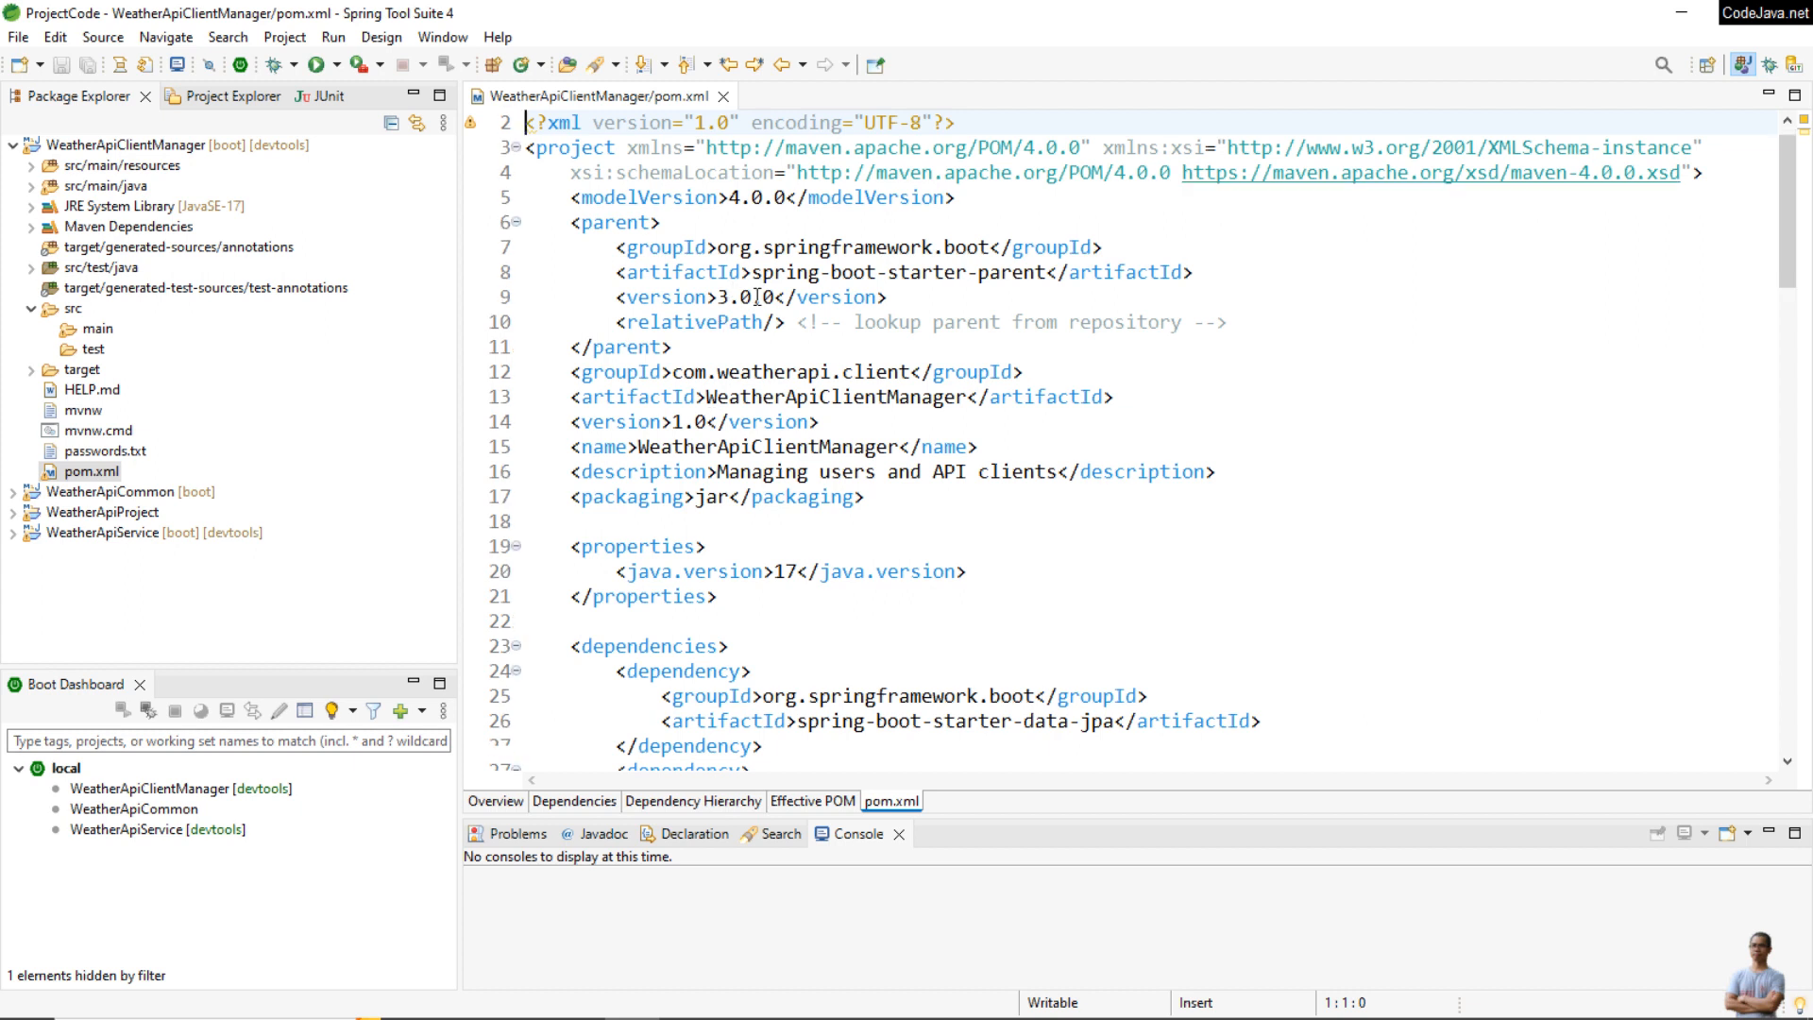
double_click(747, 297)
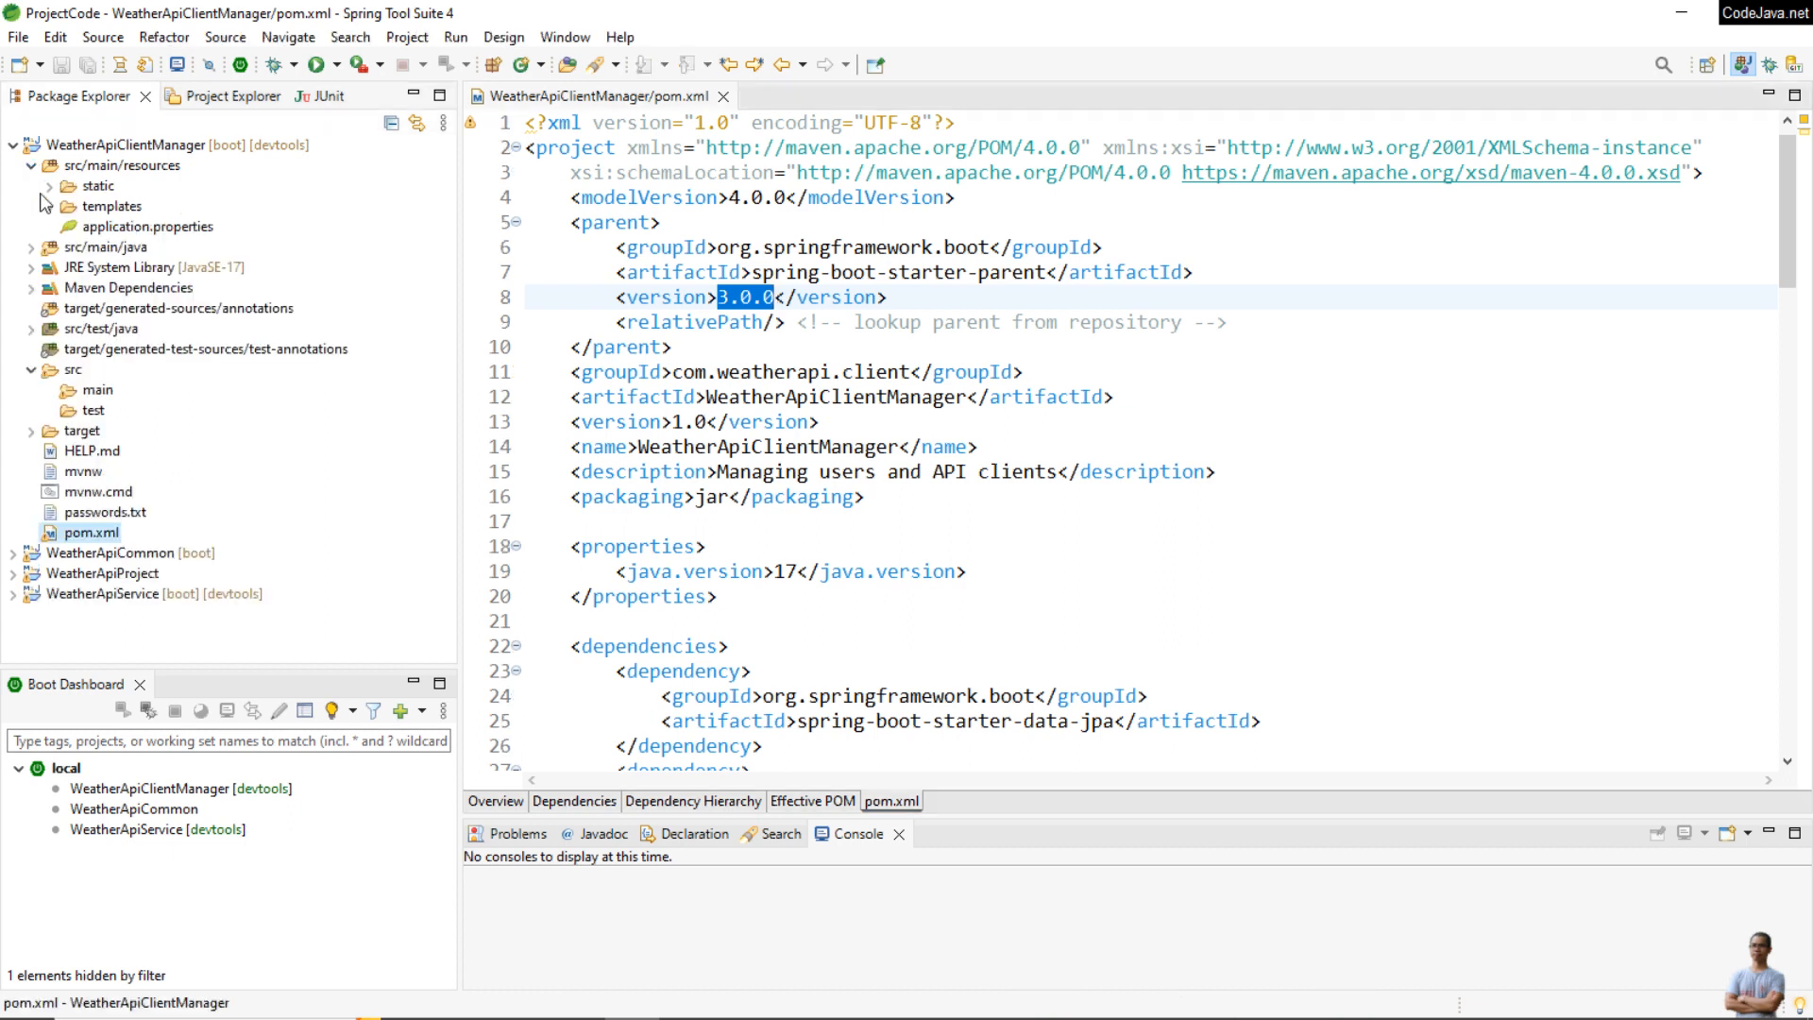
Open WebSecurityConfig.java from com.weatherapi.security, look over filterChain, then return to pom.xml
click(32, 246)
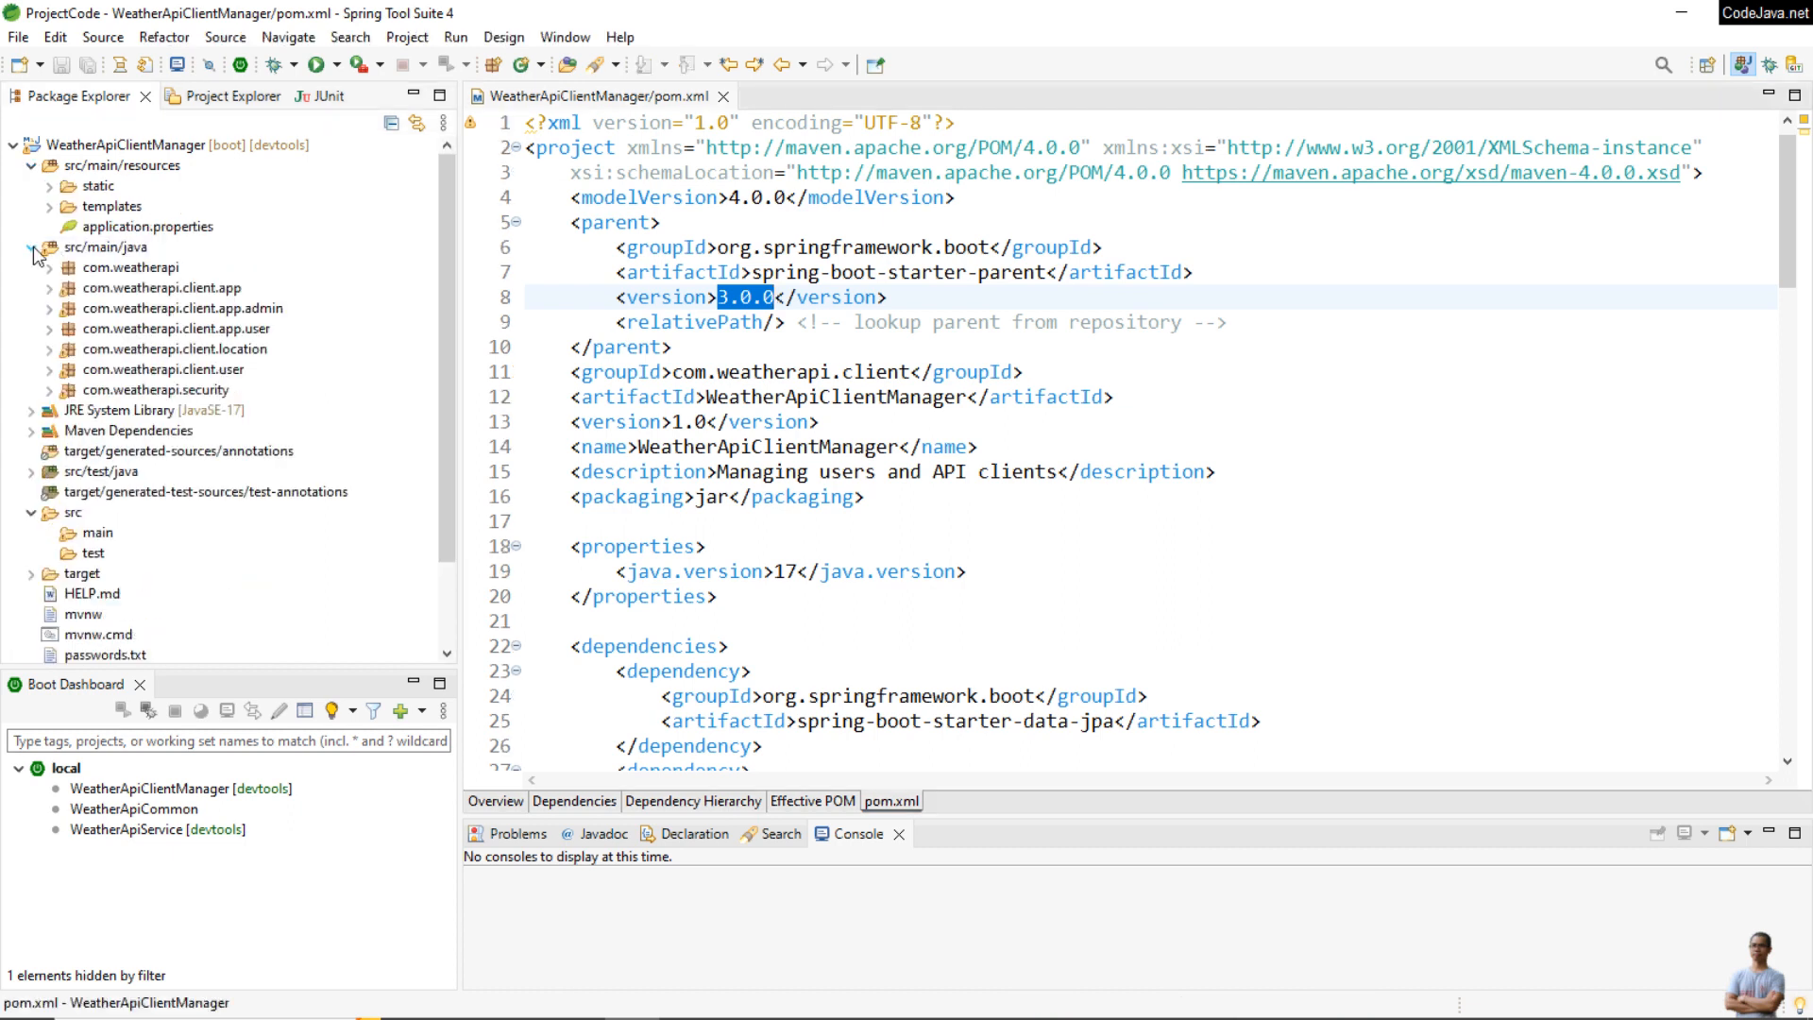
click(47, 390)
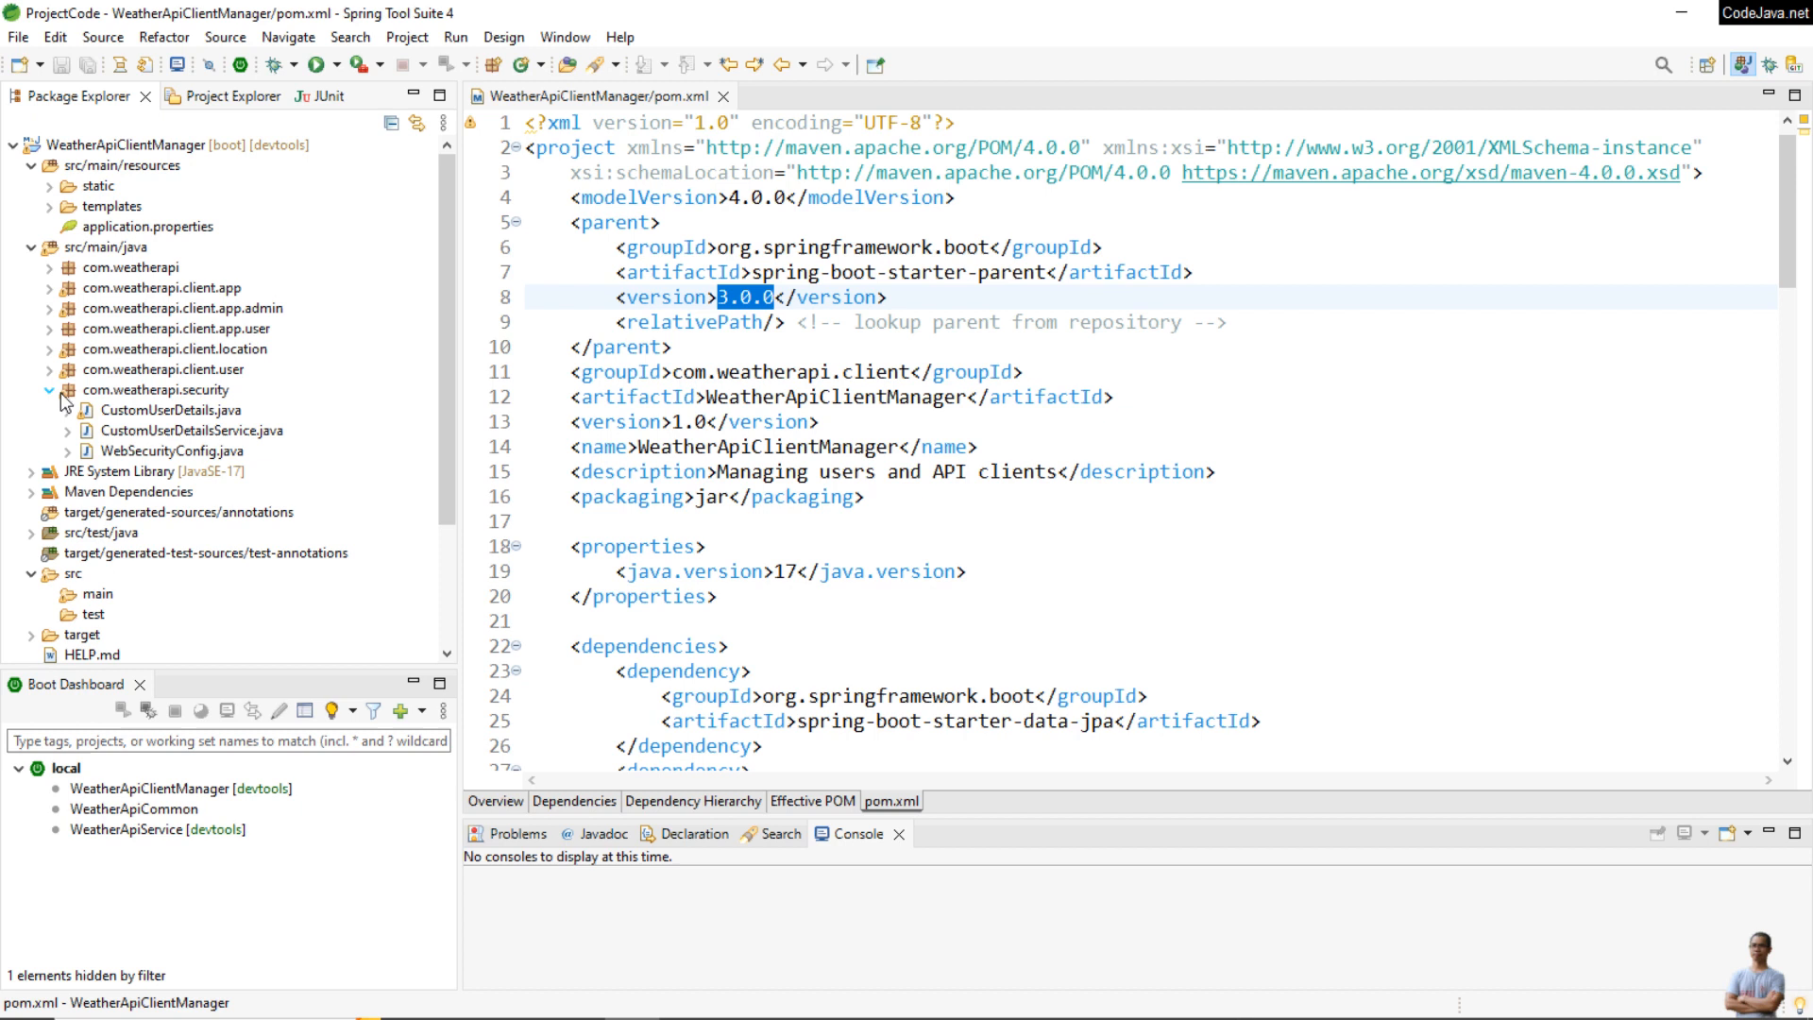
double_click(177, 451)
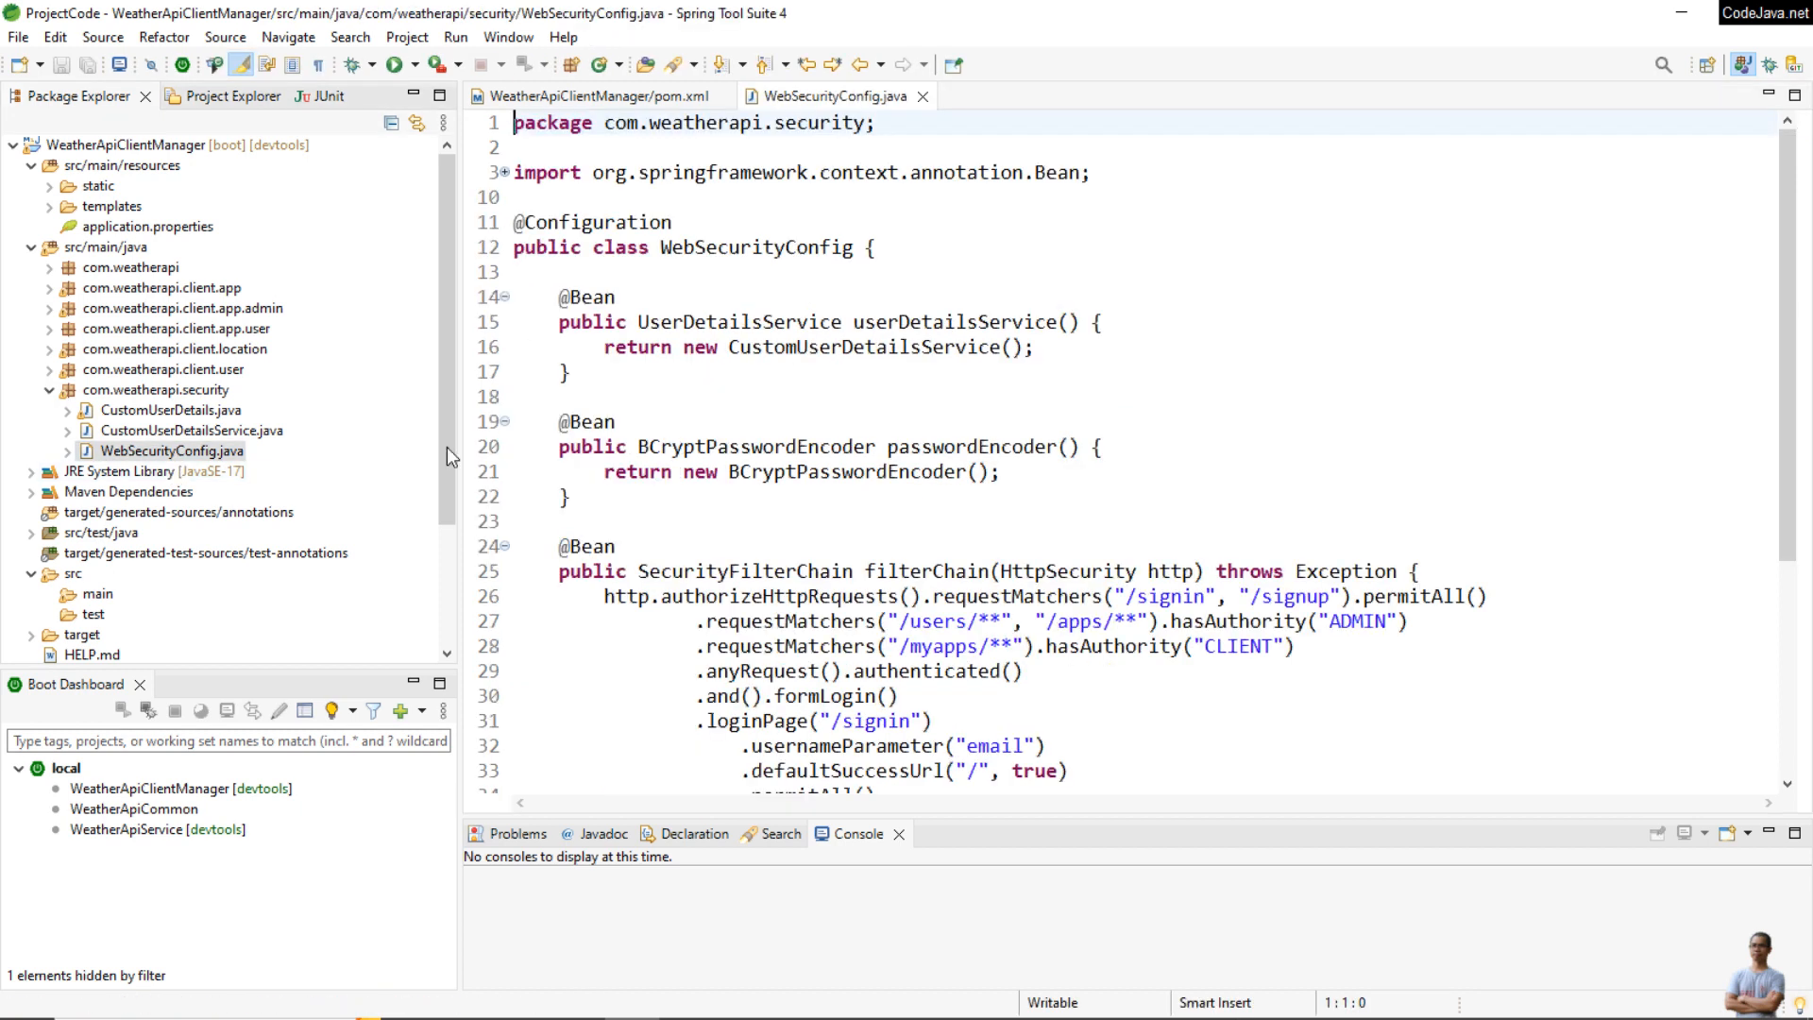
scroll(down, 3)
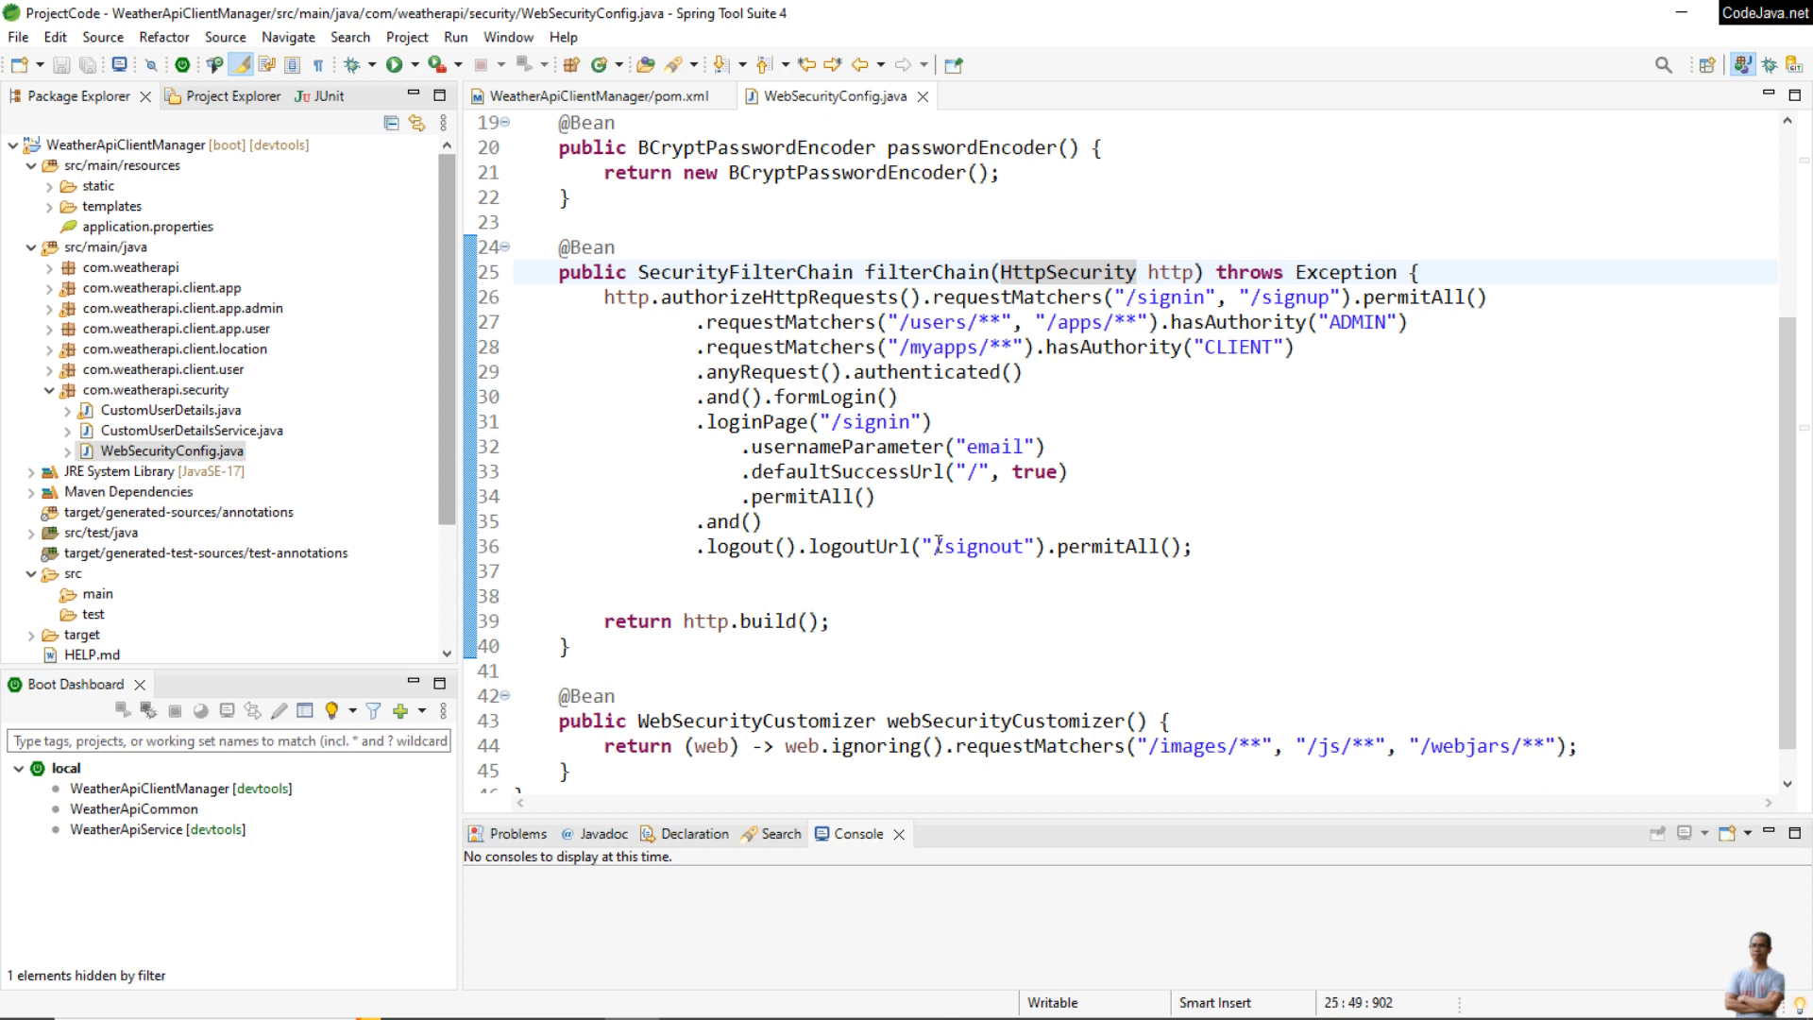
scroll(up, 3)
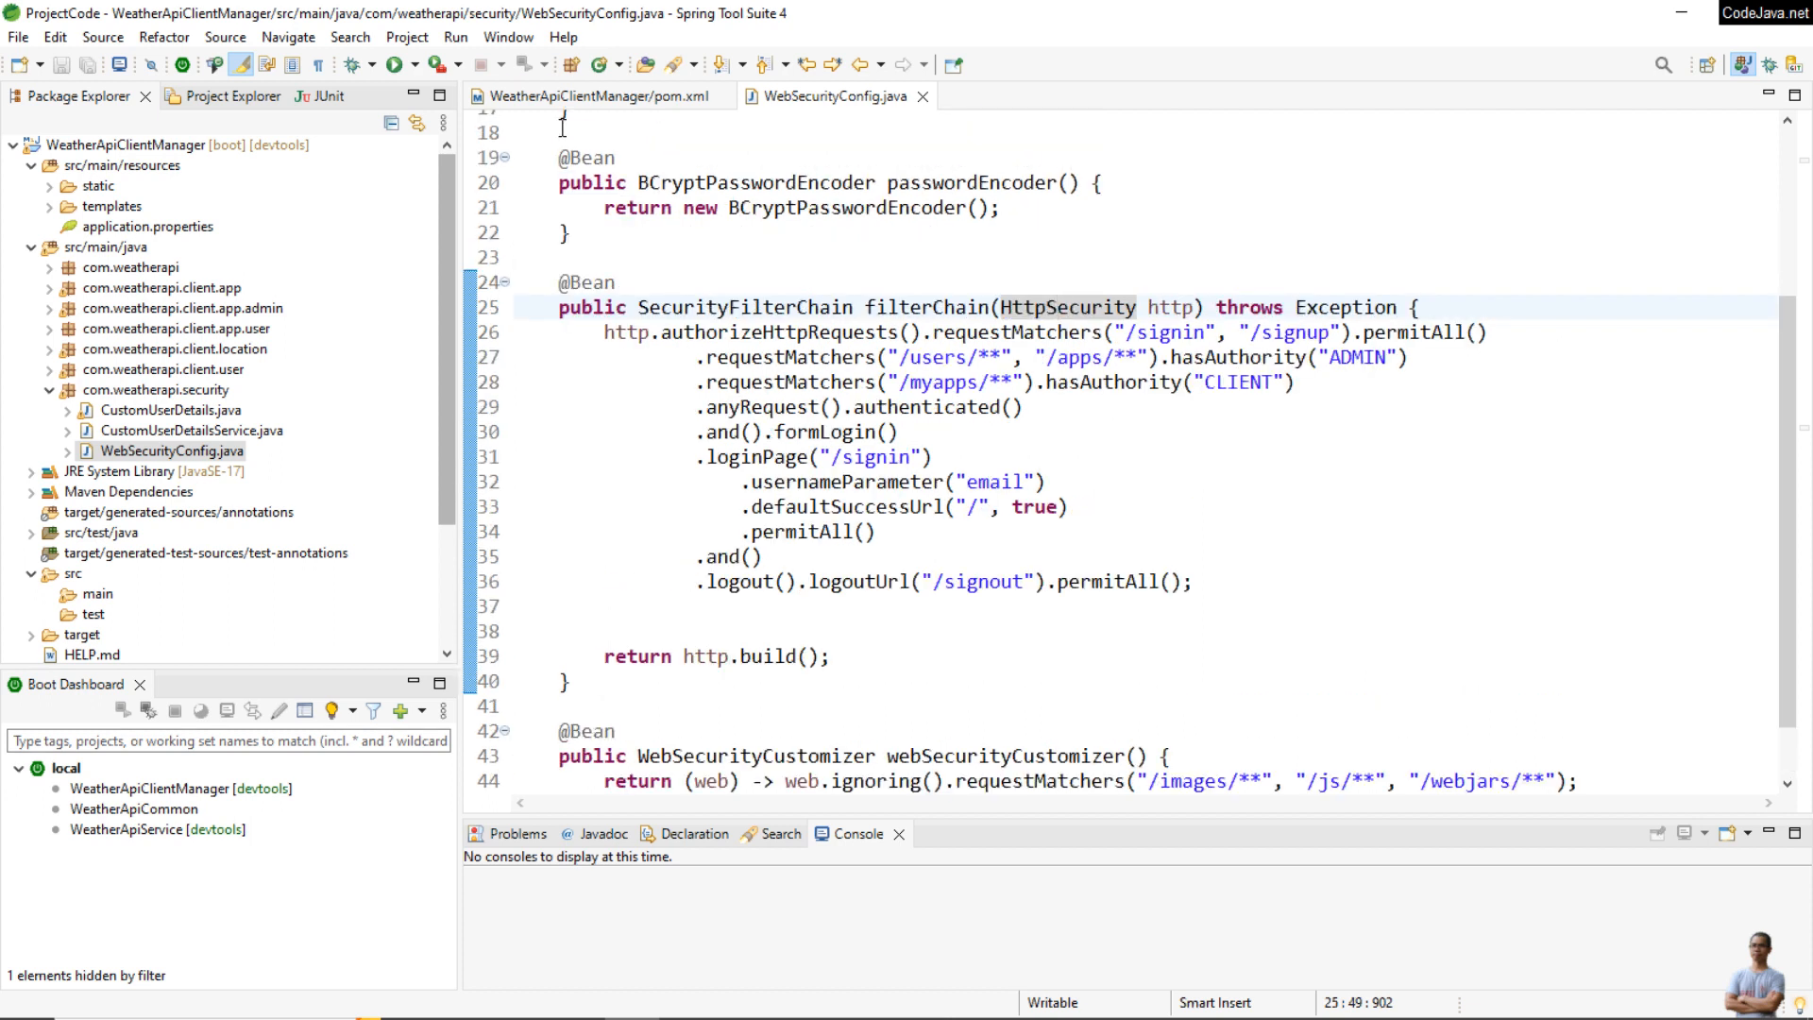
click(593, 97)
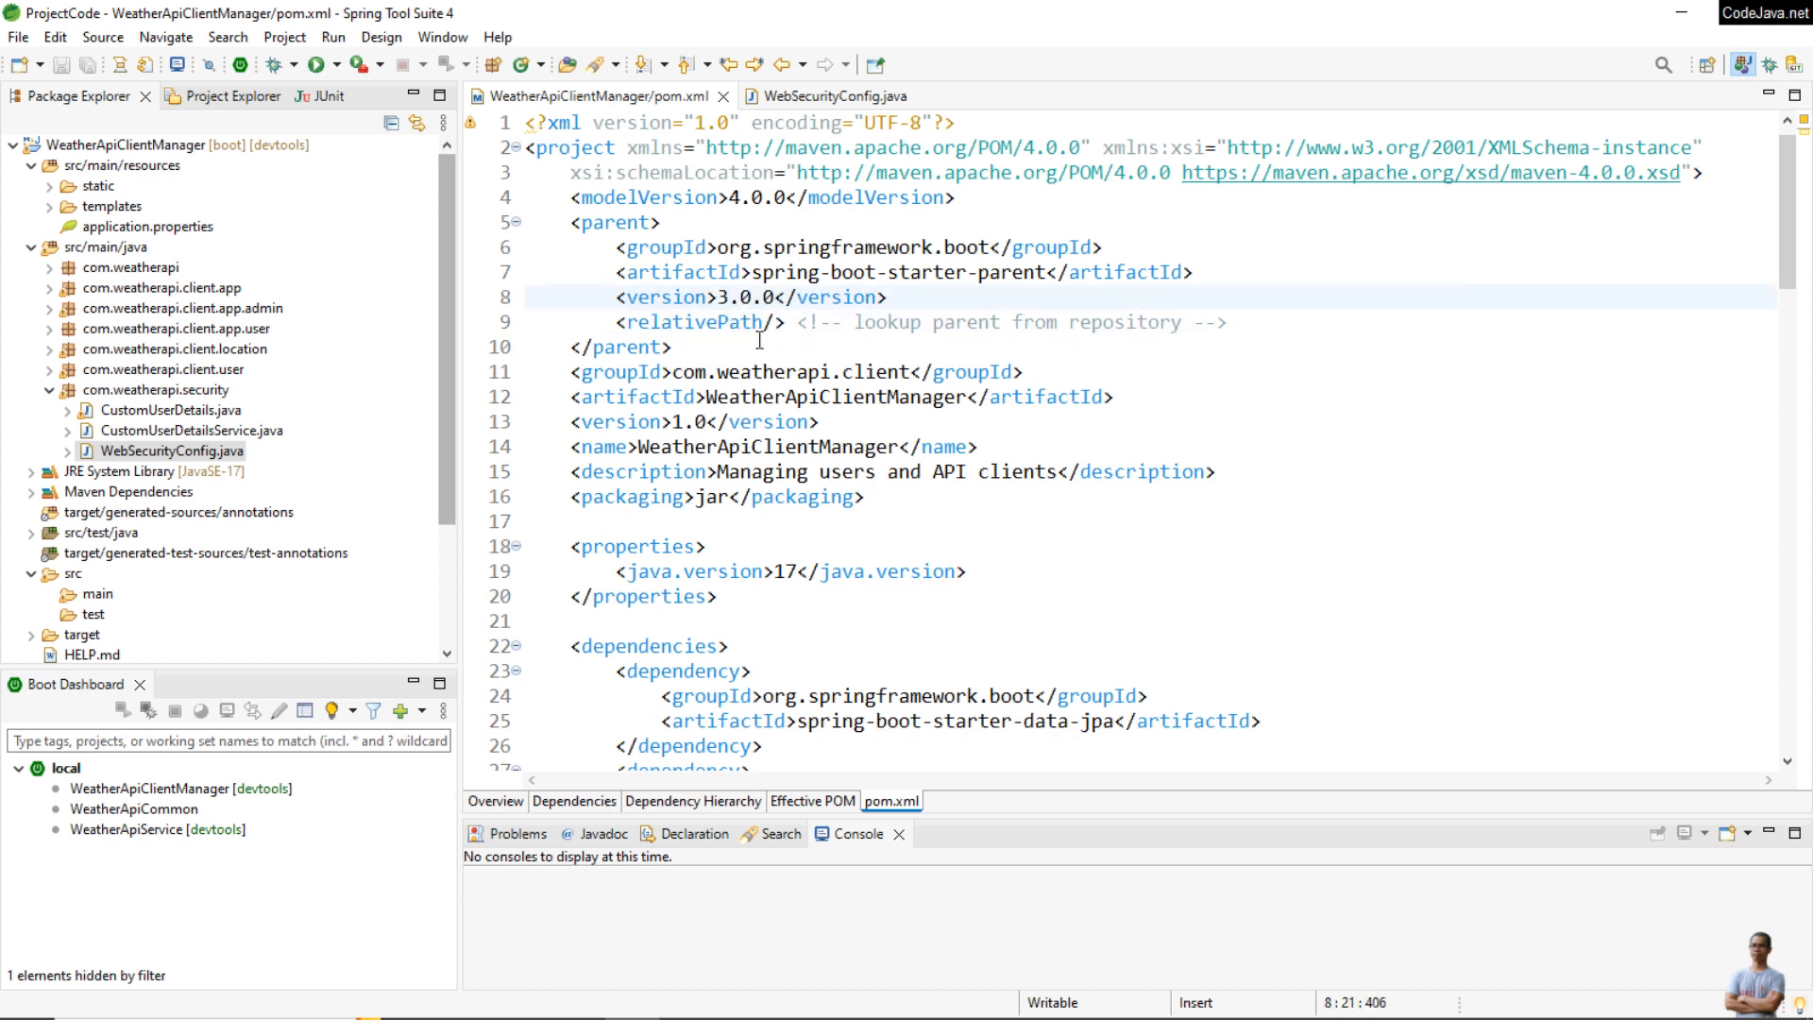
Set the Spring Boot parent to 3.1.2, save, and confirm spring-security-config 6.1.2 in Maven Dependencies
text(1.2)
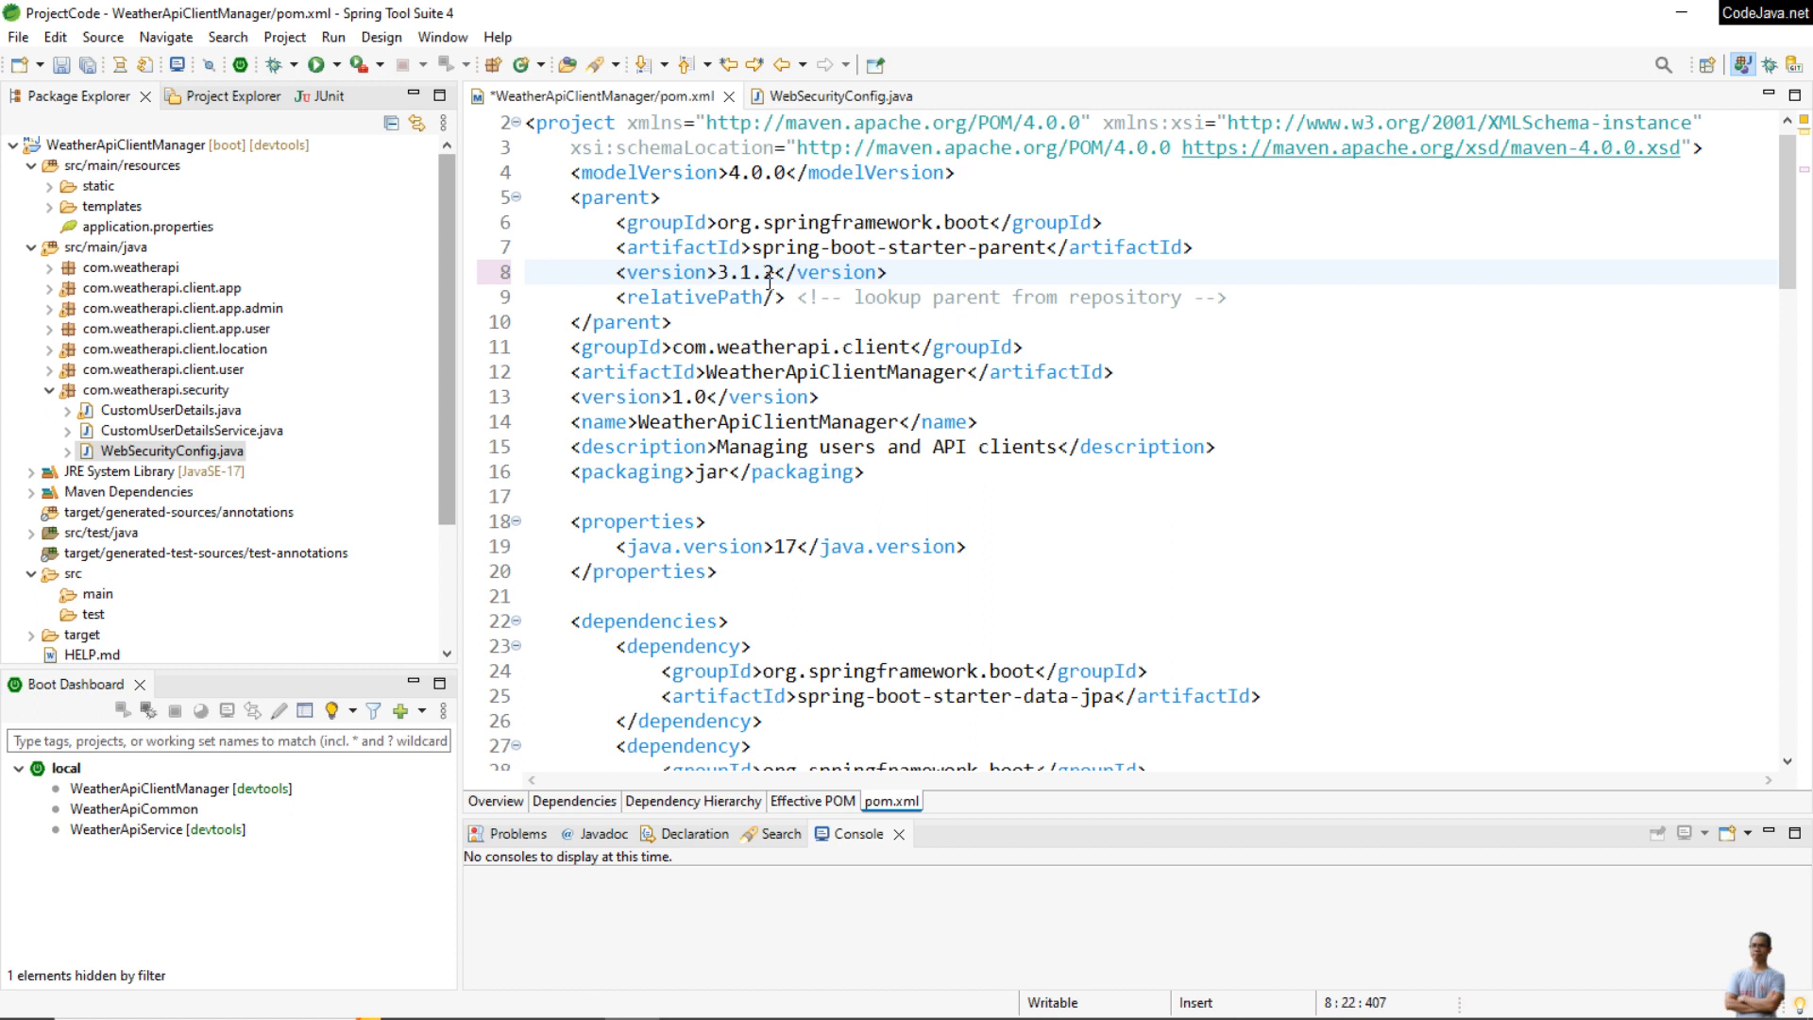
key(ctrl+s)
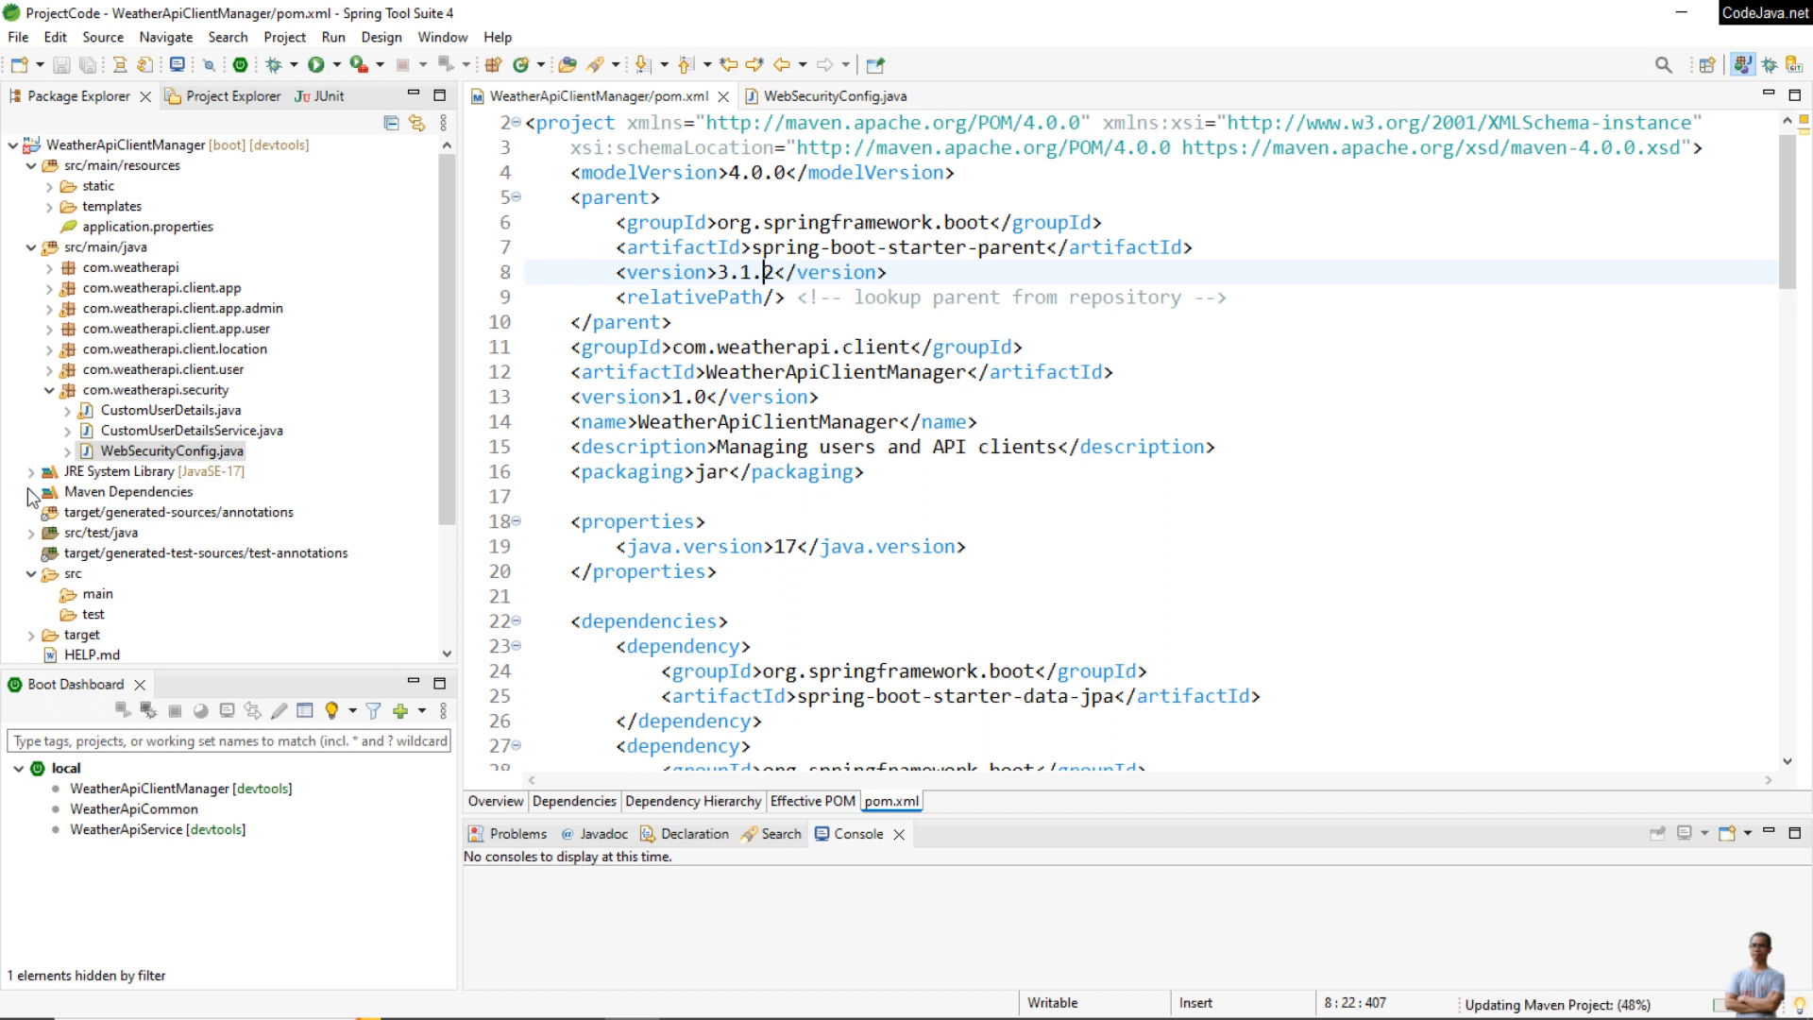
click(32, 491)
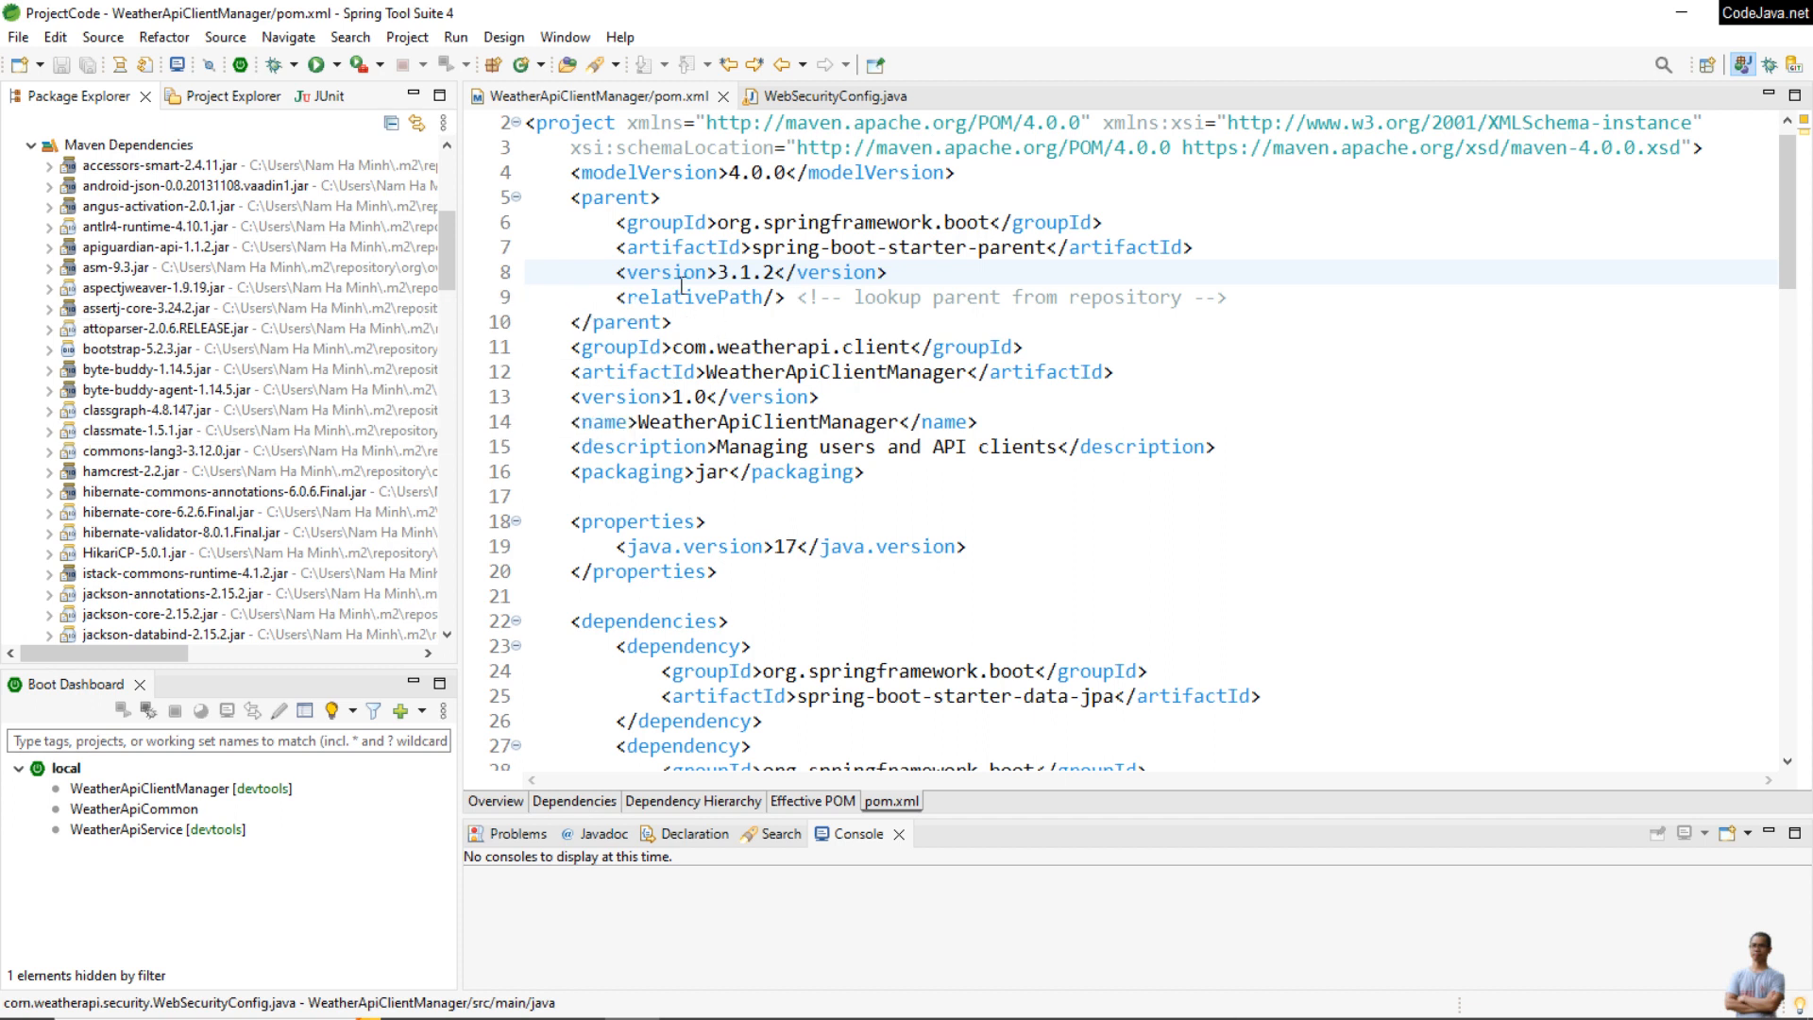
scroll(down, 3)
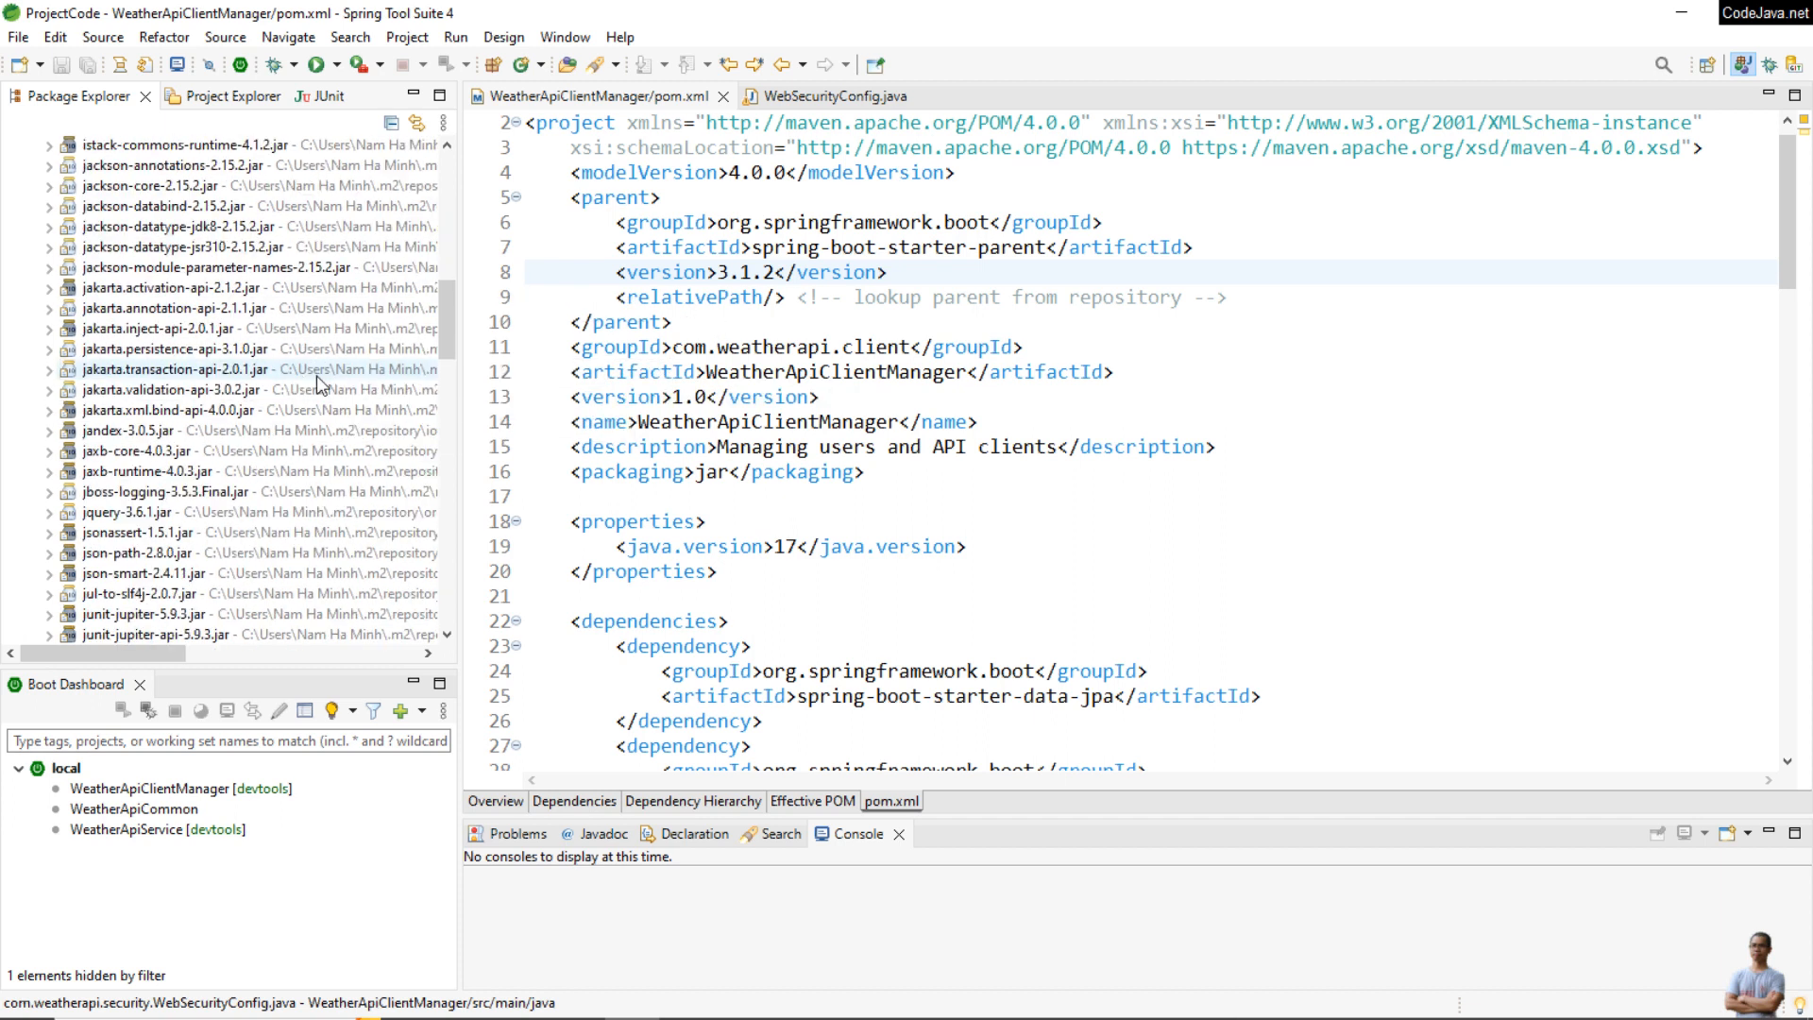
scroll(down, 3)
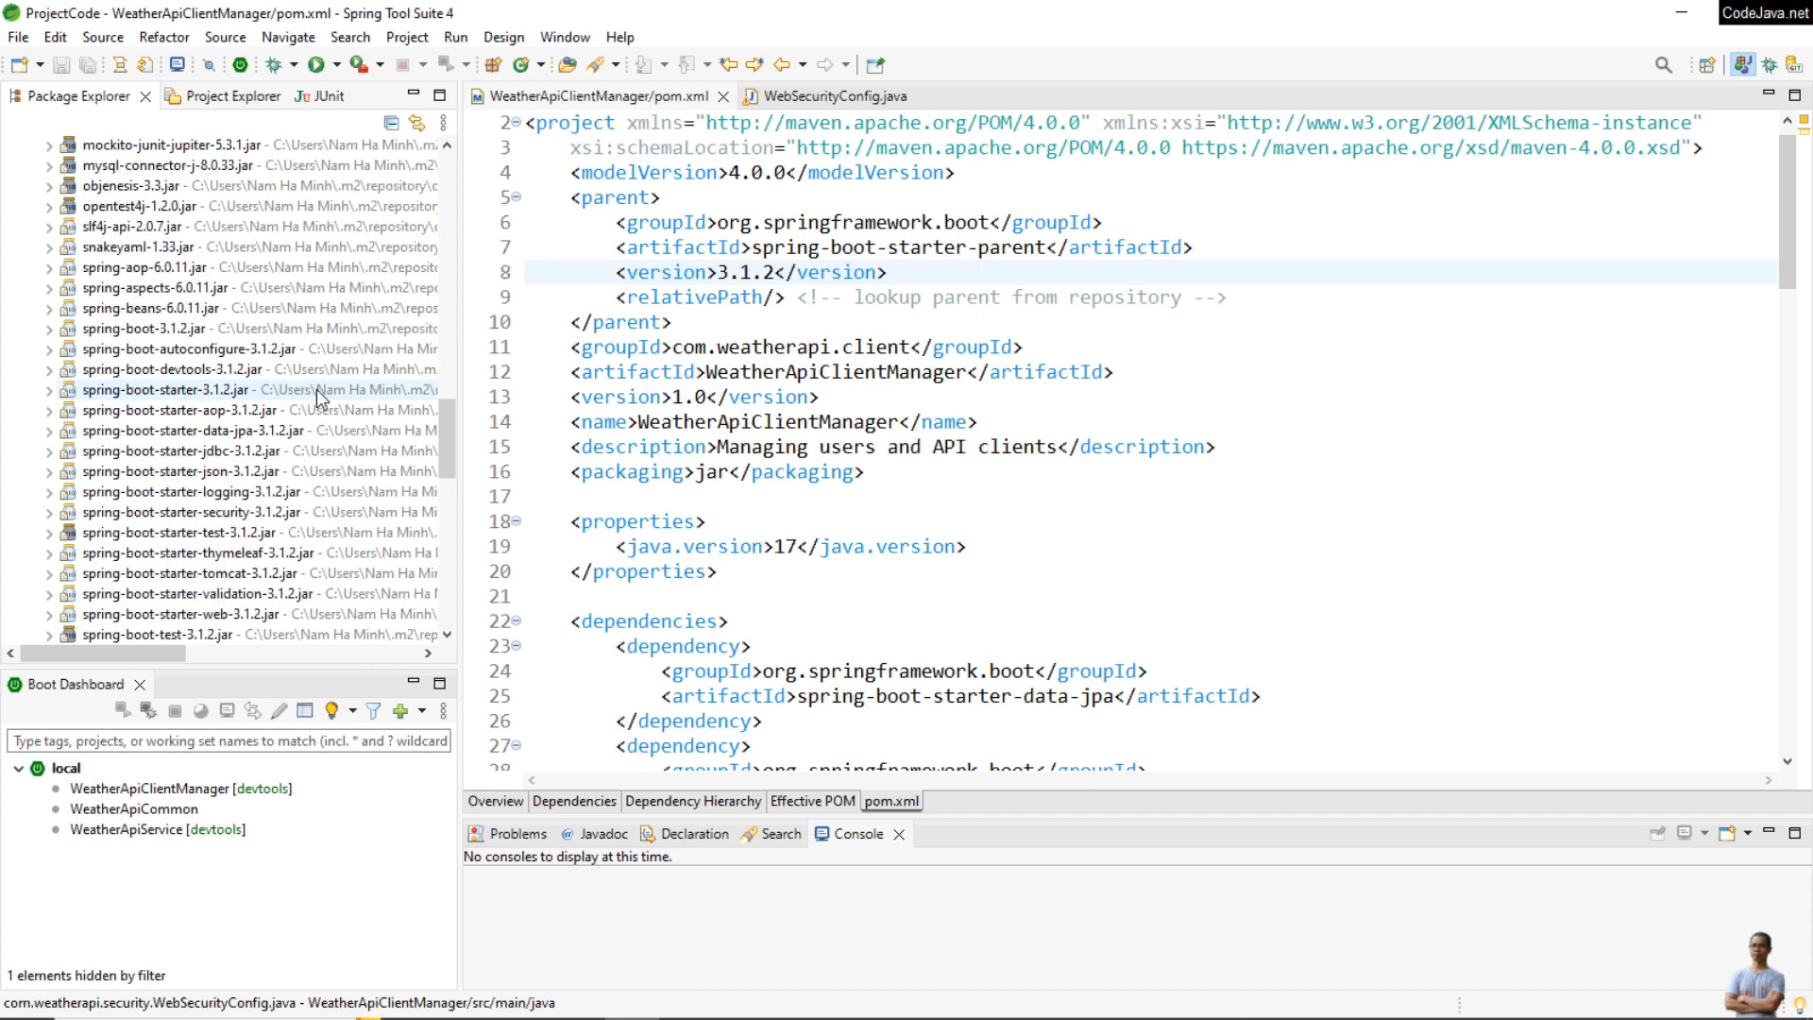
scroll(down, 3)
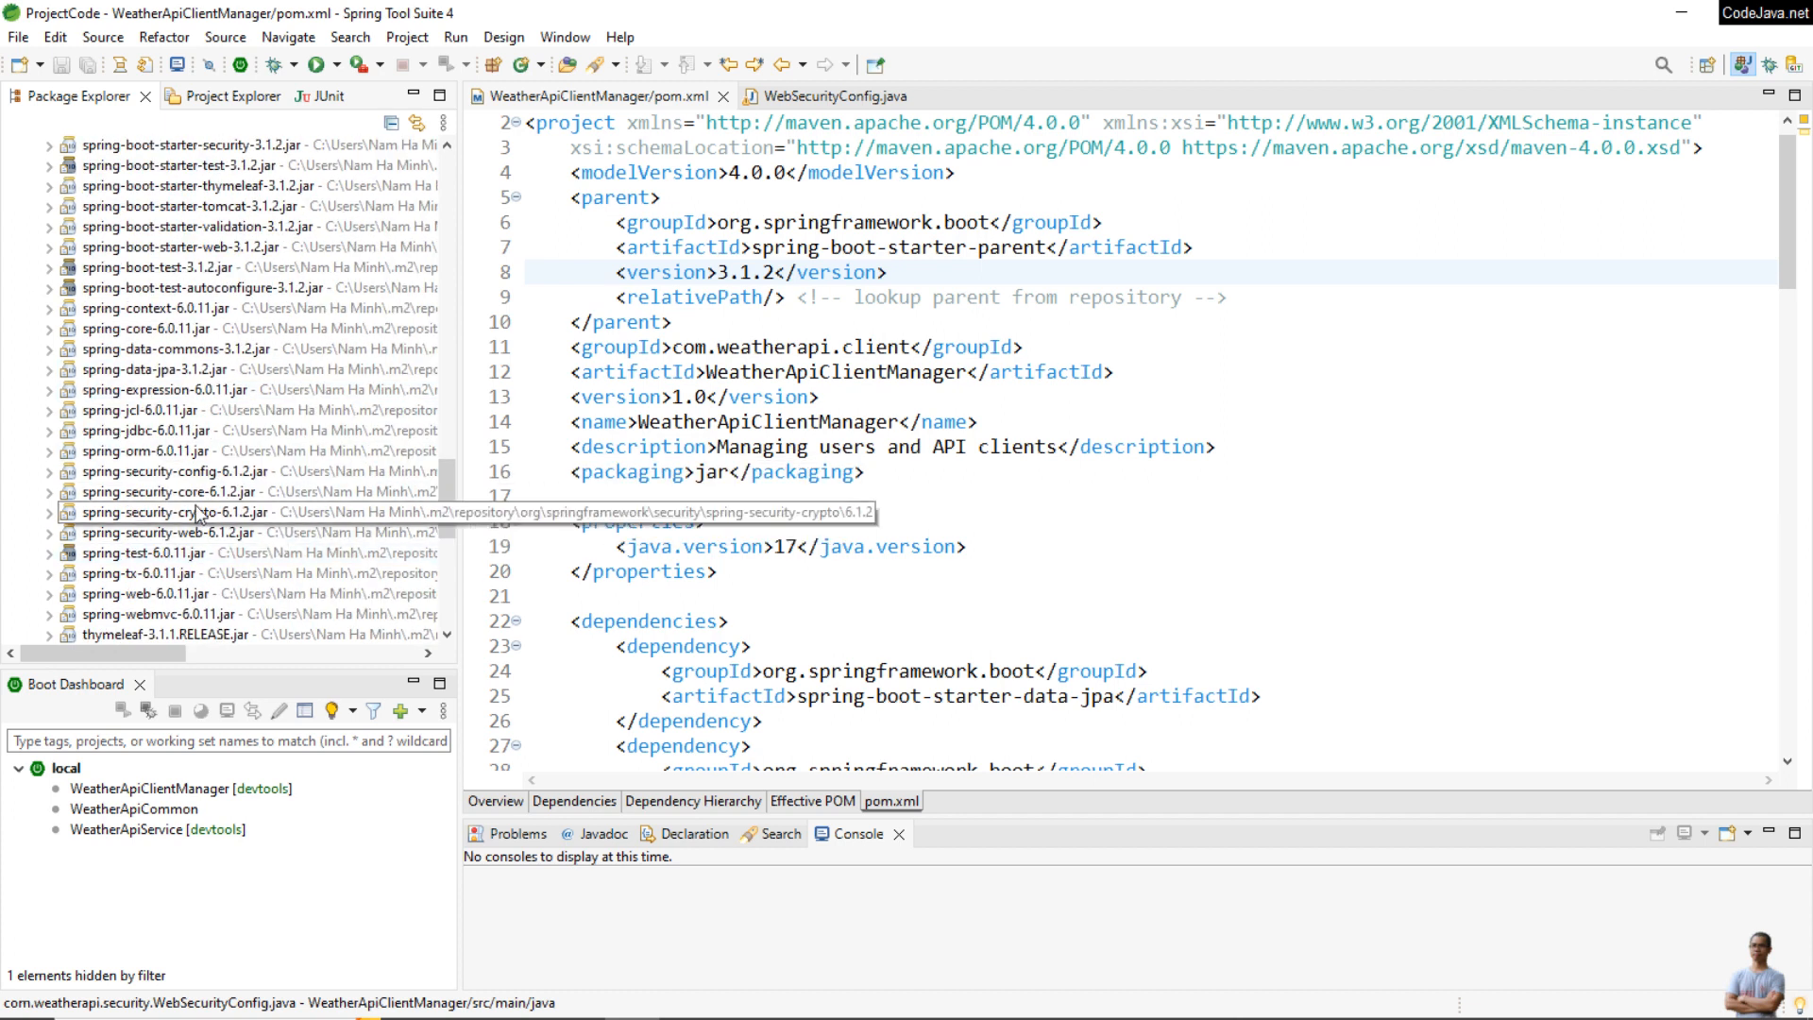
click(174, 473)
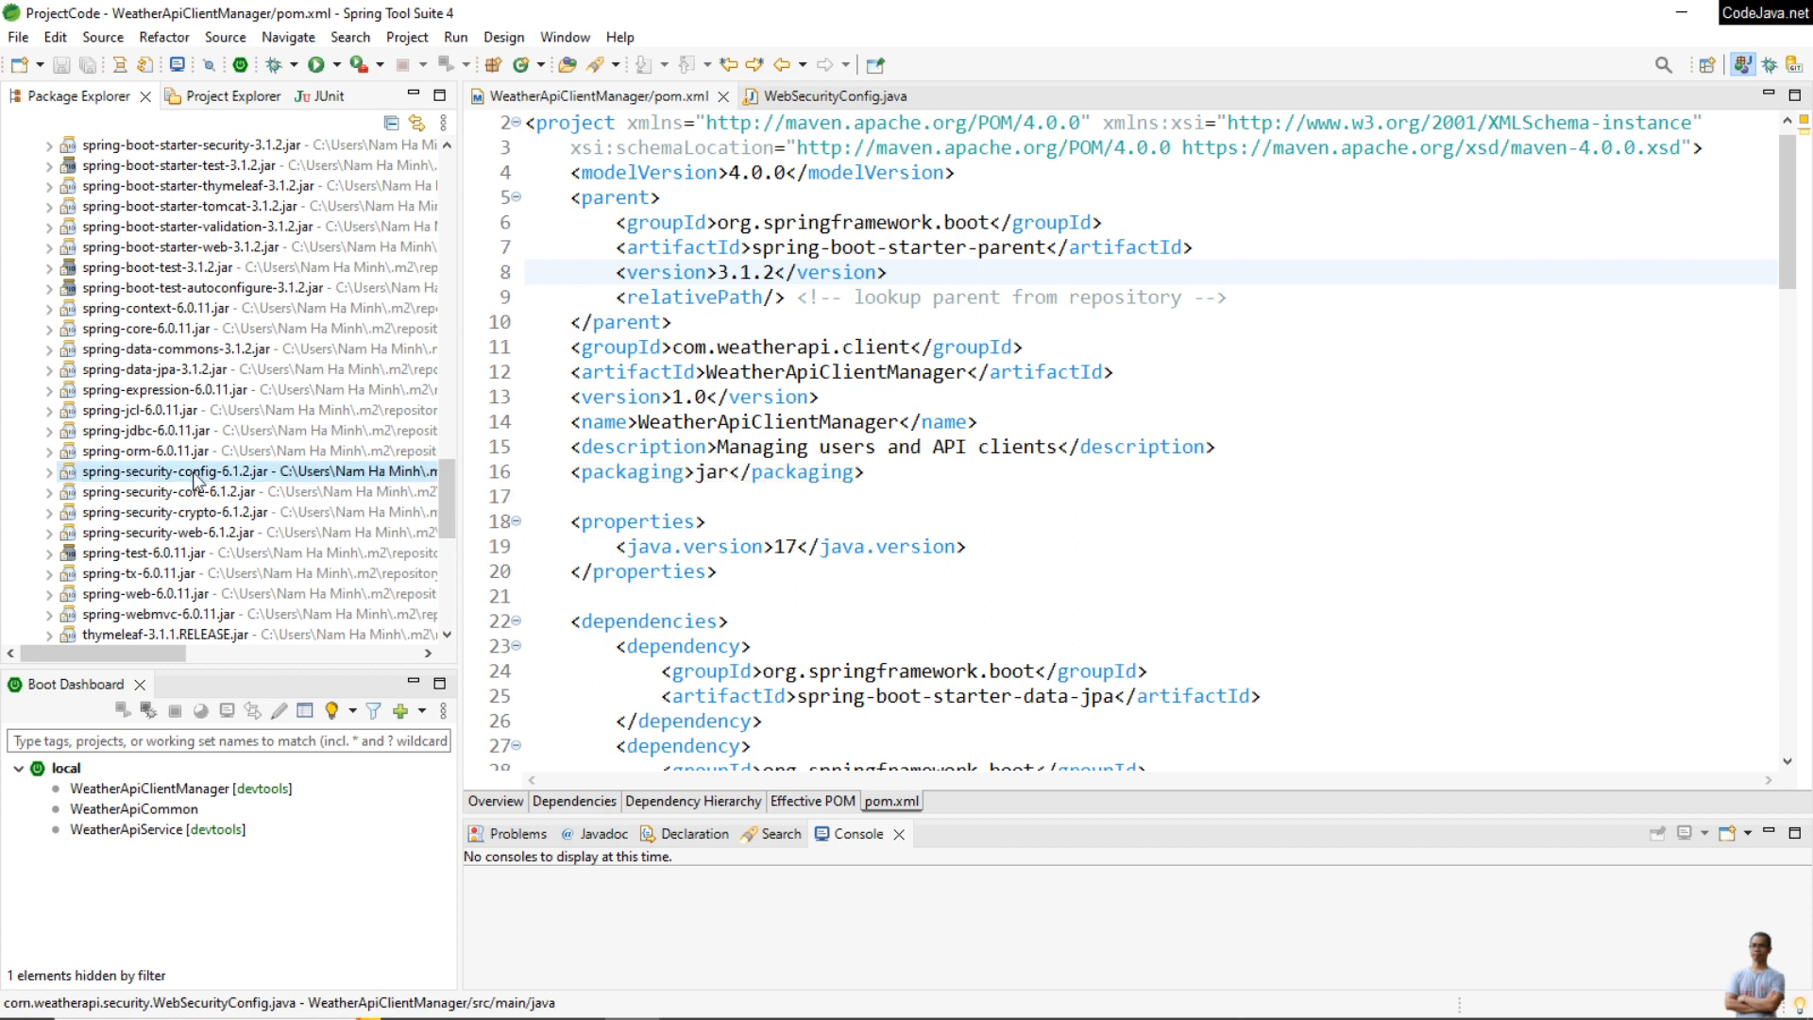
mouse_move(154, 512)
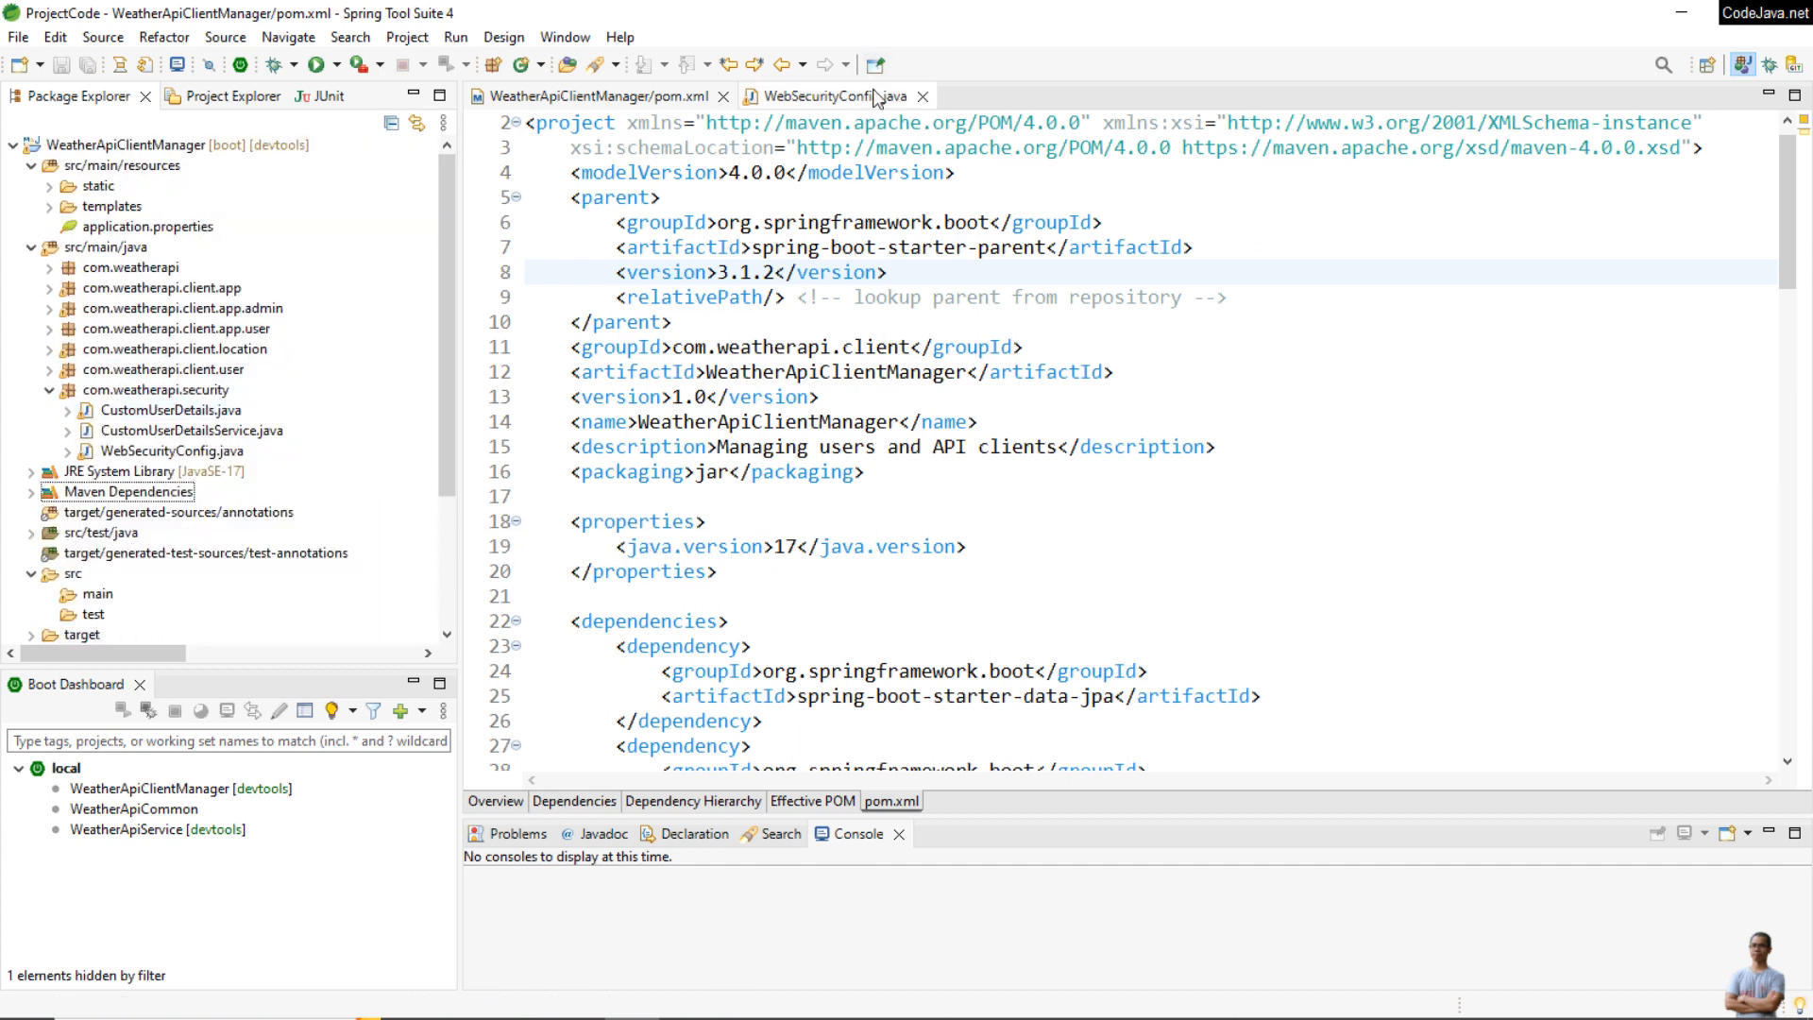
mouse_move(833, 94)
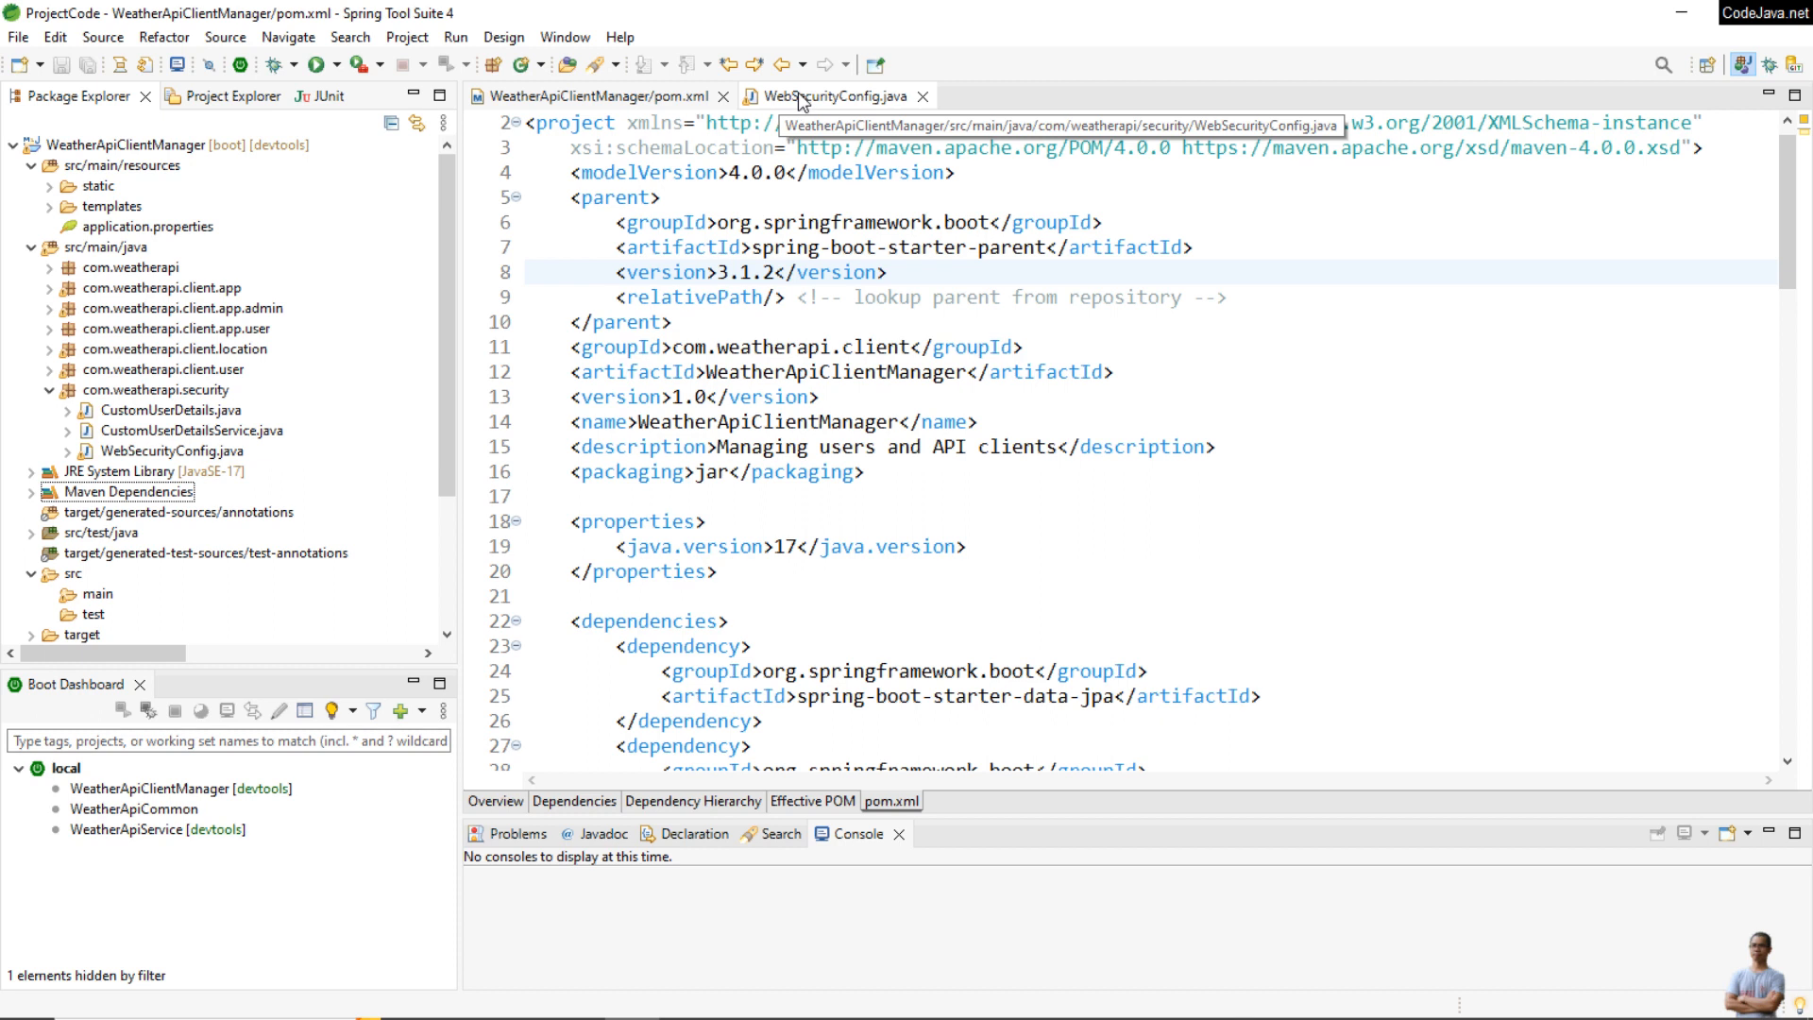
Return to WebSecurityConfig.java and place the cursor inside the deprecated authorizeHttpRequests() call
click(835, 96)
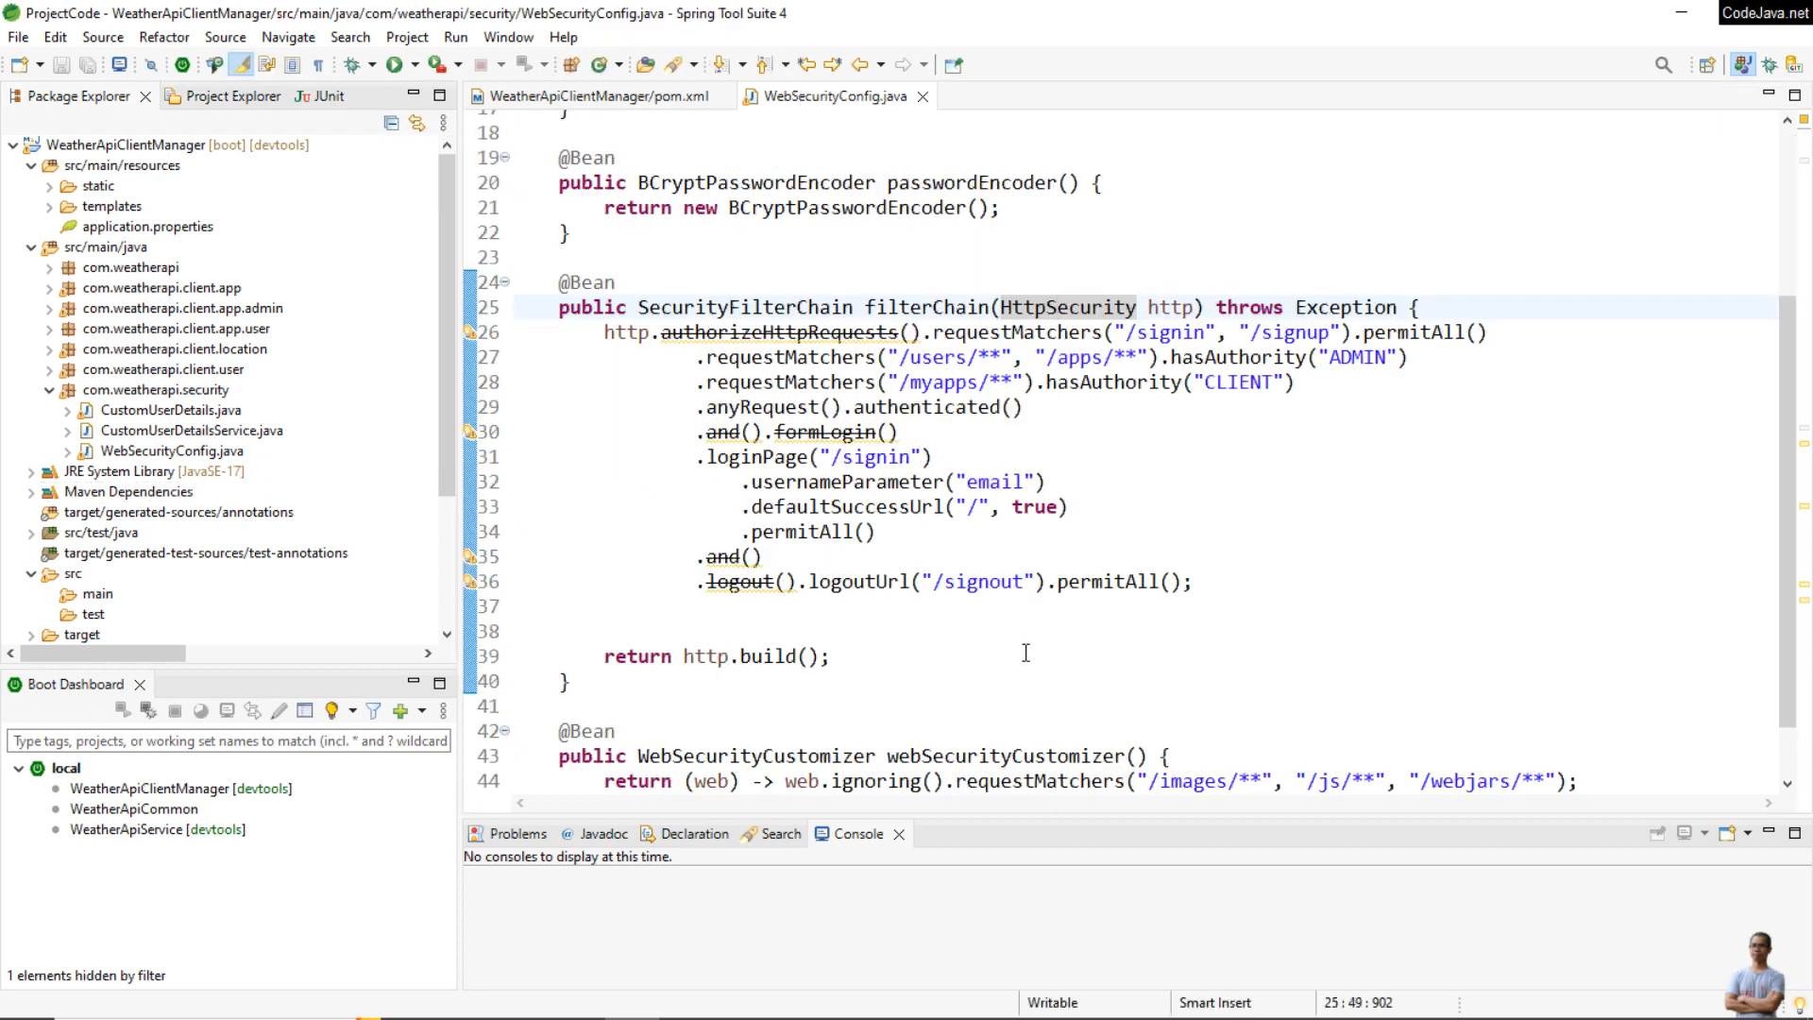
mouse_move(728, 473)
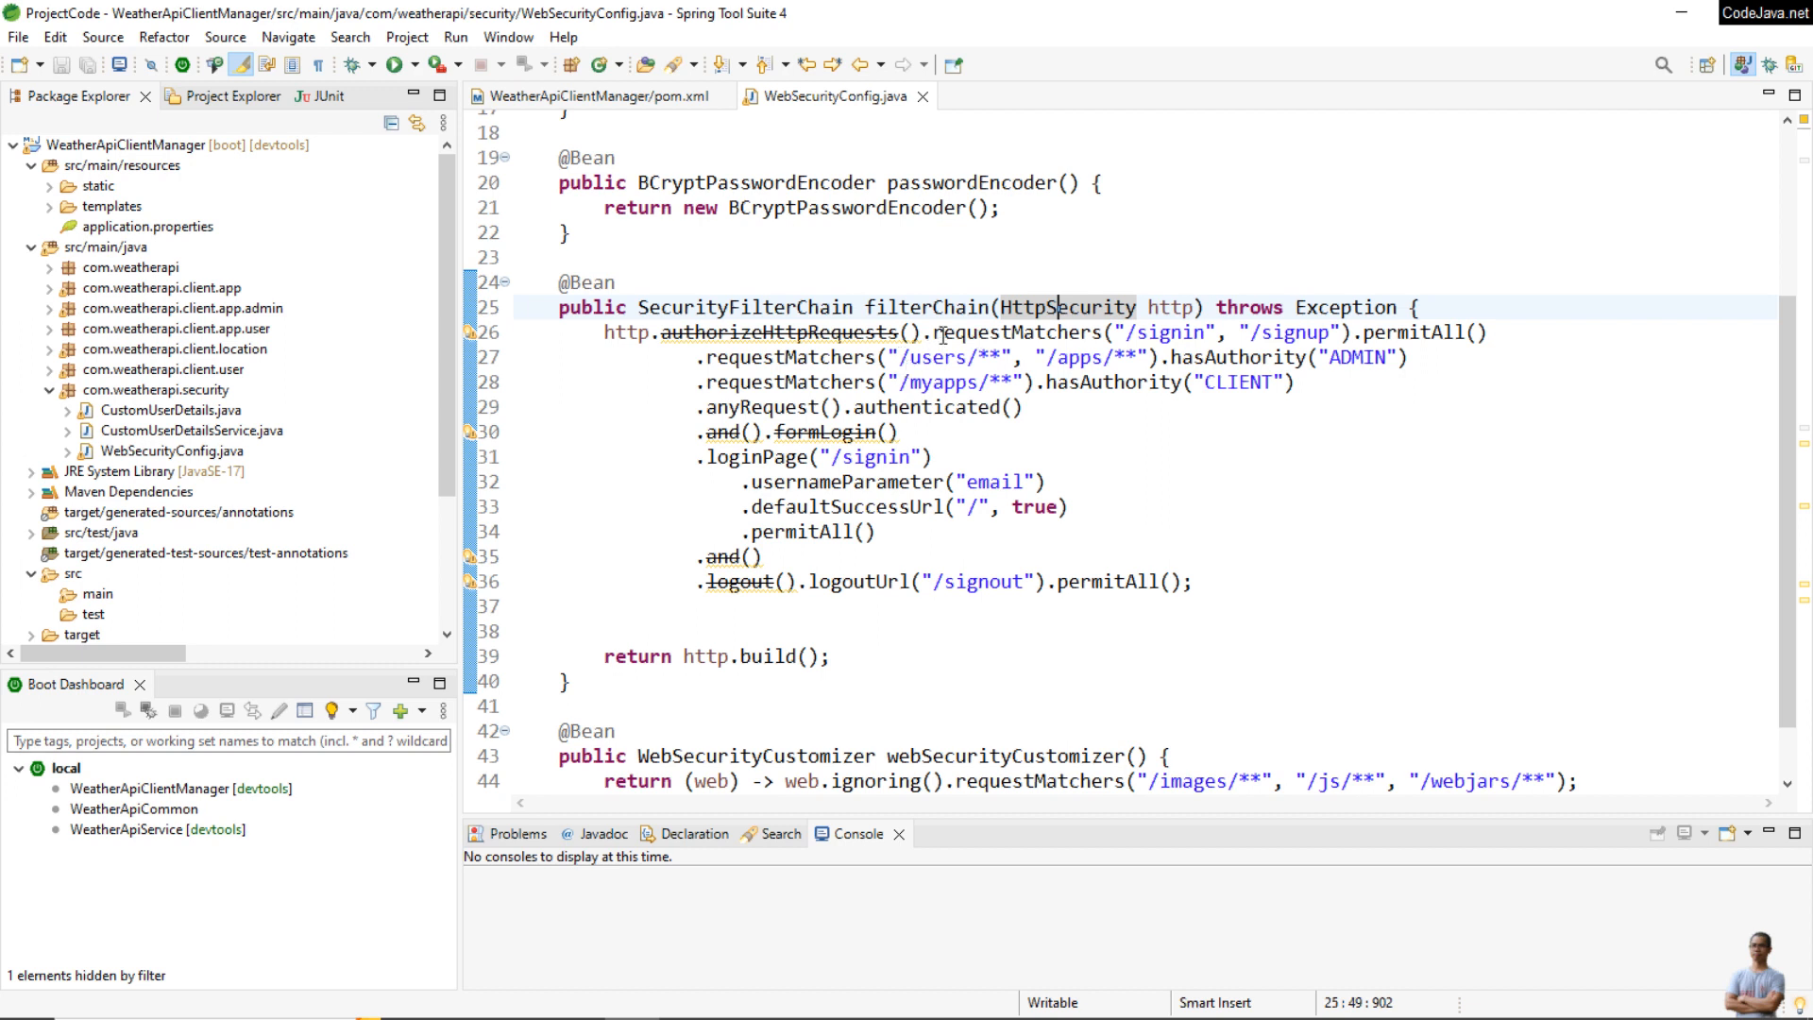
click(827, 334)
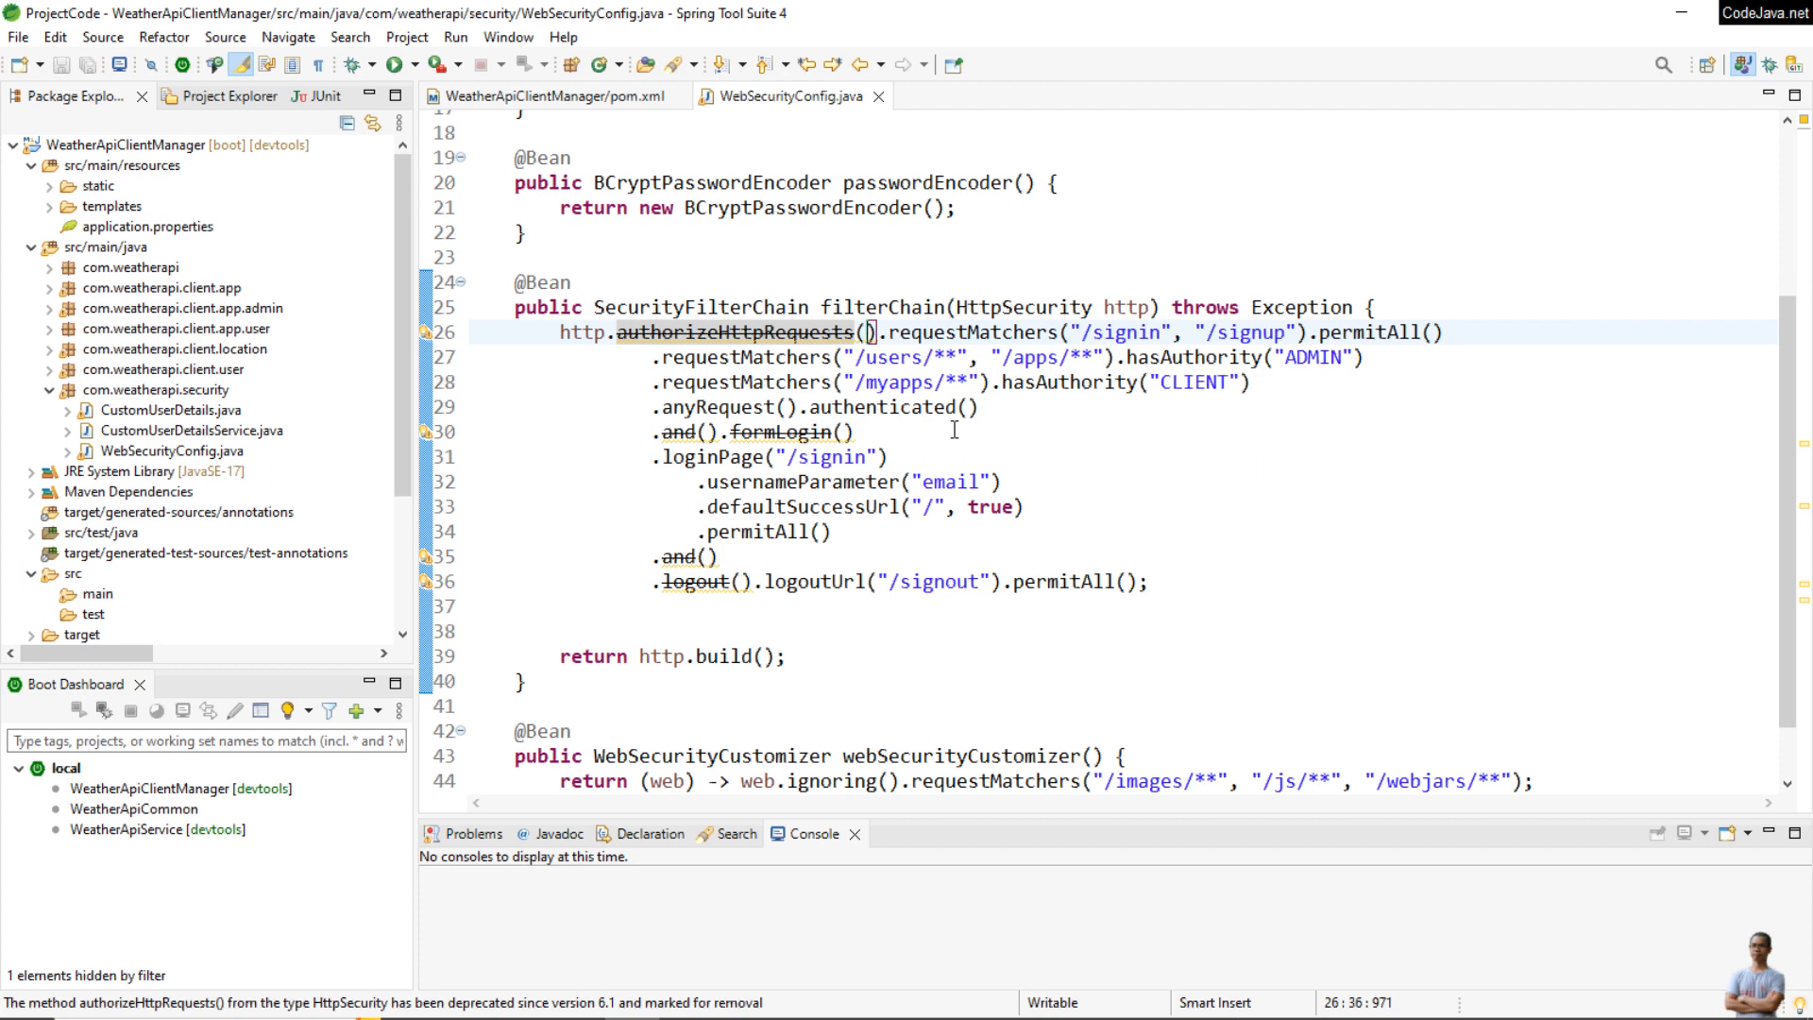
Wrap the request-matcher rules in an authorize -> authorize lambda and remove .and() before formLogin
text(authorzi)
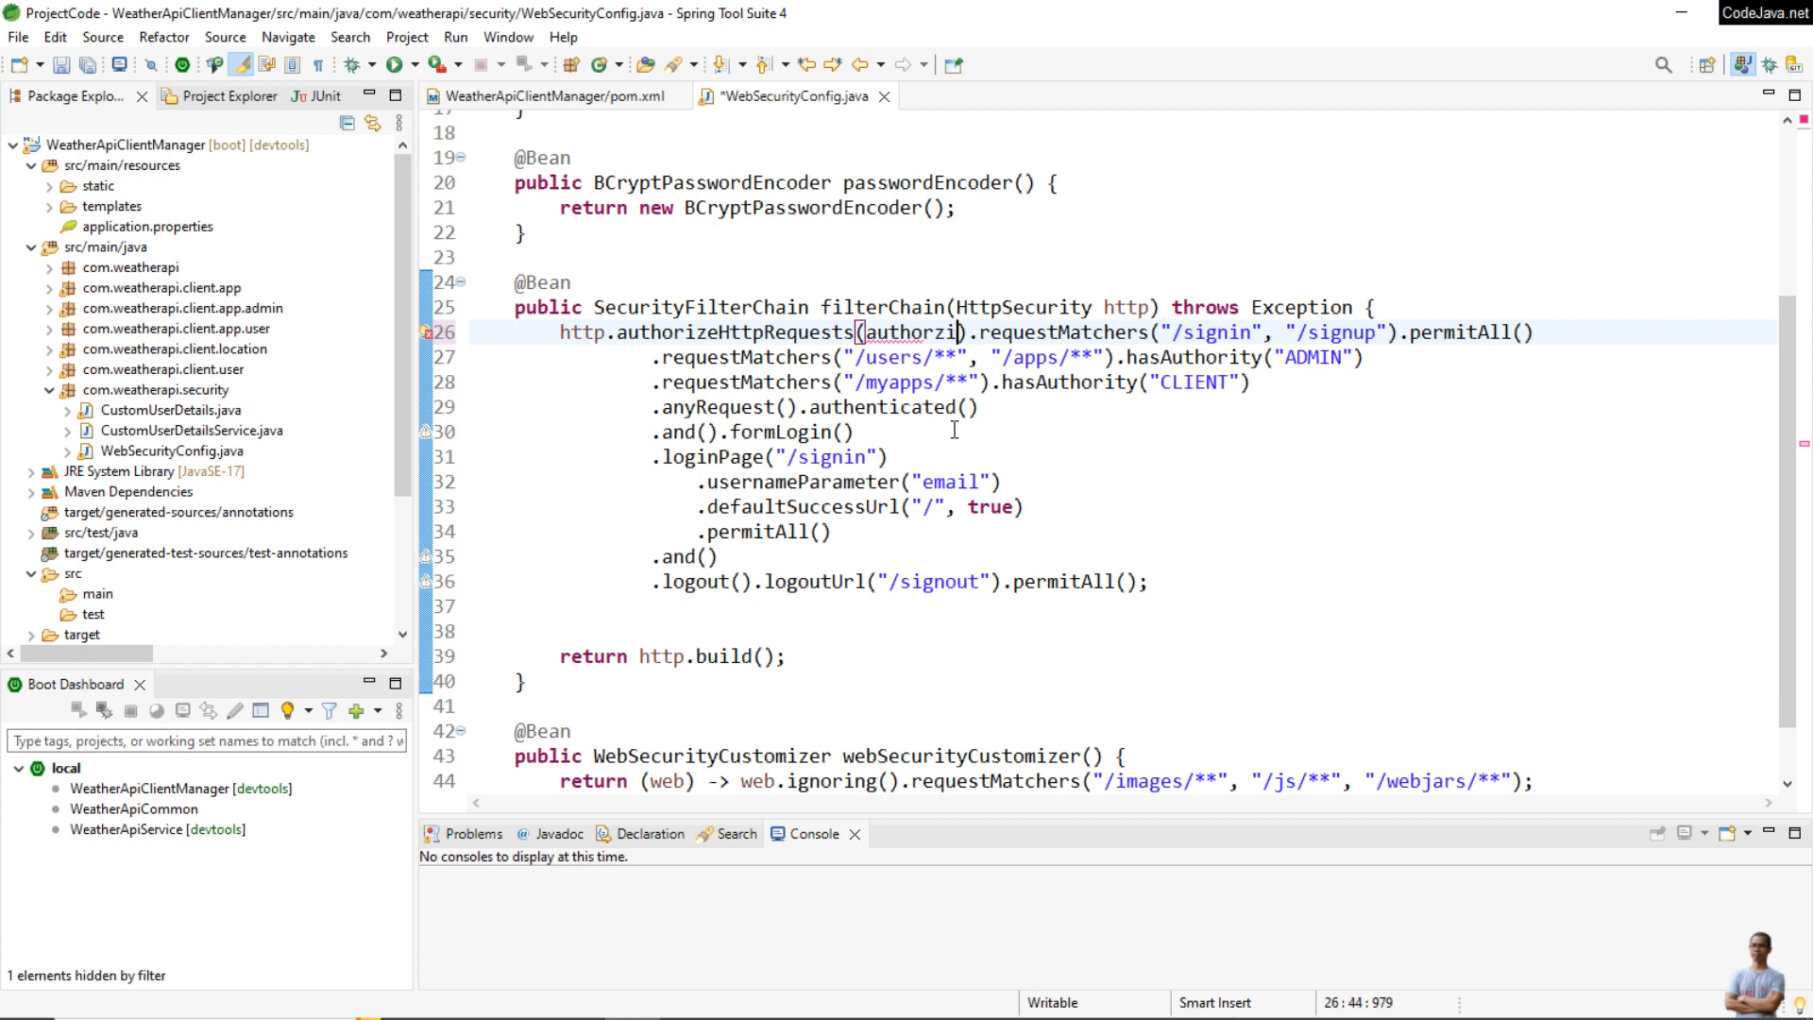
text(e)
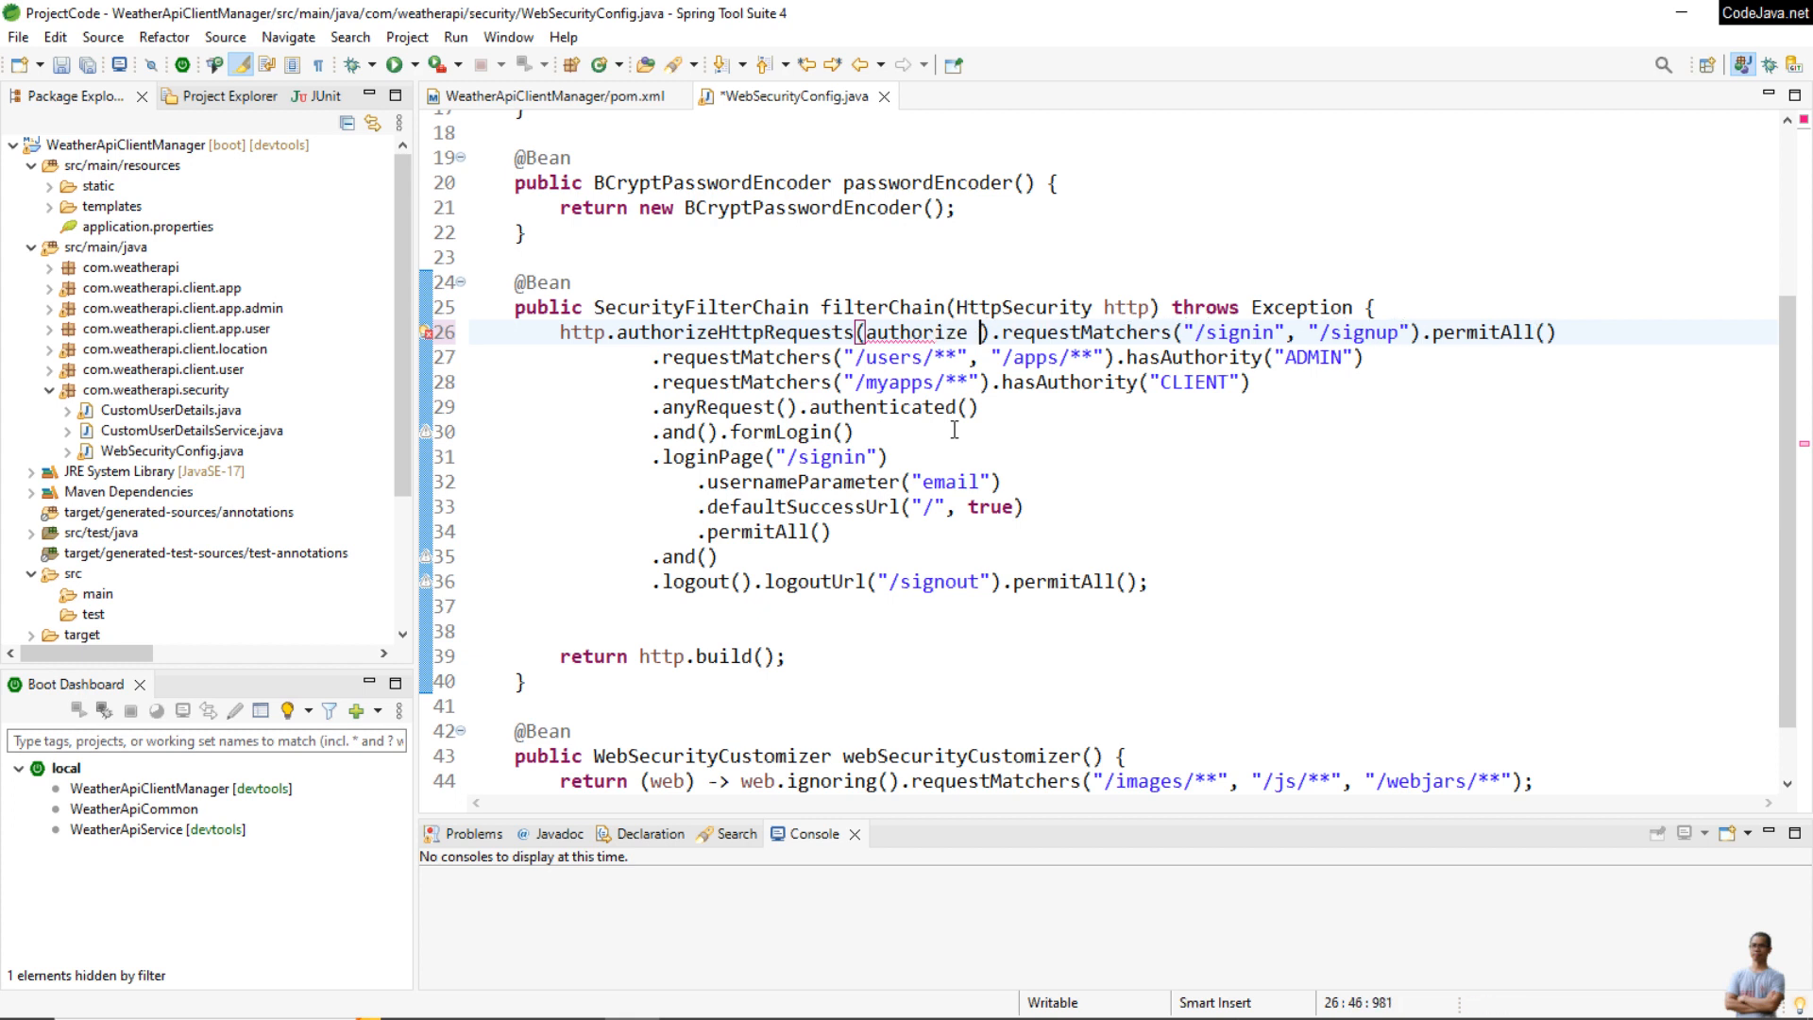
text(-> authoriz)
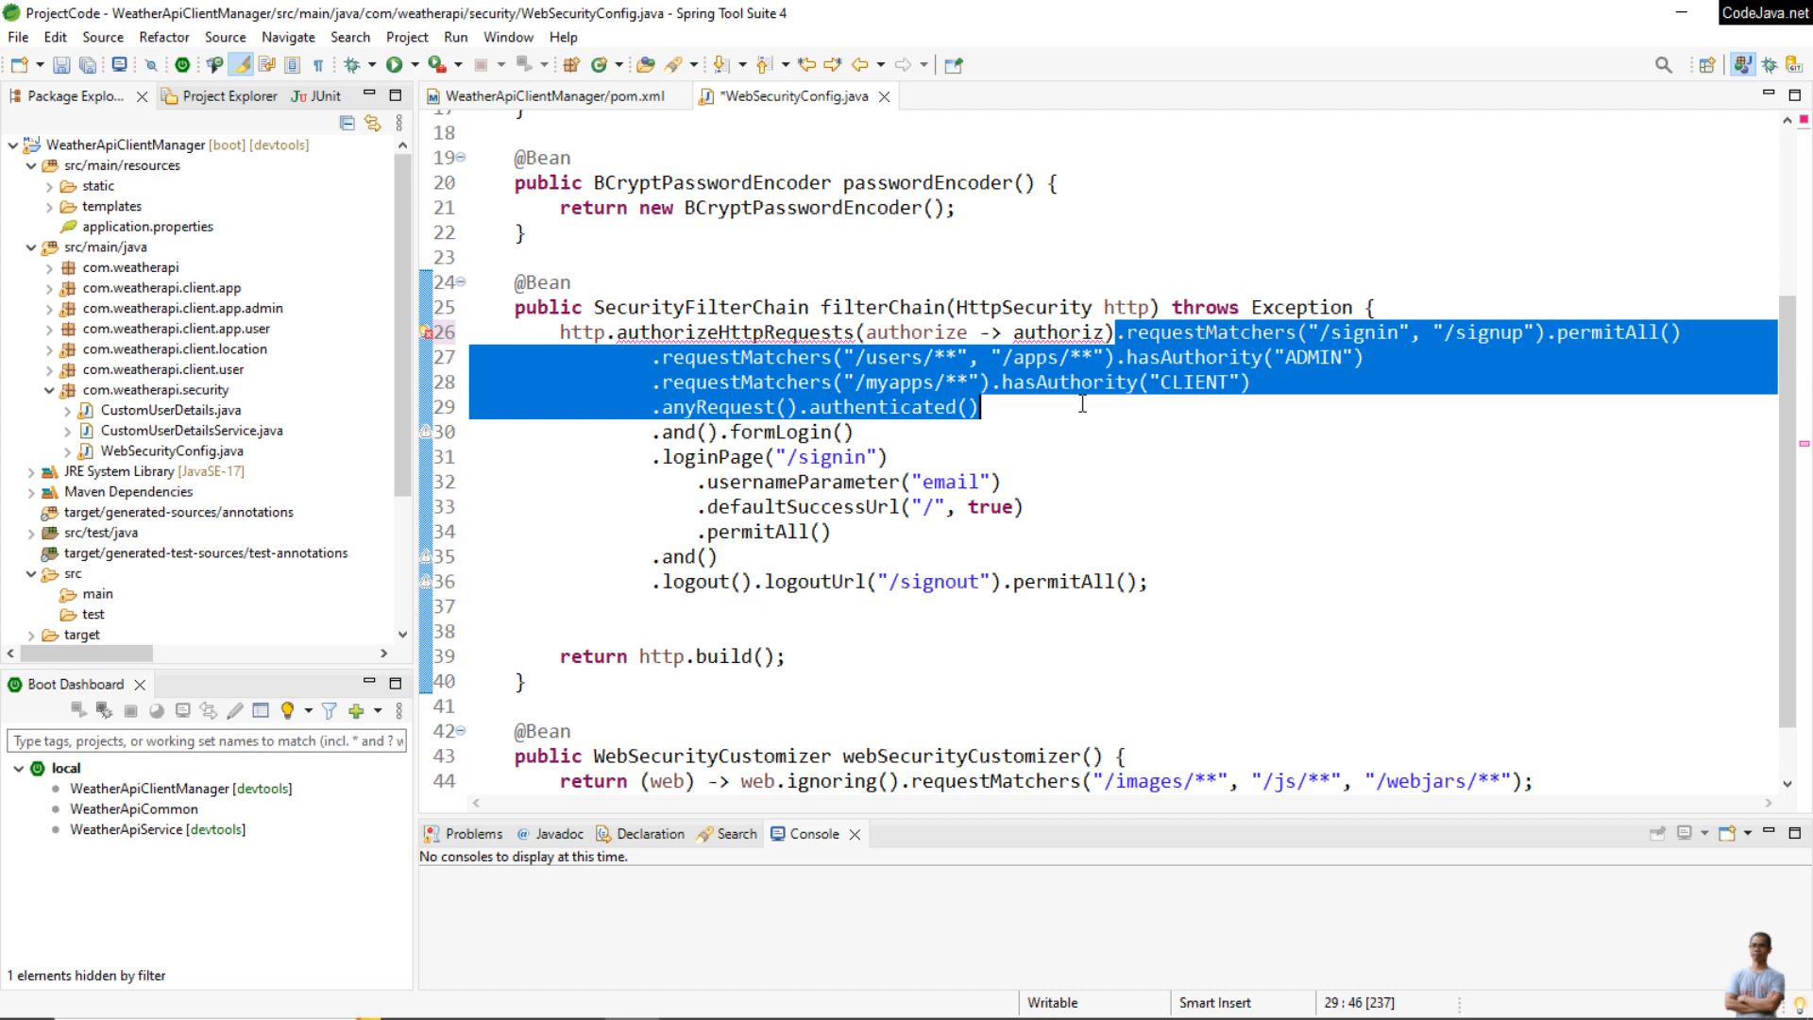
key(Delete)
text())
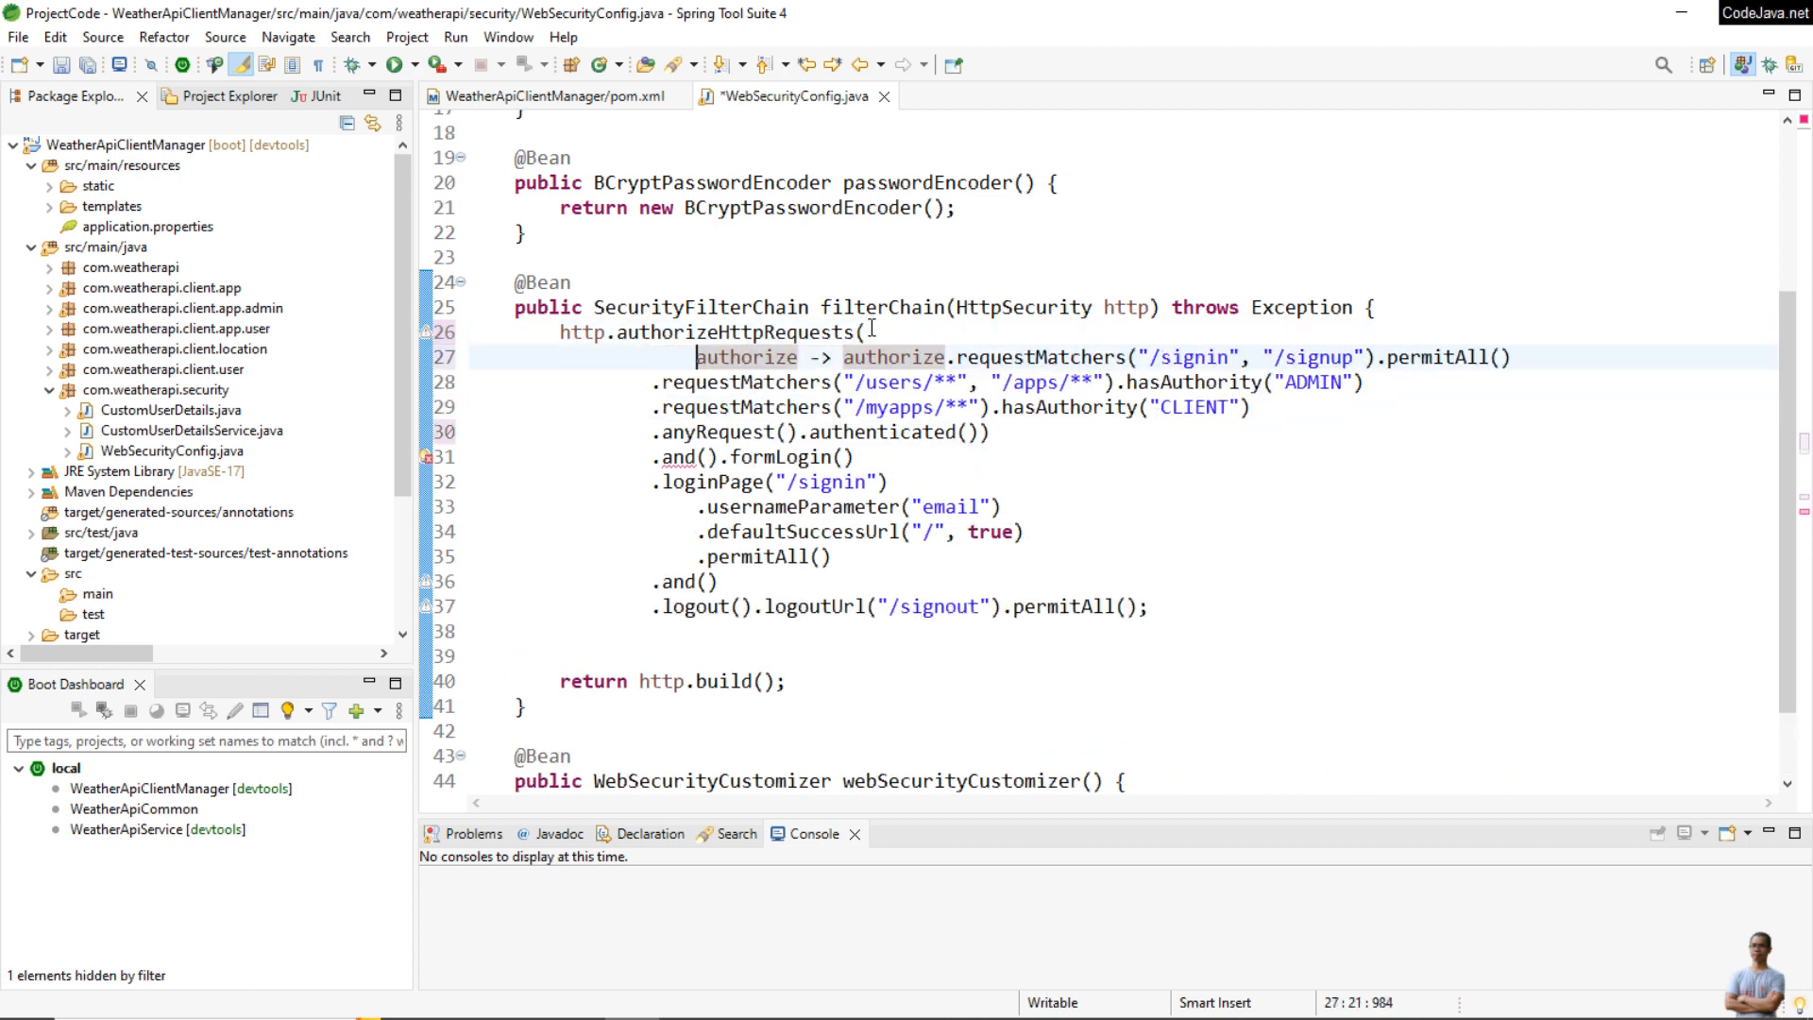
click(653, 381)
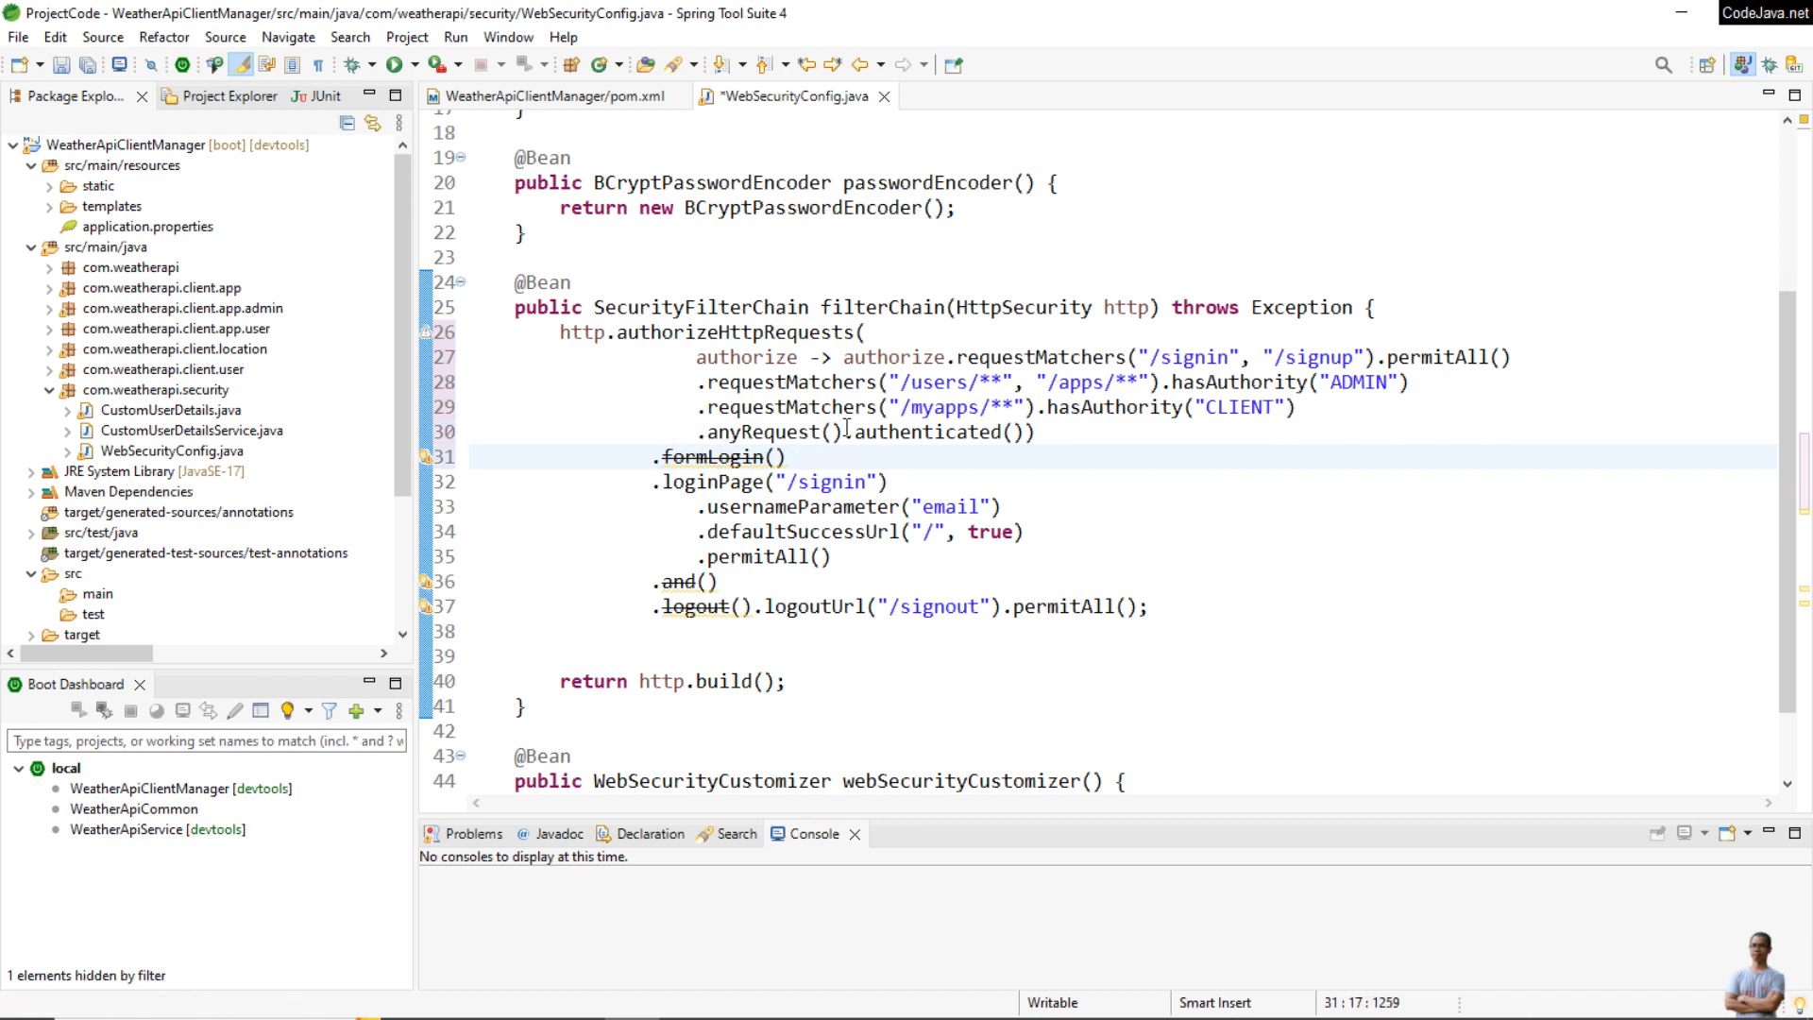
Move loginPage, usernameParameter, defaultSuccessUrl and permitAll into a formLogin login lambda, dropping .and()
click(711, 455)
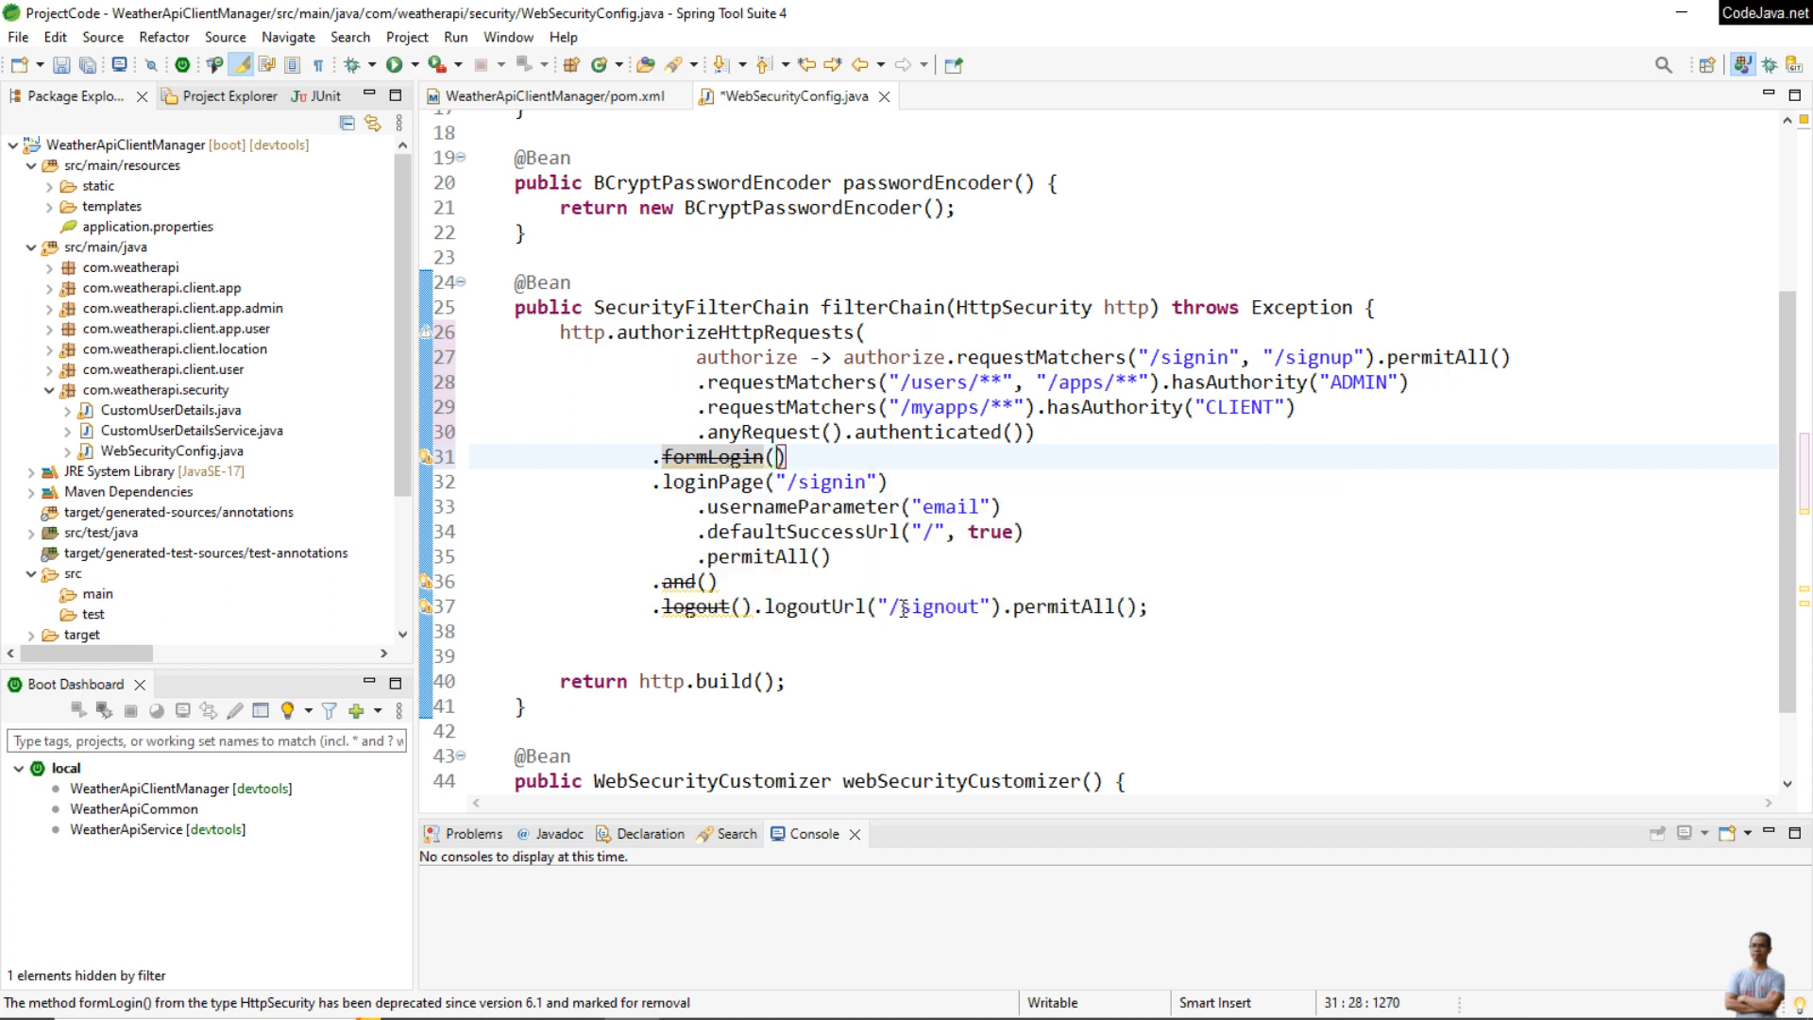
text(login -> login.loginPage("/signin)
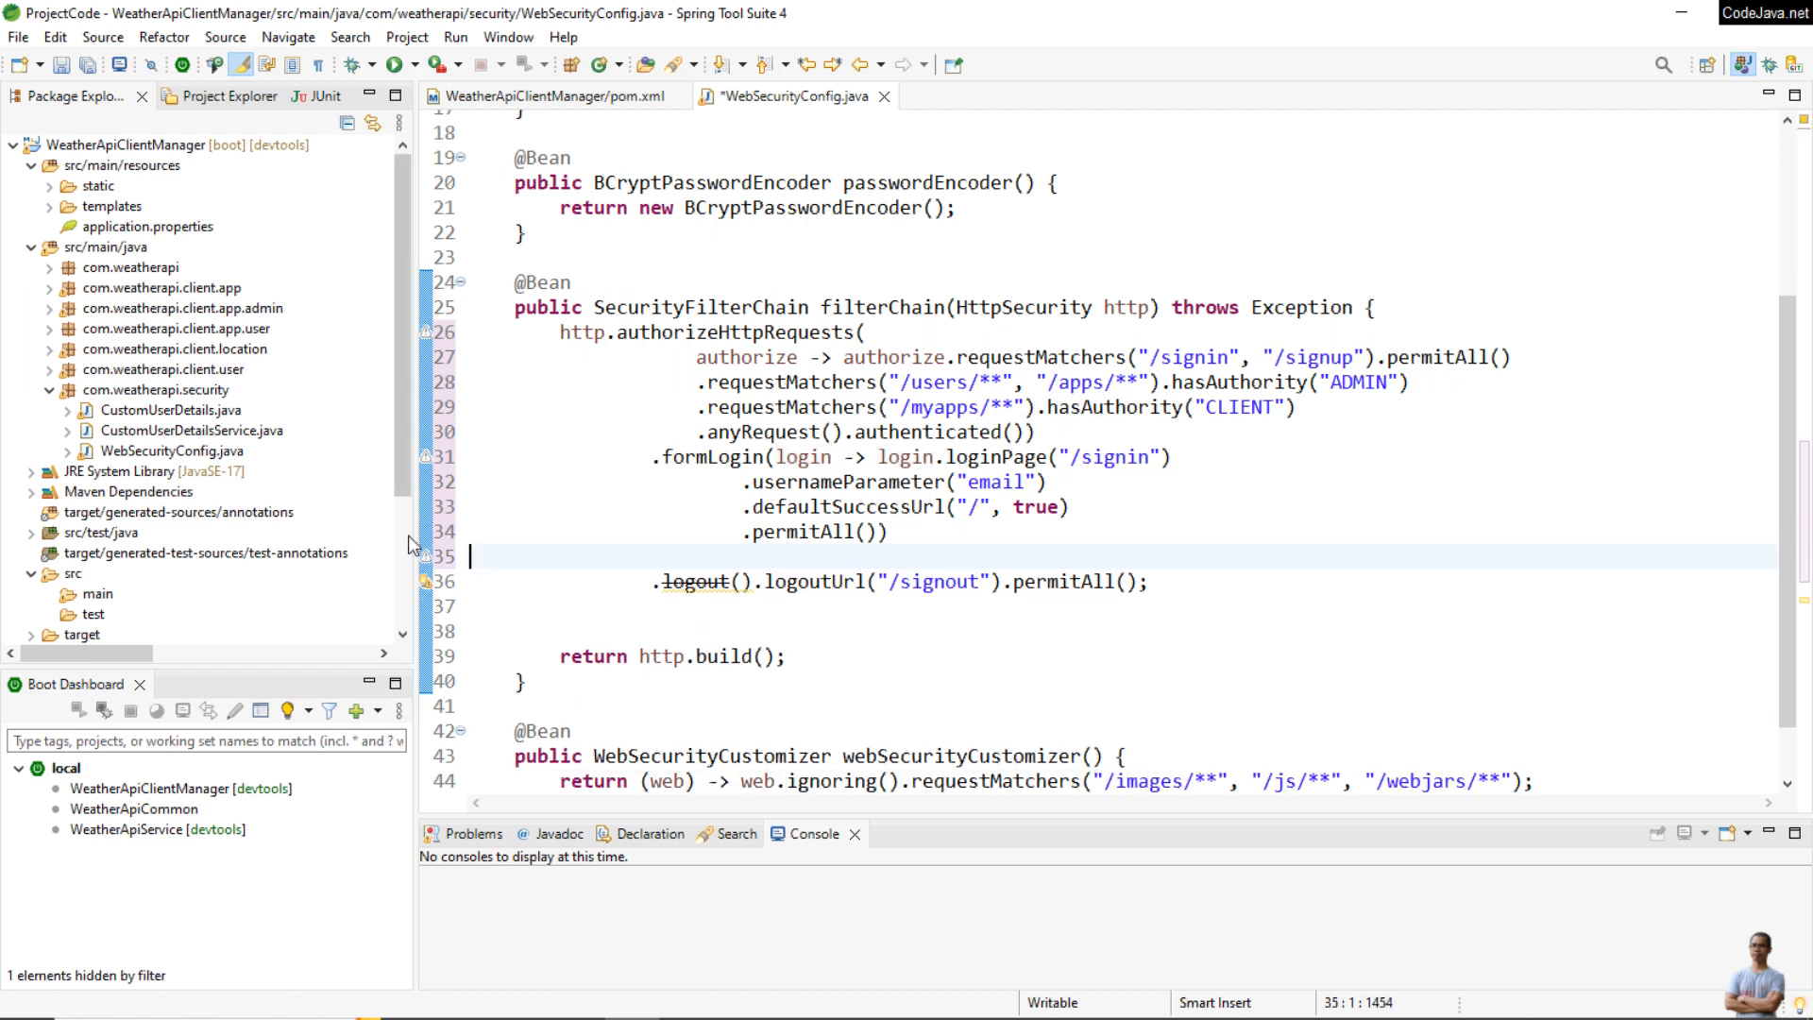
scroll(down, 3)
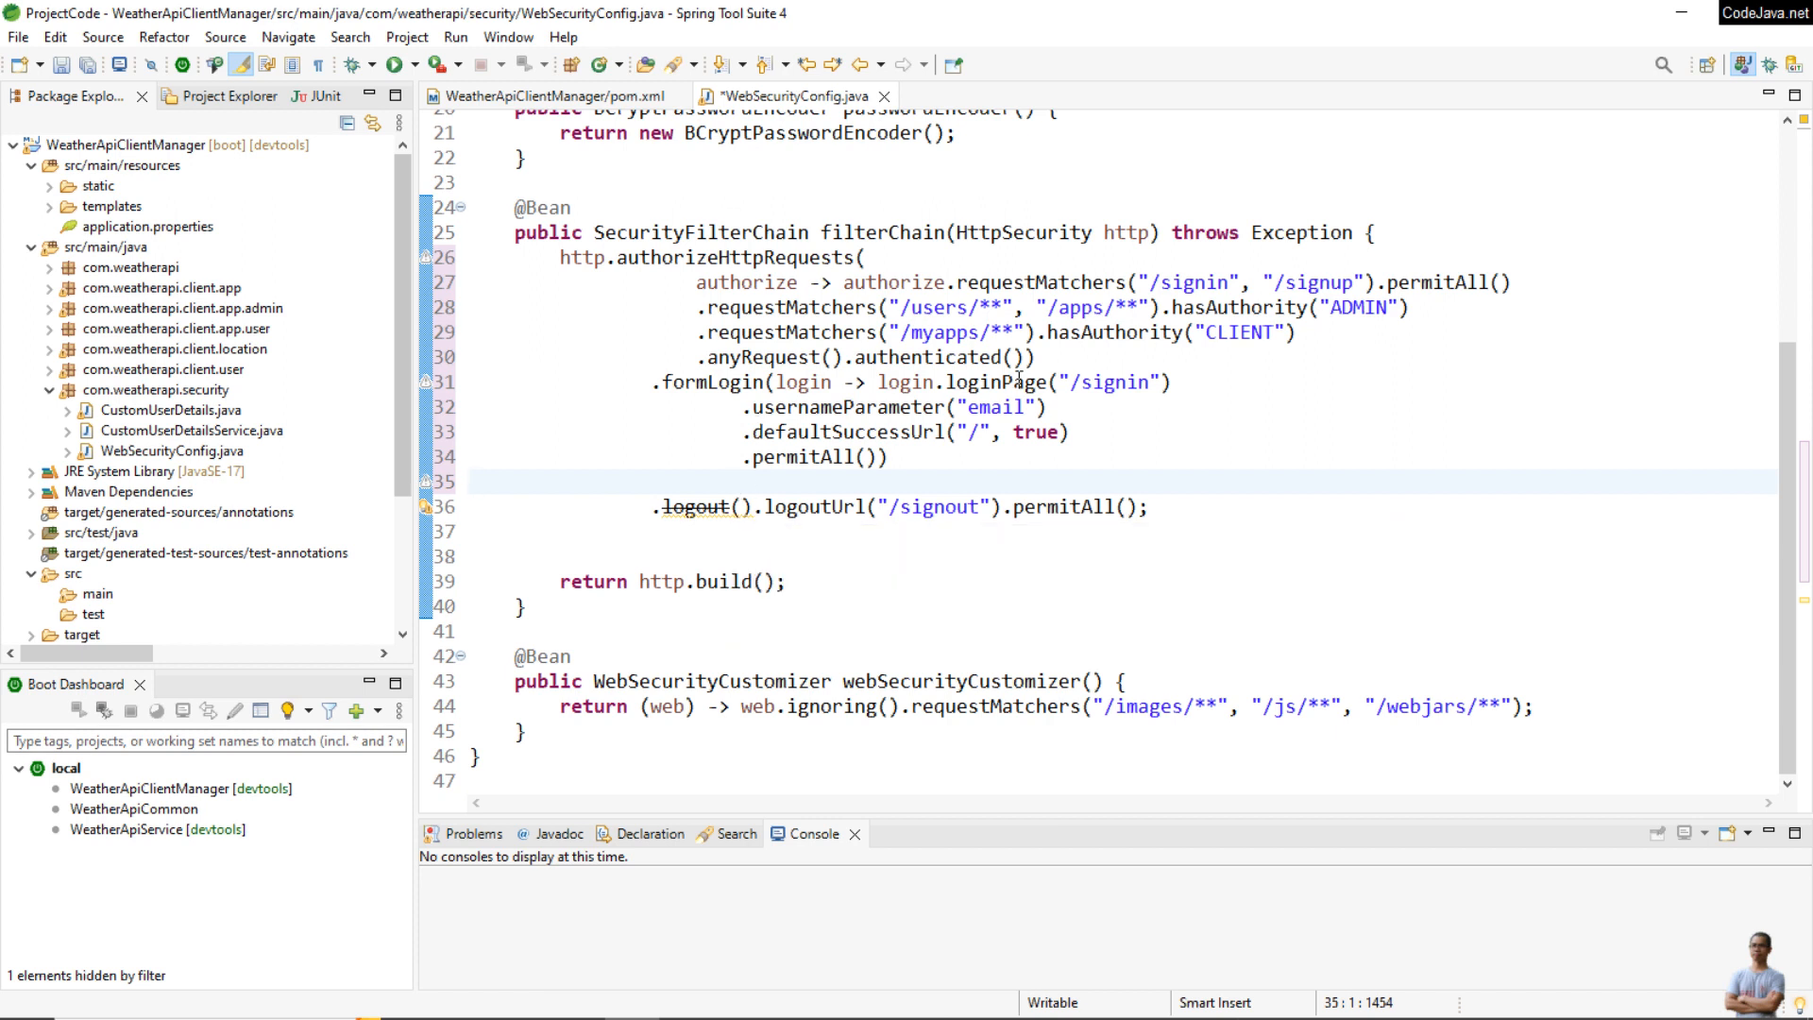
key(Enter)
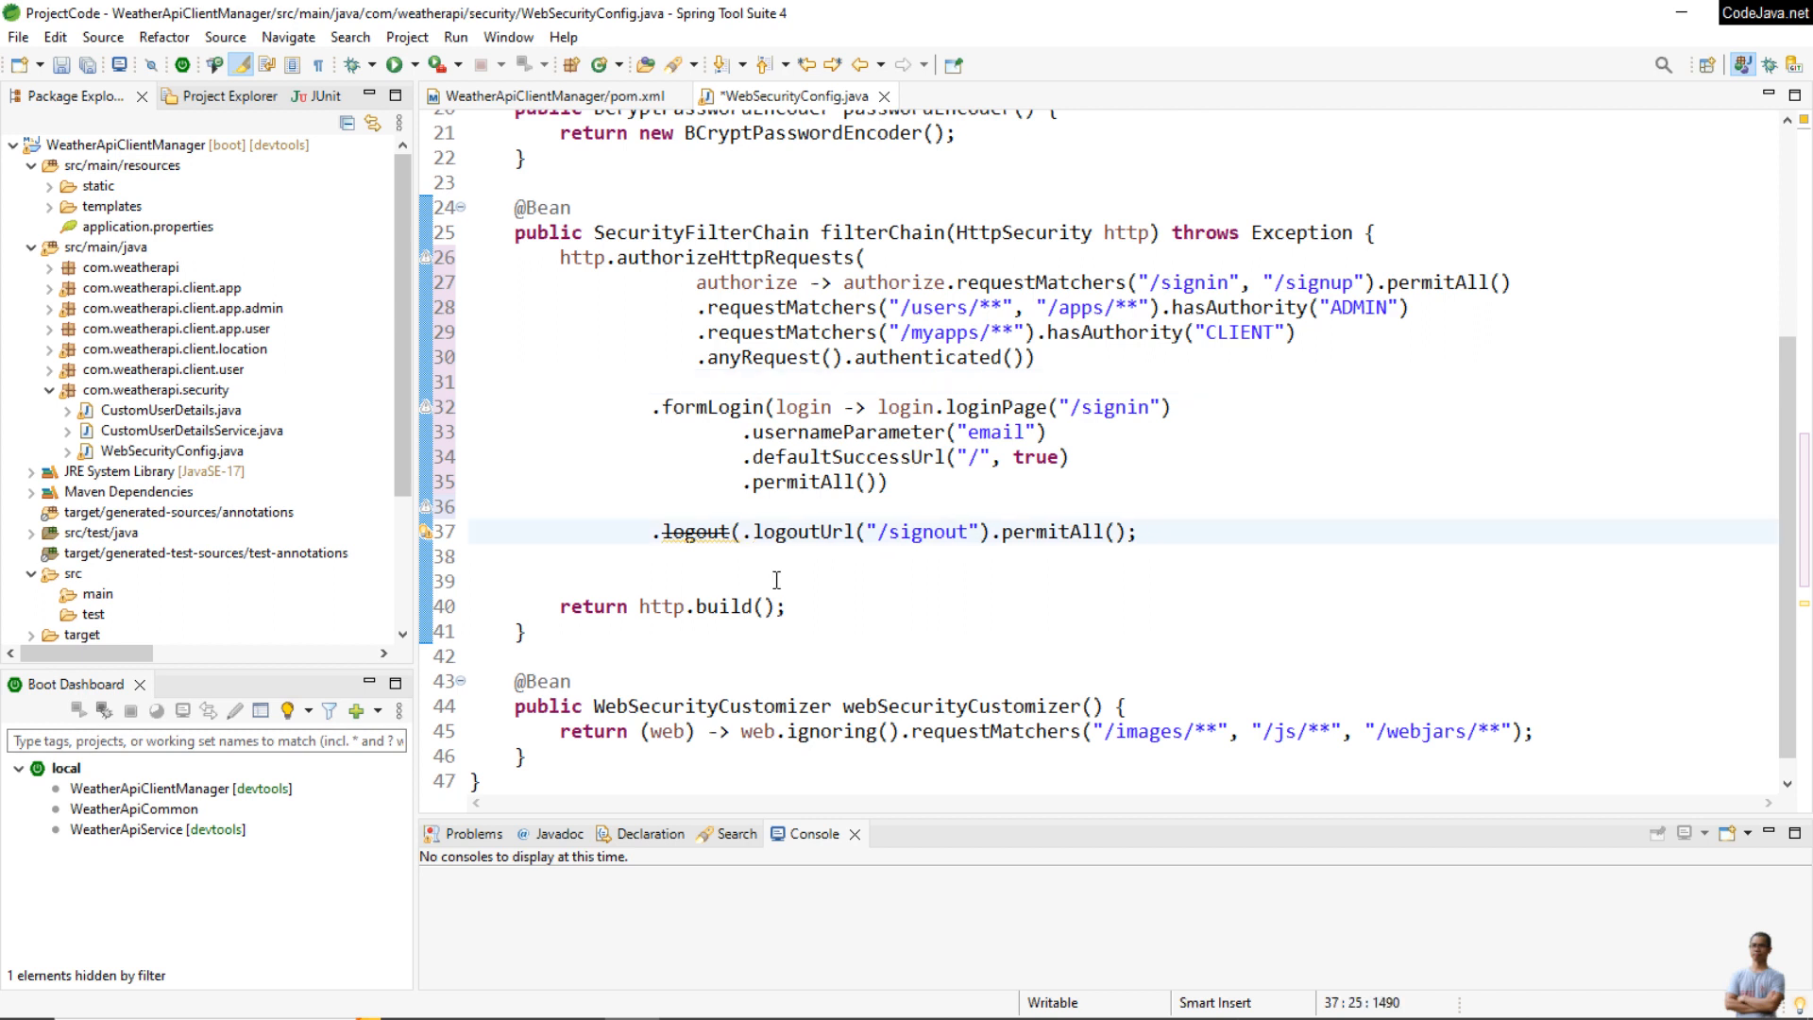
Convert logout to a logout lambda holding logoutUrl("/signout").permitAll()
text(logout)
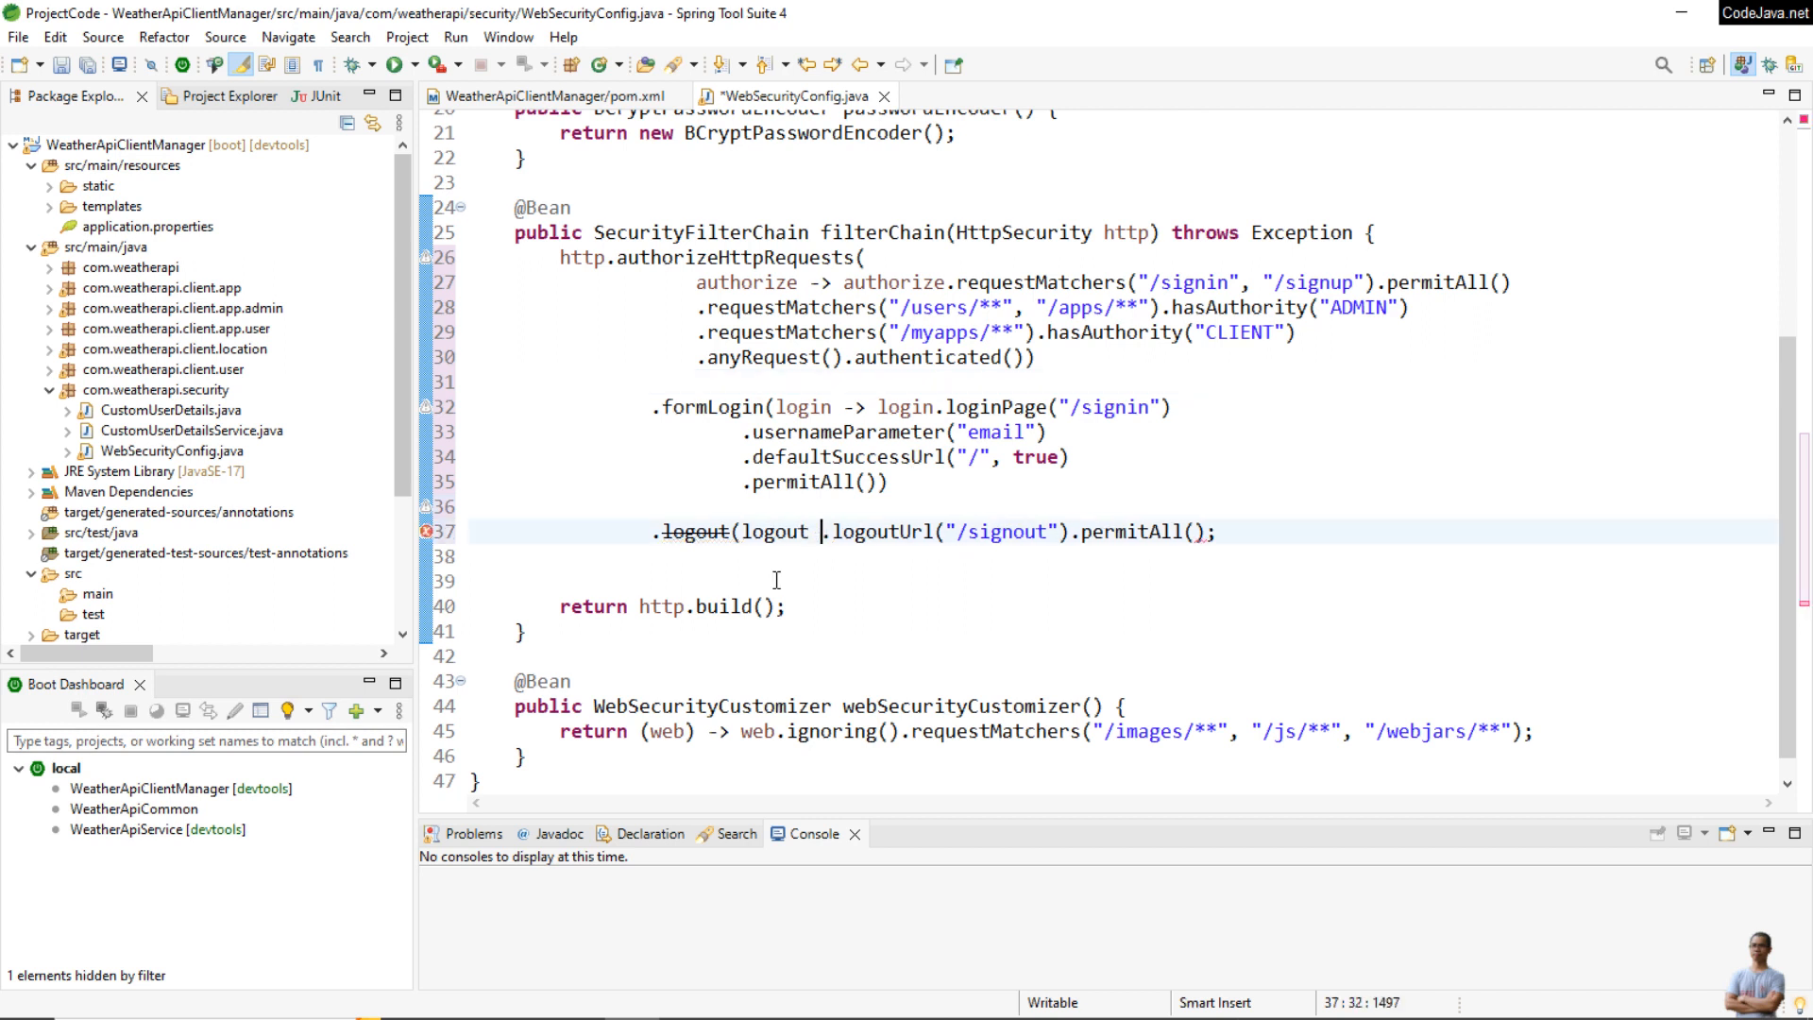
text(-> logout)
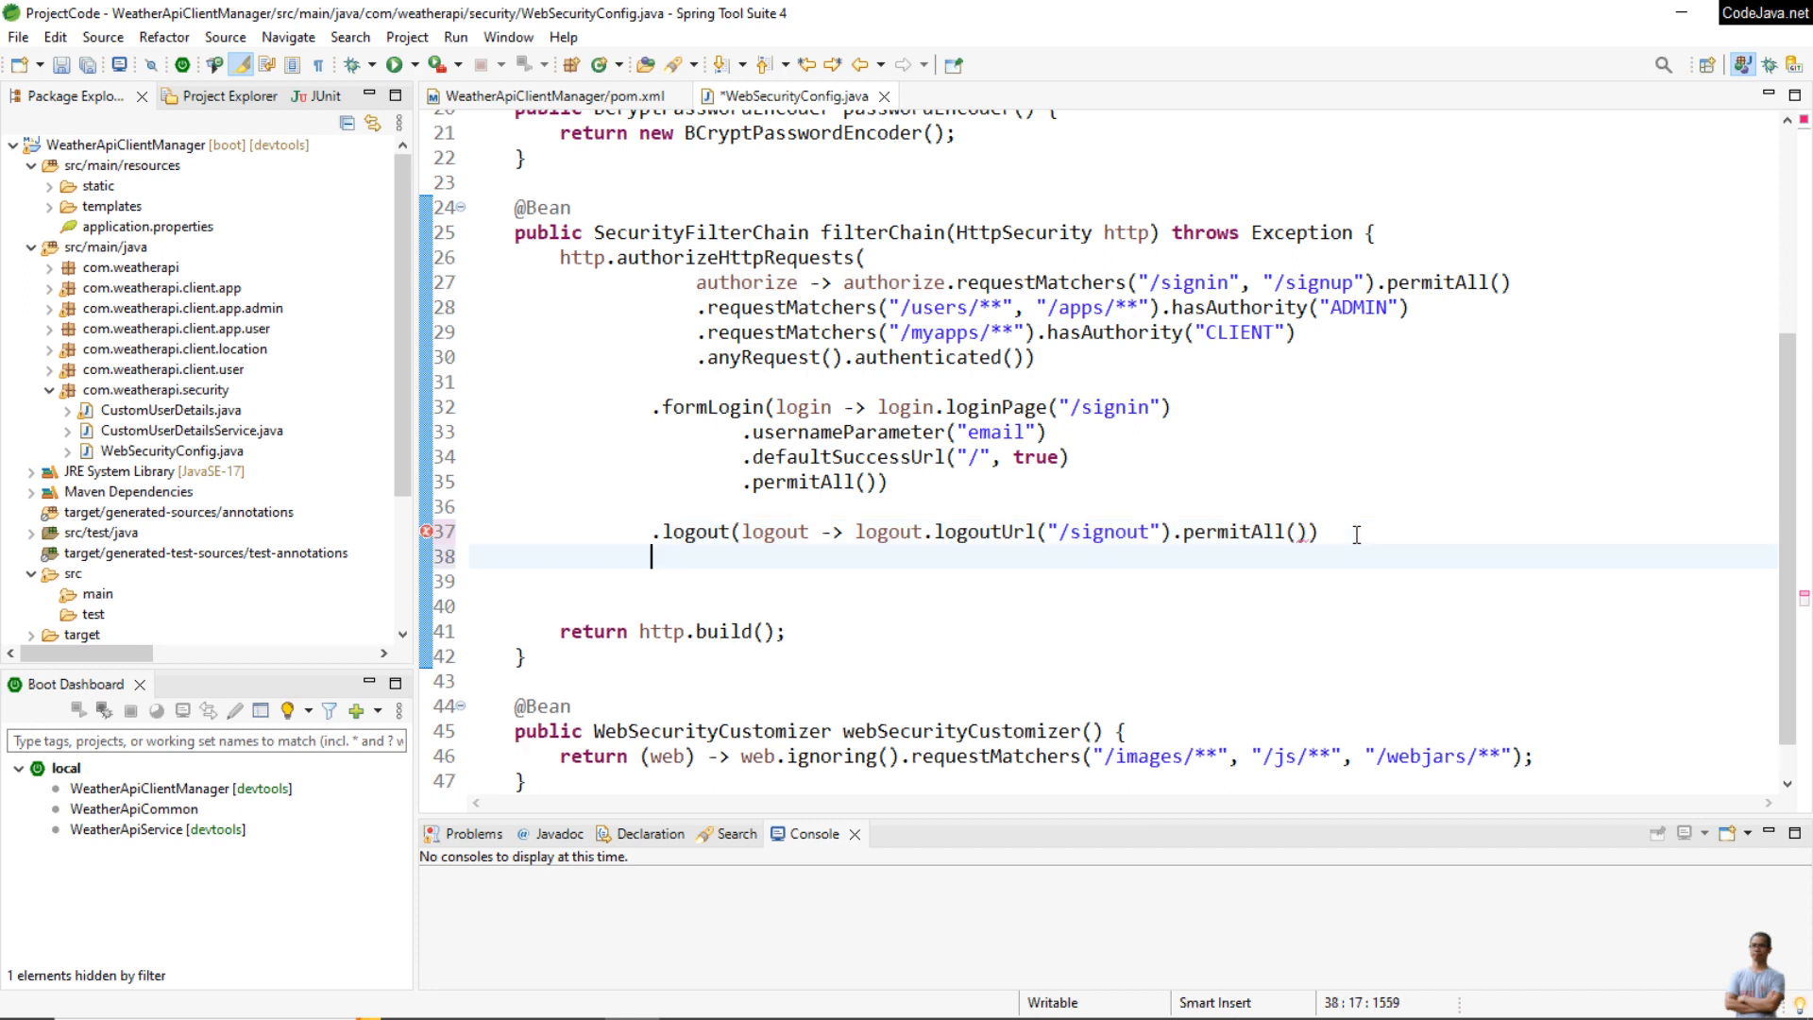
Add .rememberMe(remember -> remember.key(...)) after logout and begin entering the secret key string
text(.)
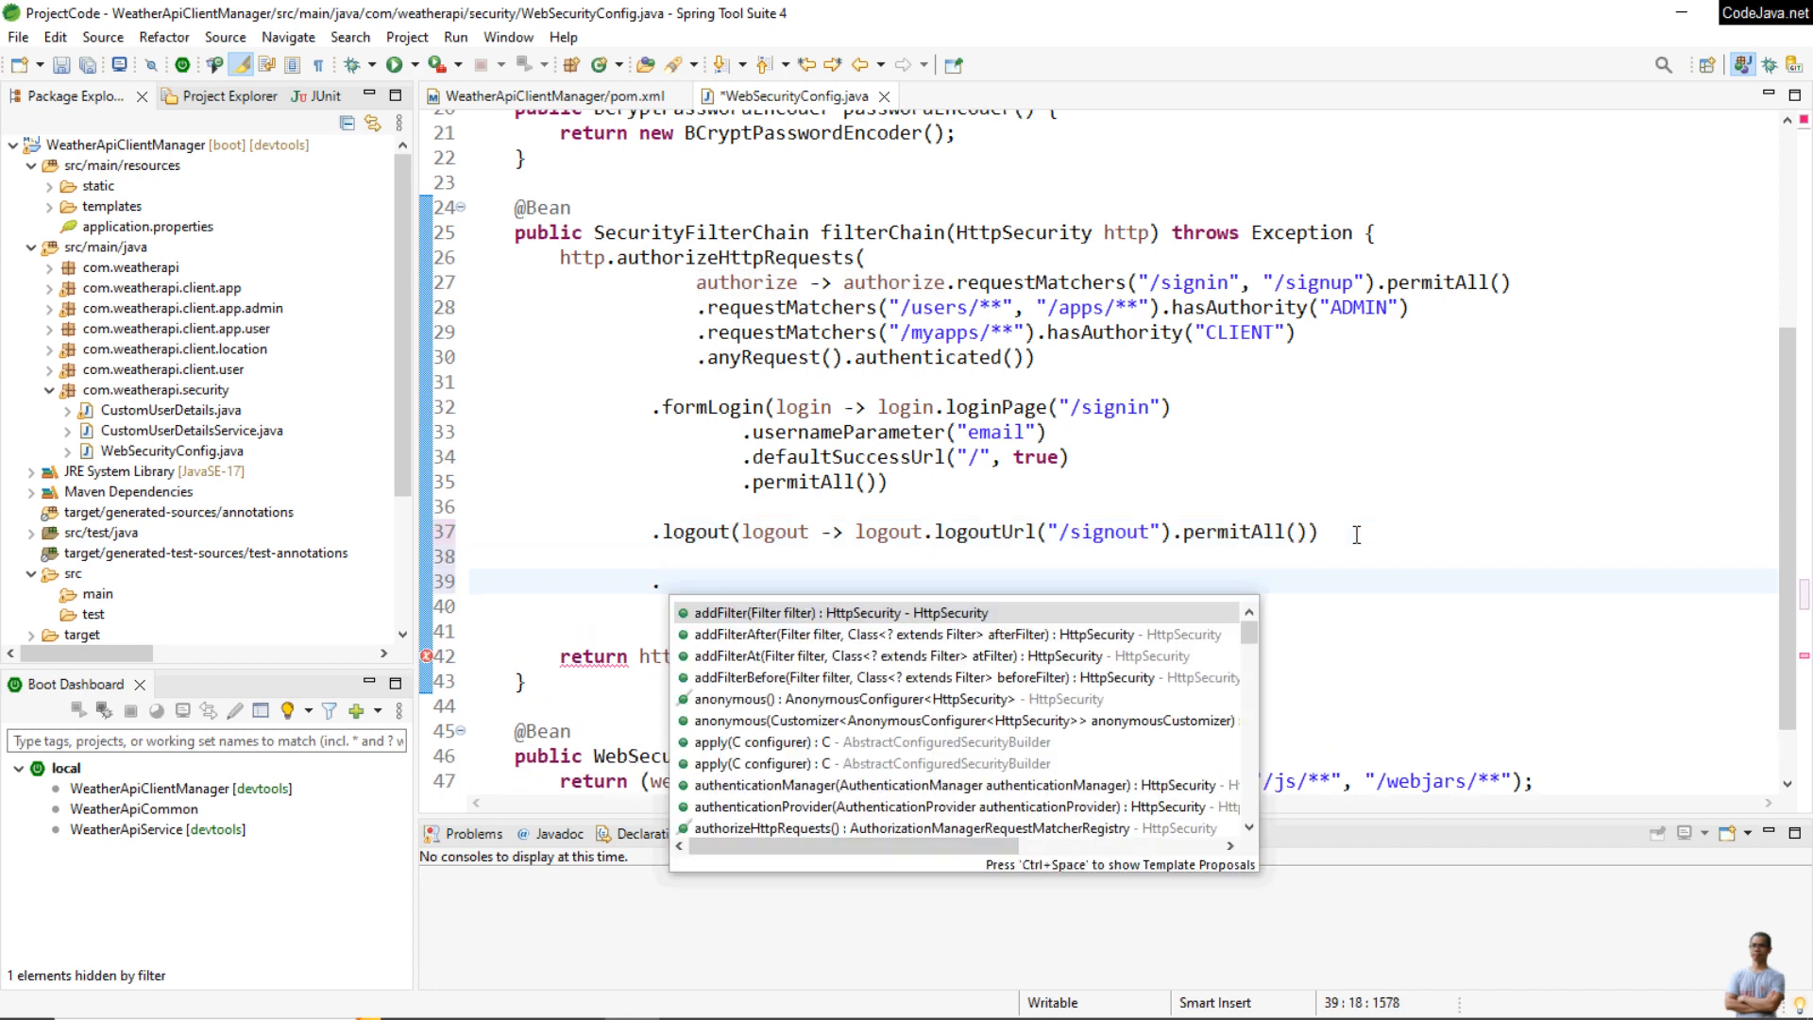
text(.remem)
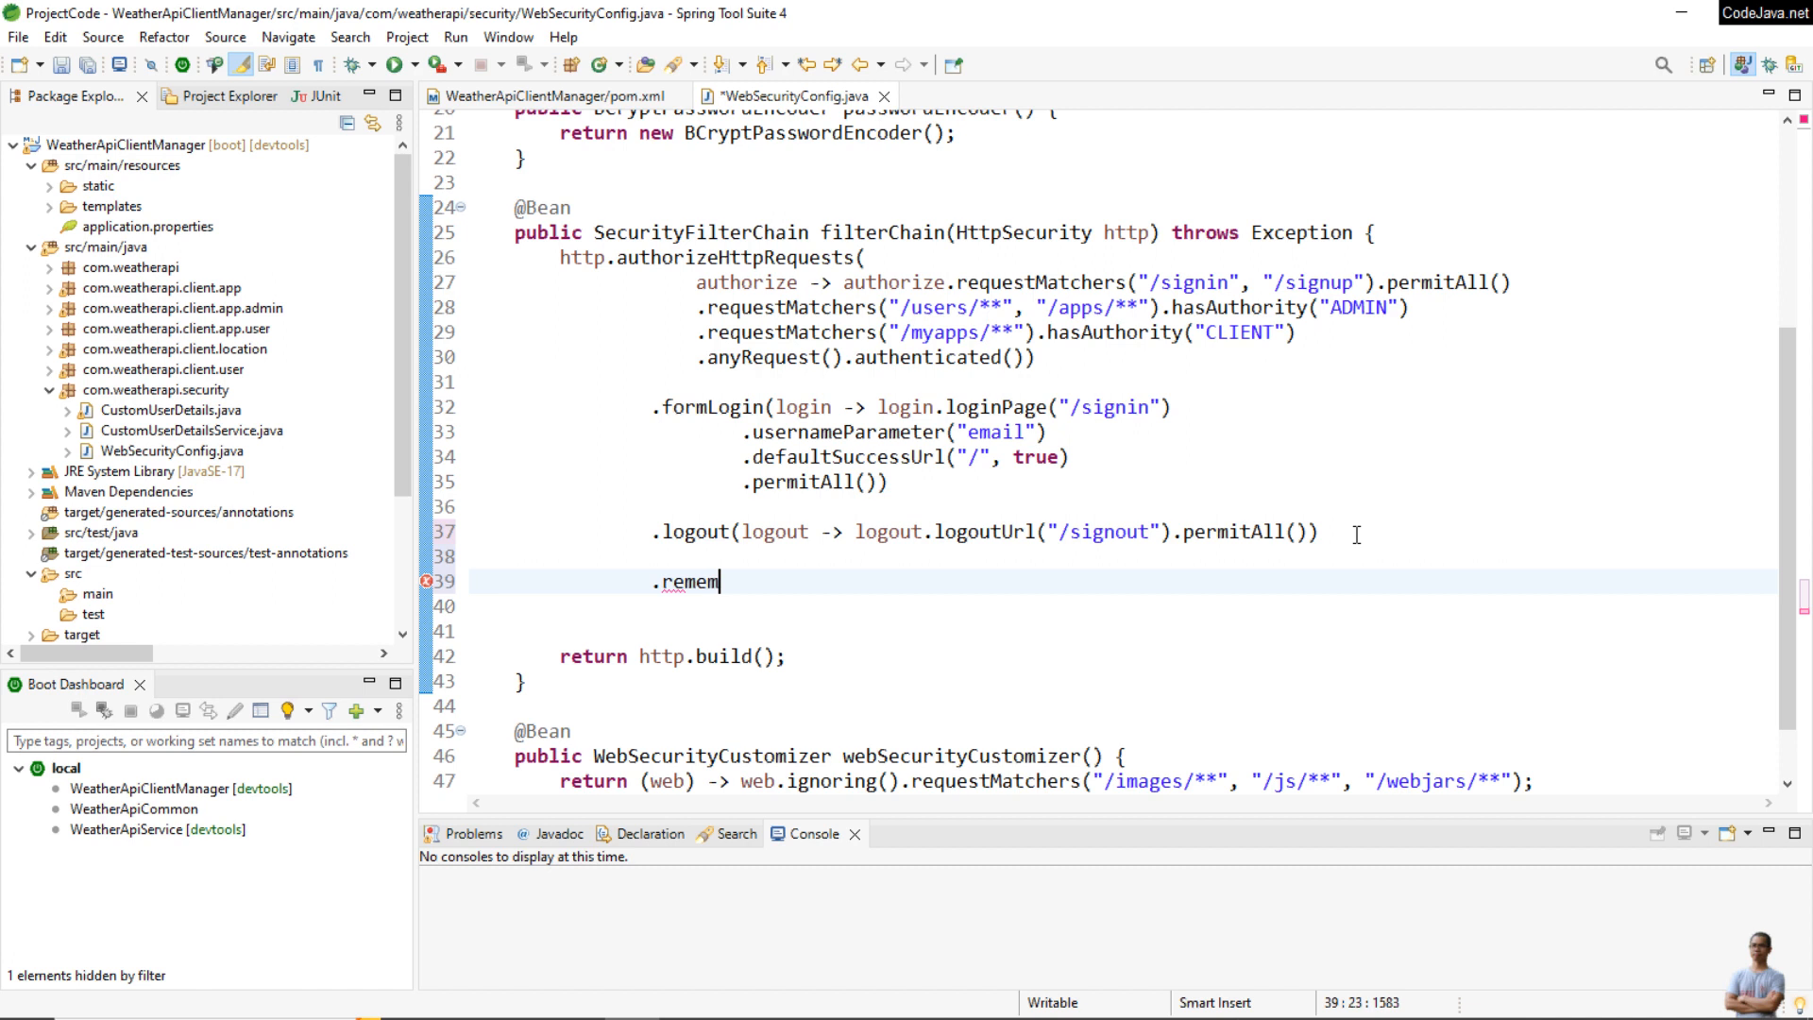
text(berMe())
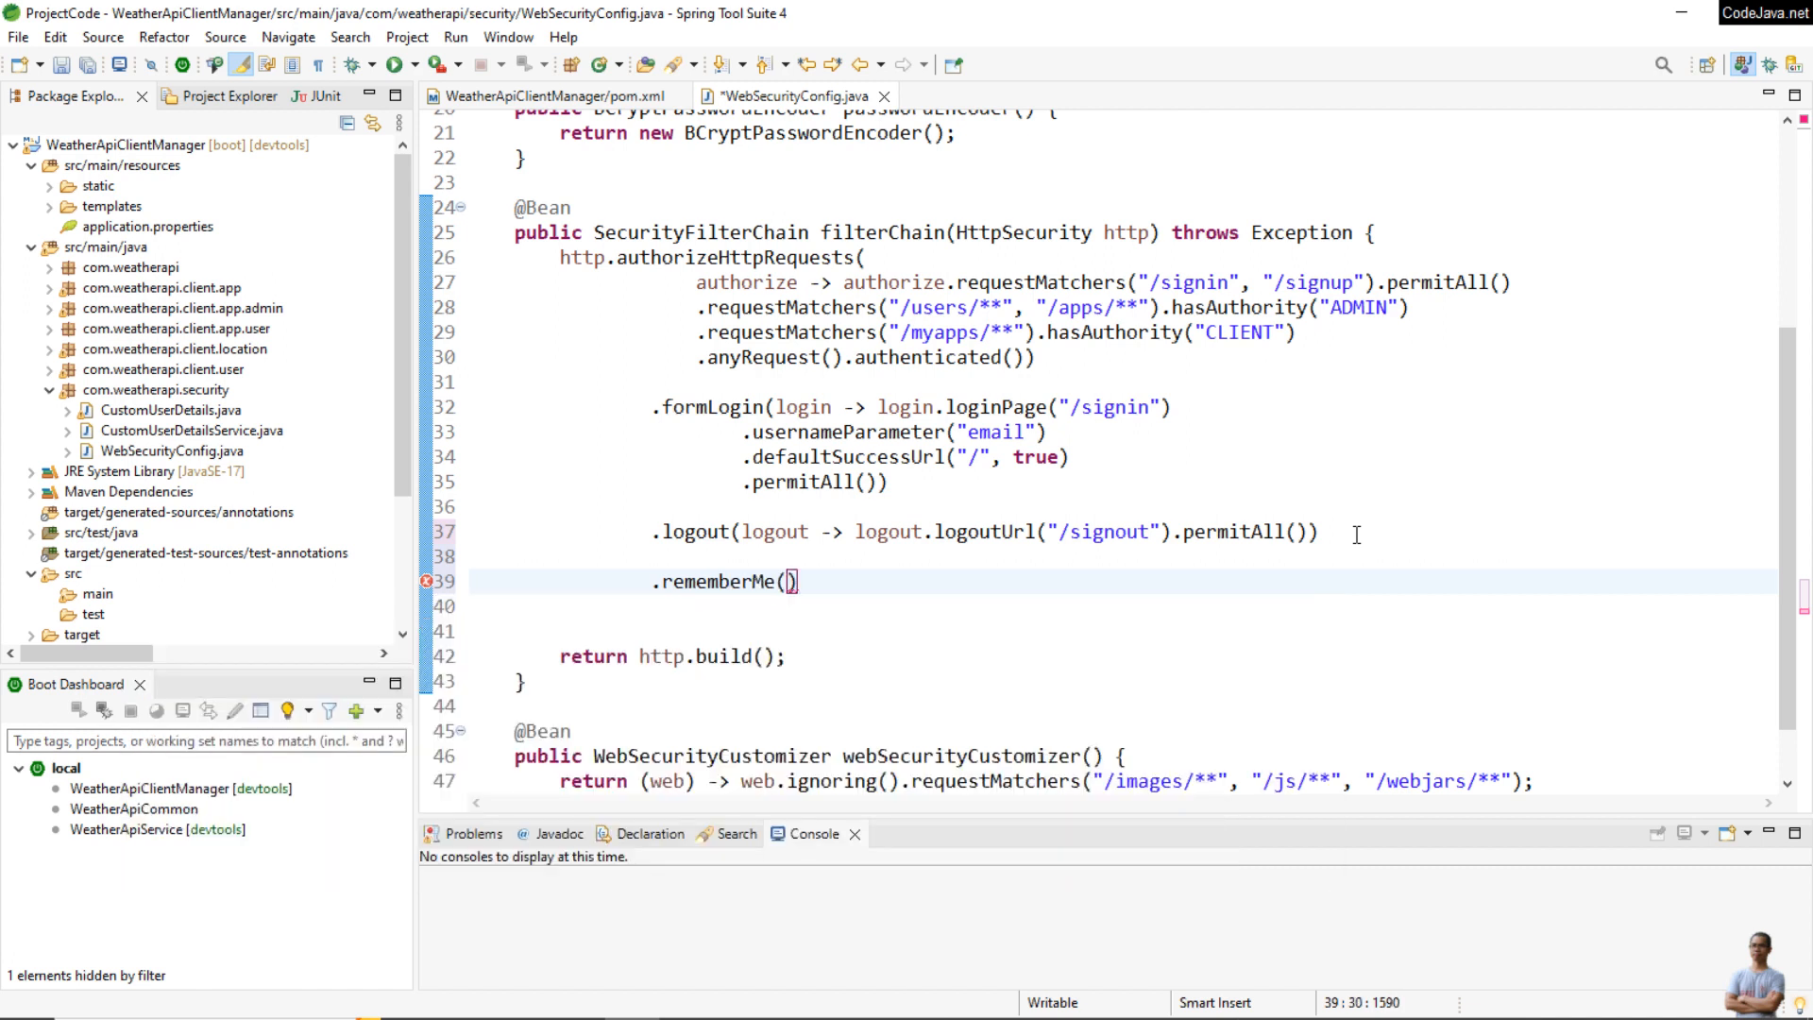
text(rem)
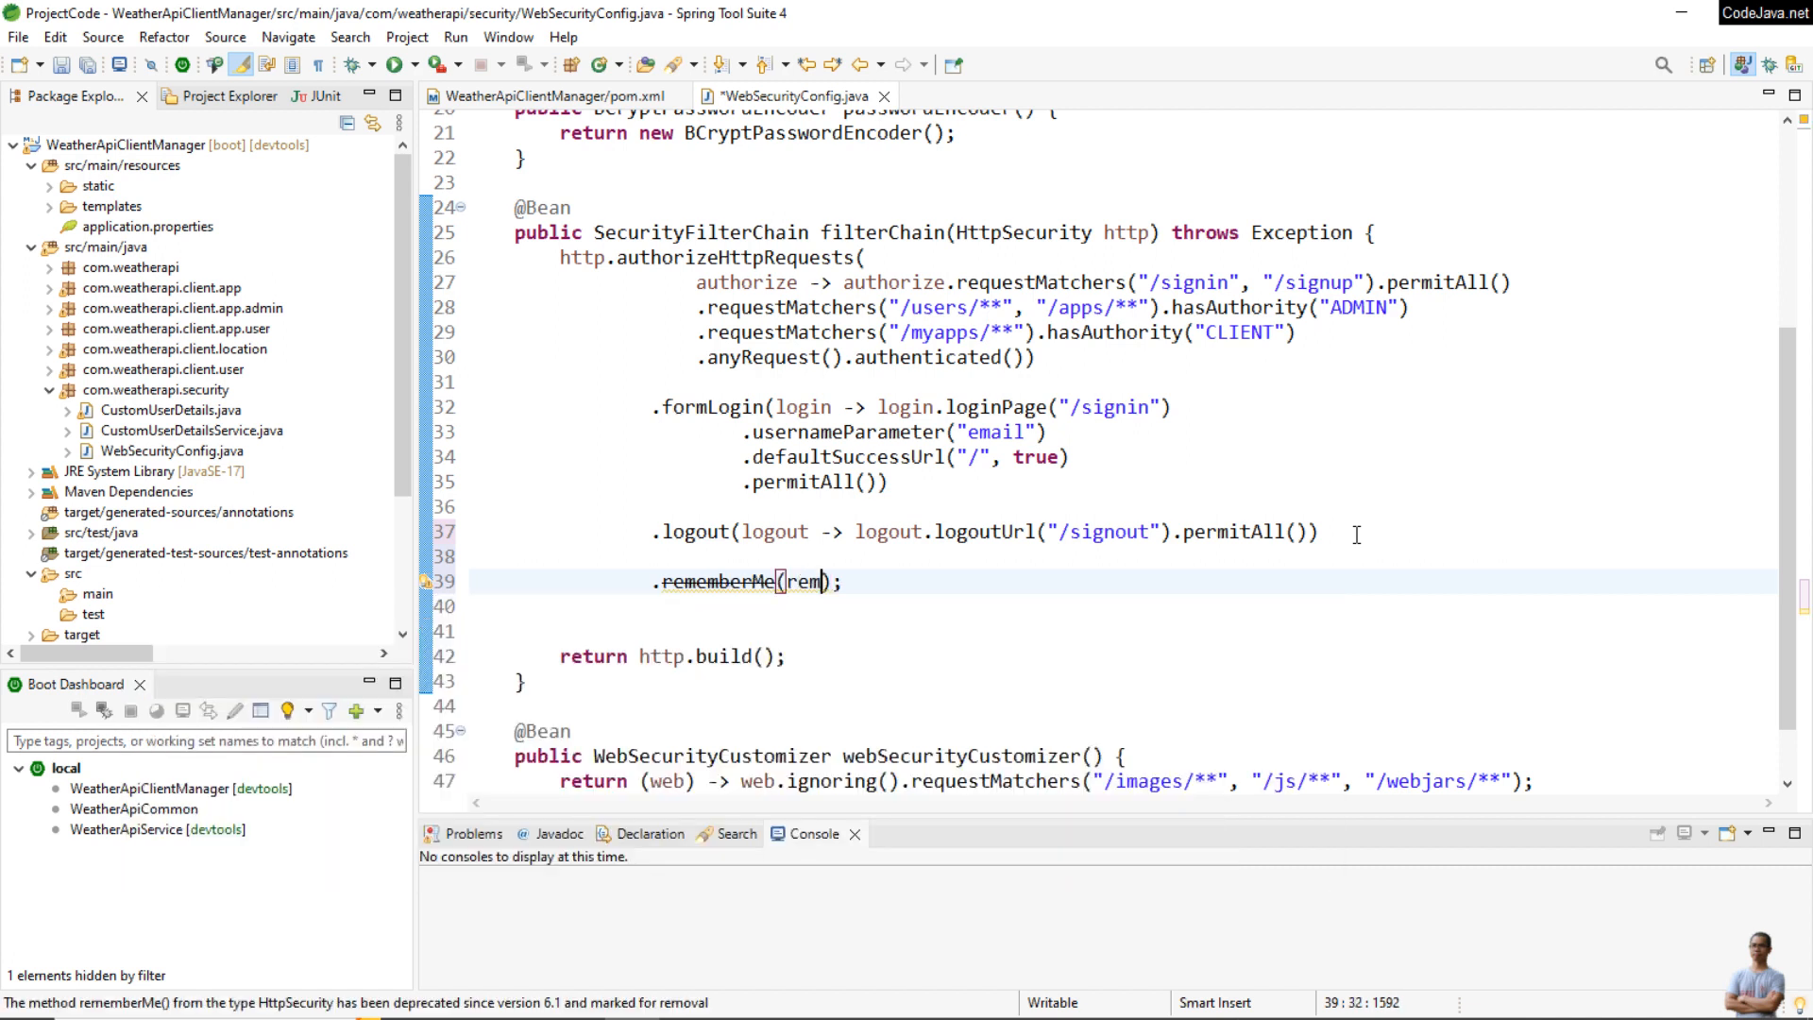
text(ember ->)
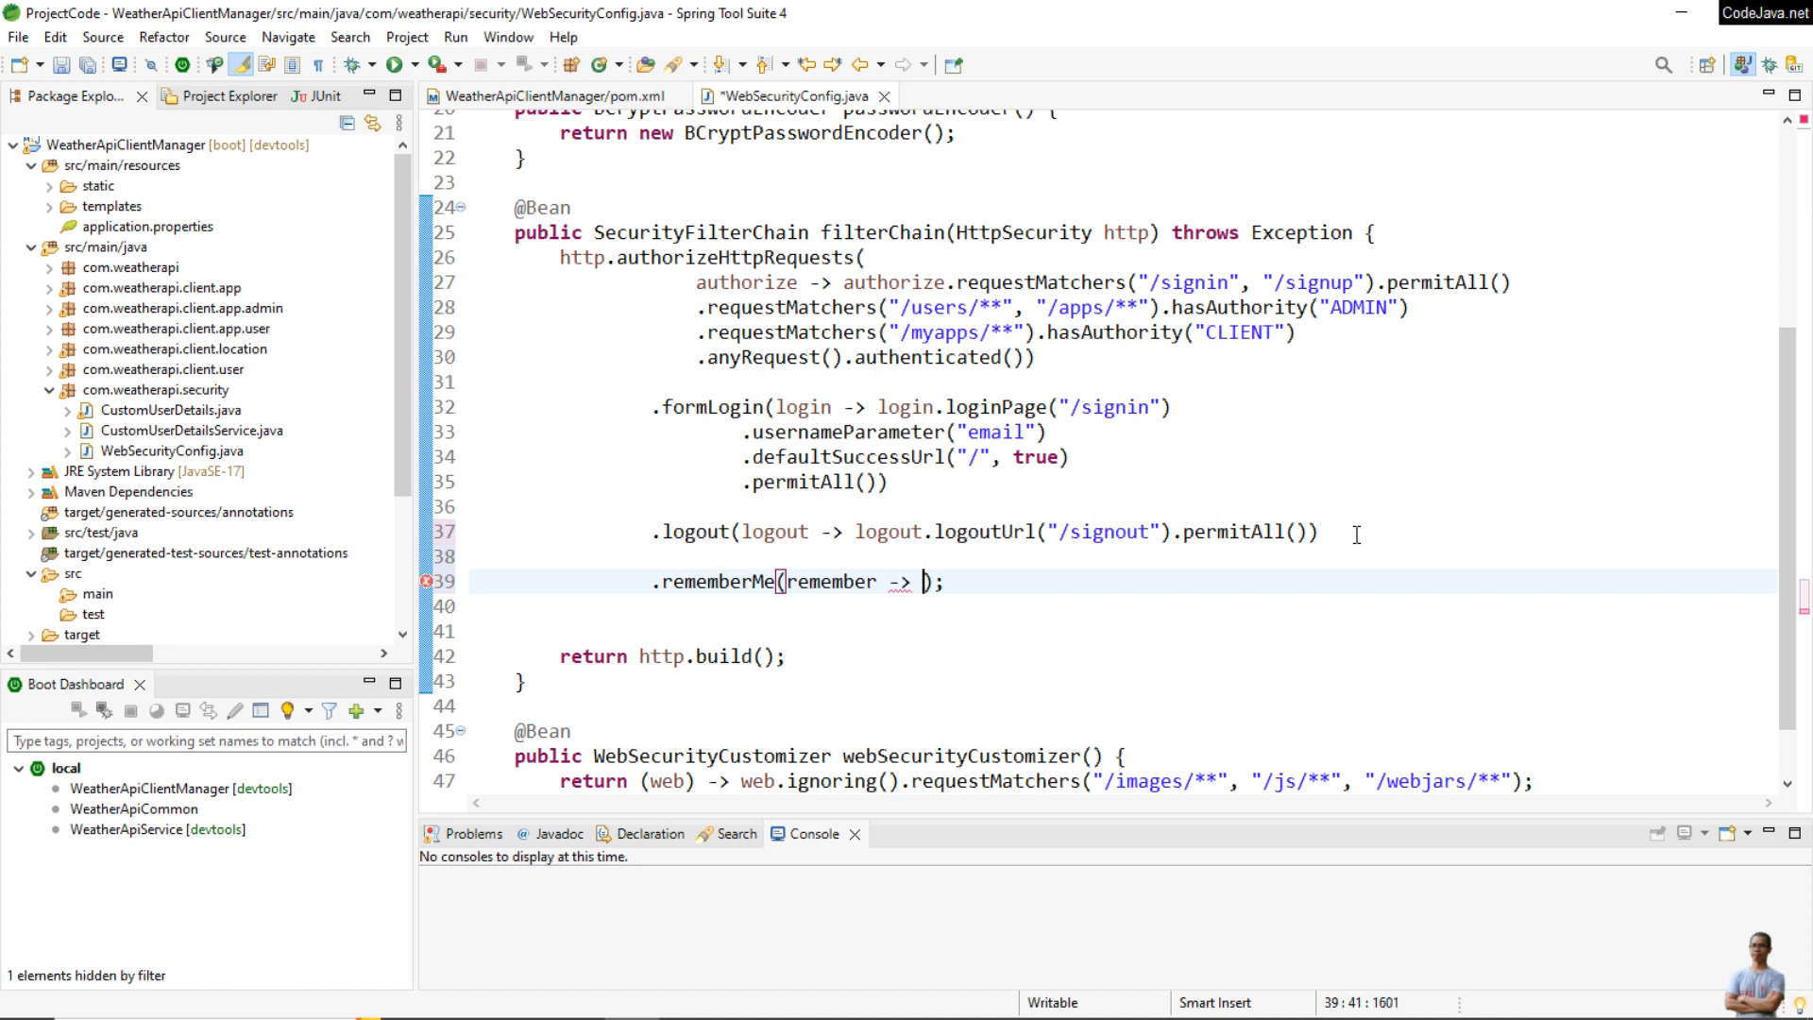
text(remember.key(")
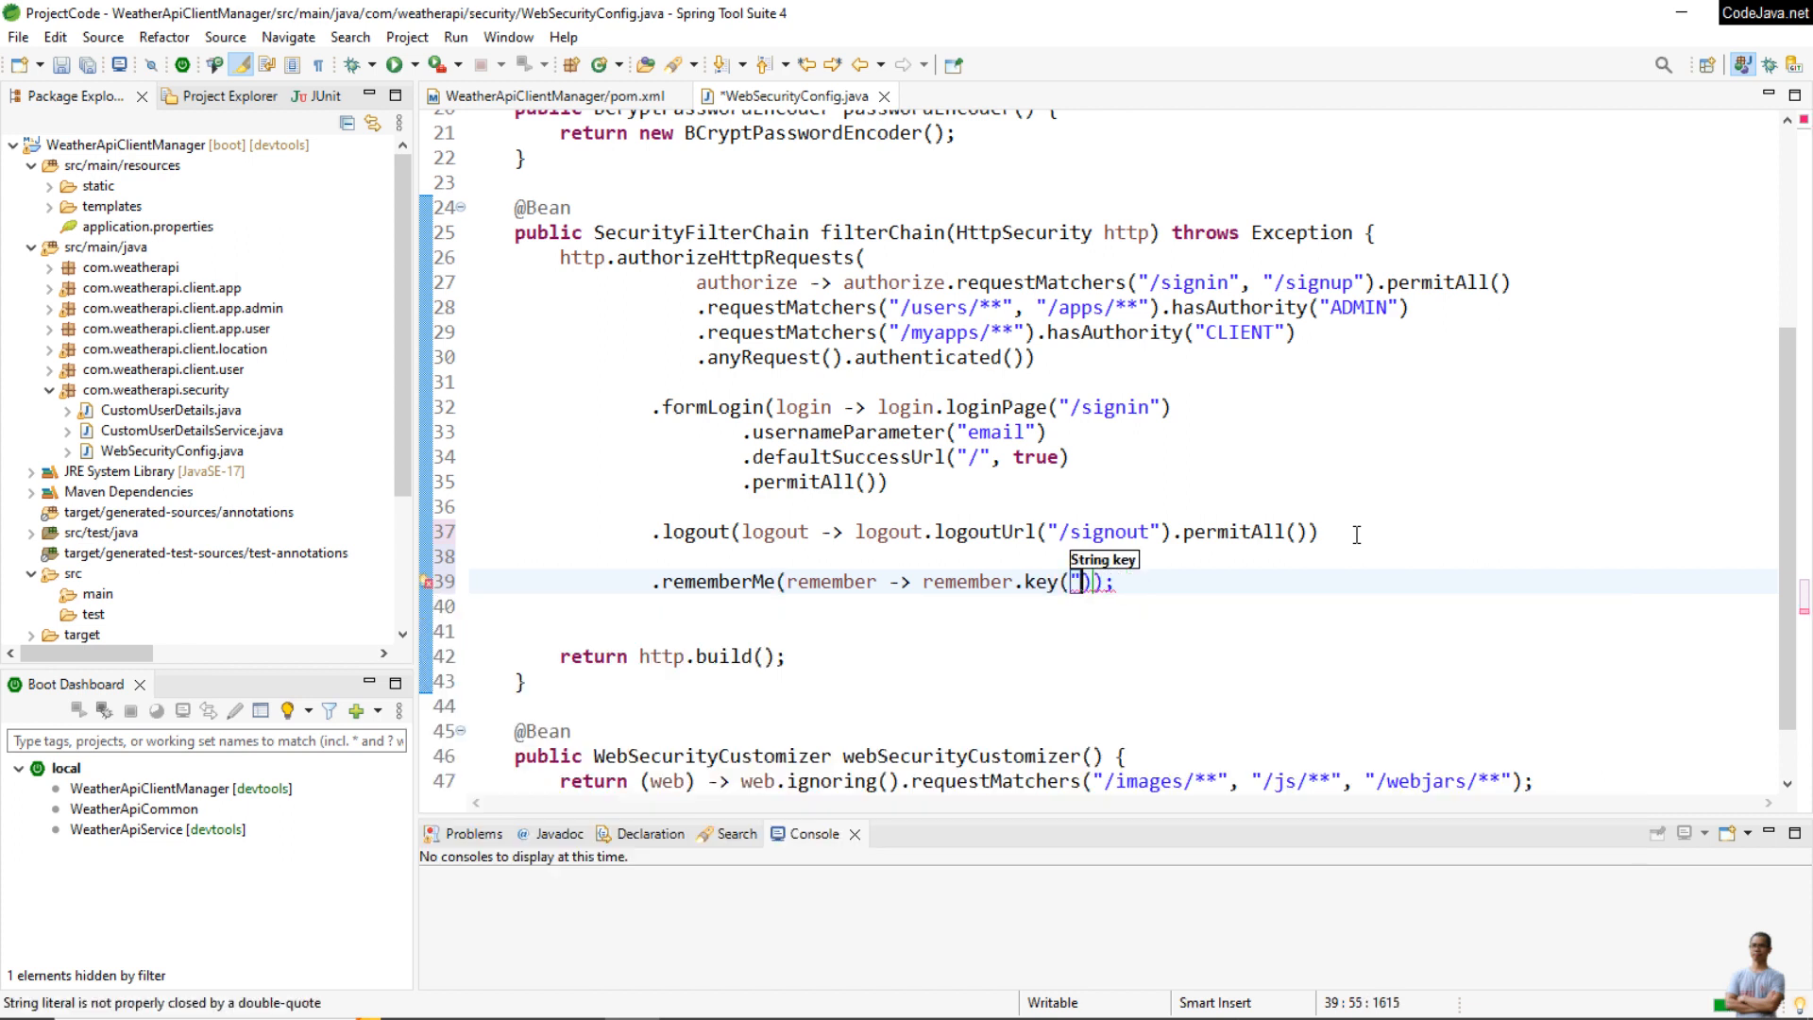
text(Axohog)
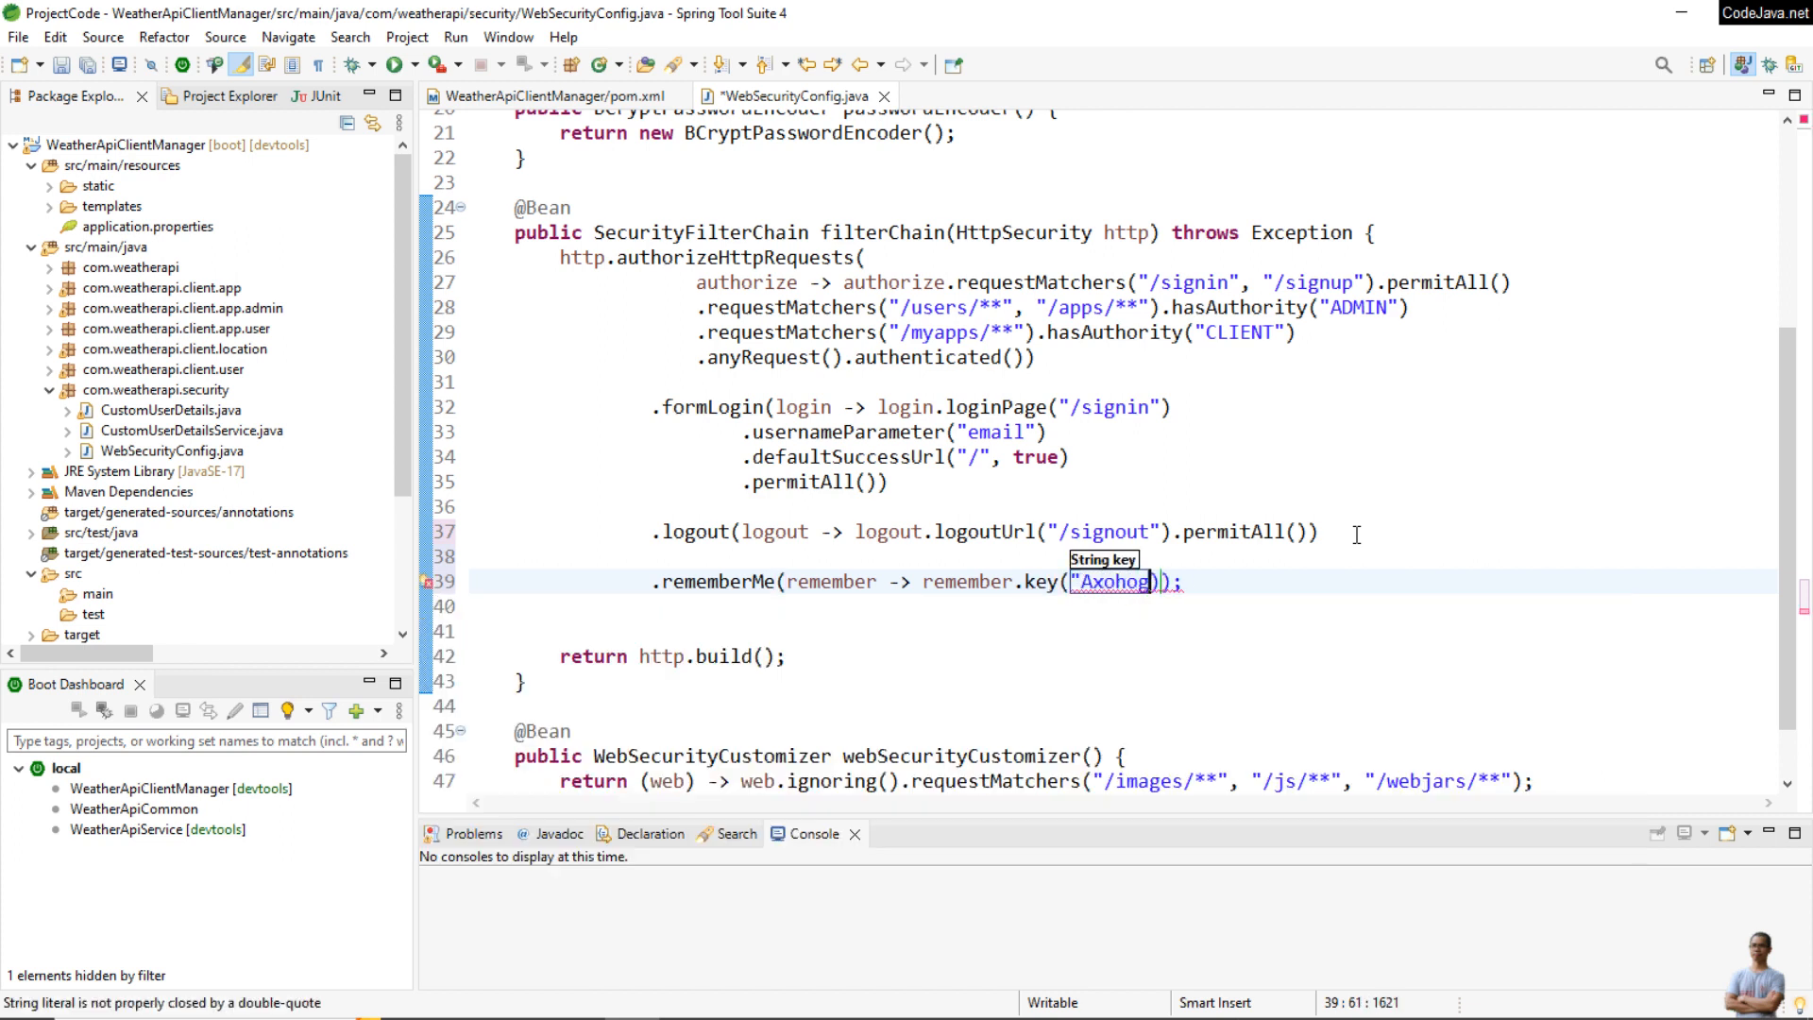
text(hhehh)
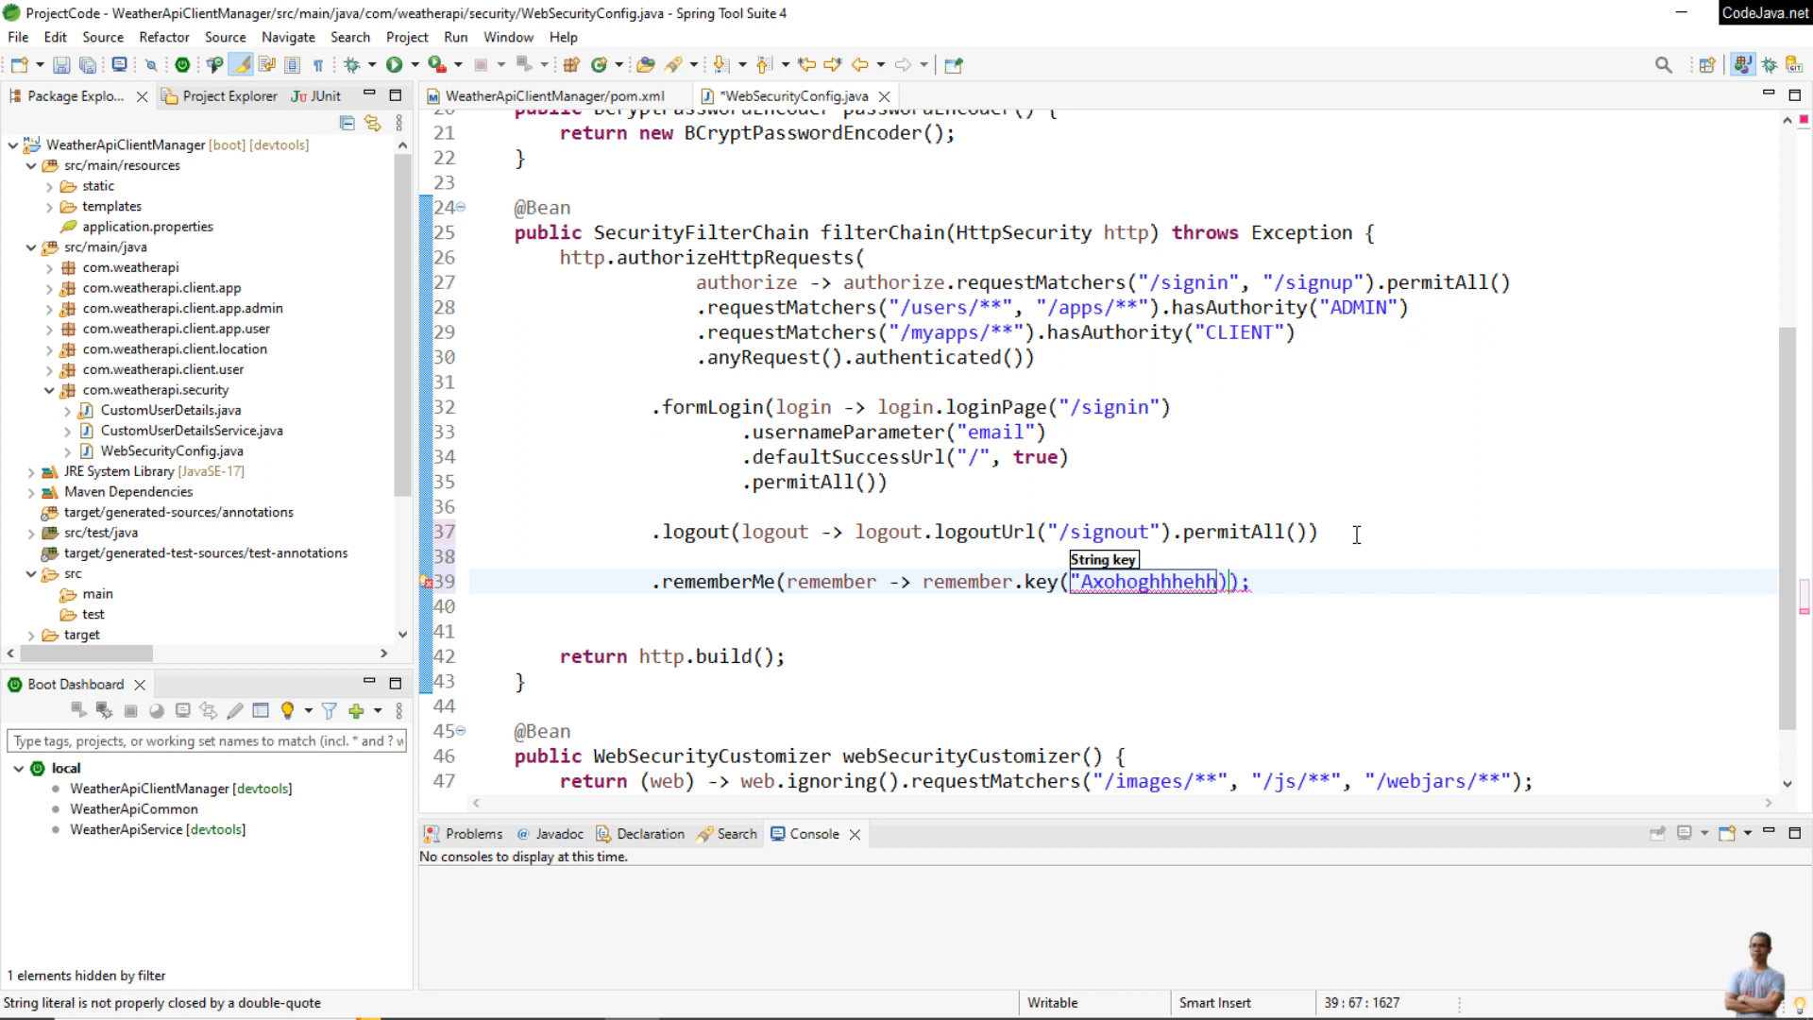